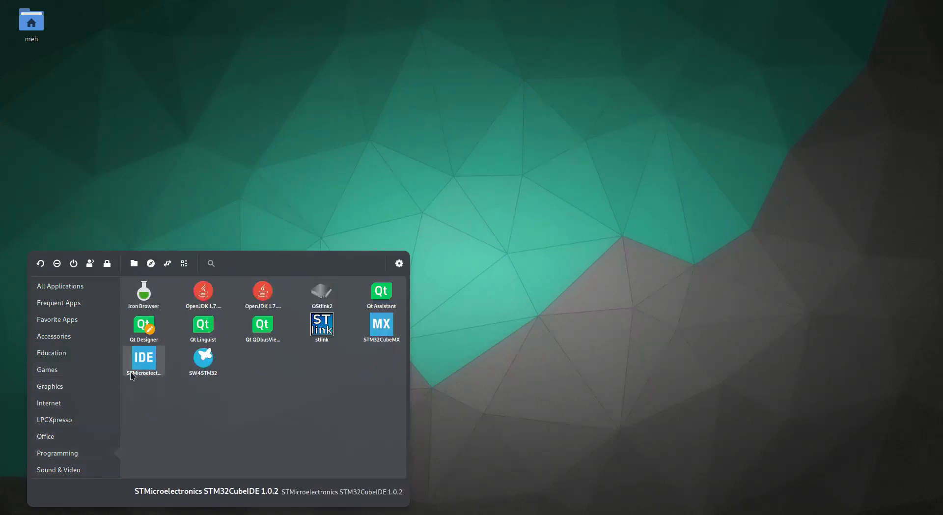
# Launch STM32CubeIDE from the Programming section of the desktop application menu.
pyautogui.click(144, 361)
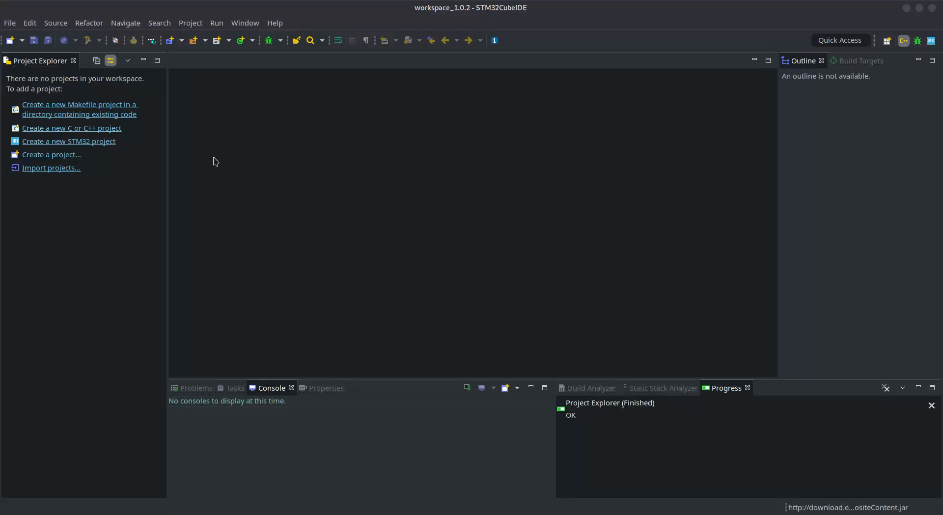
pyautogui.moveTo(295, 156)
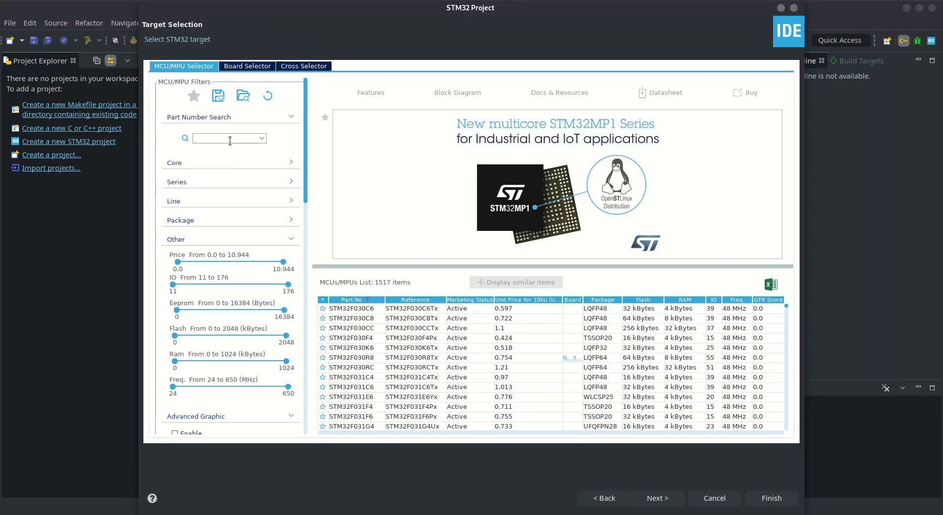
# Search f103c8, select STM32F103C8 and finish creating project TUTORIAL_TFT_F103.
pyautogui.write('f1')
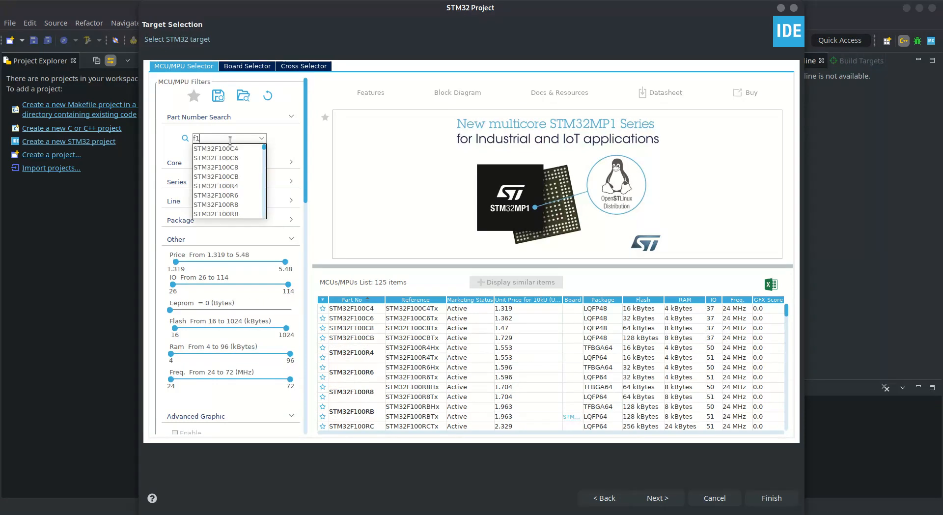
pyautogui.write('103c8')
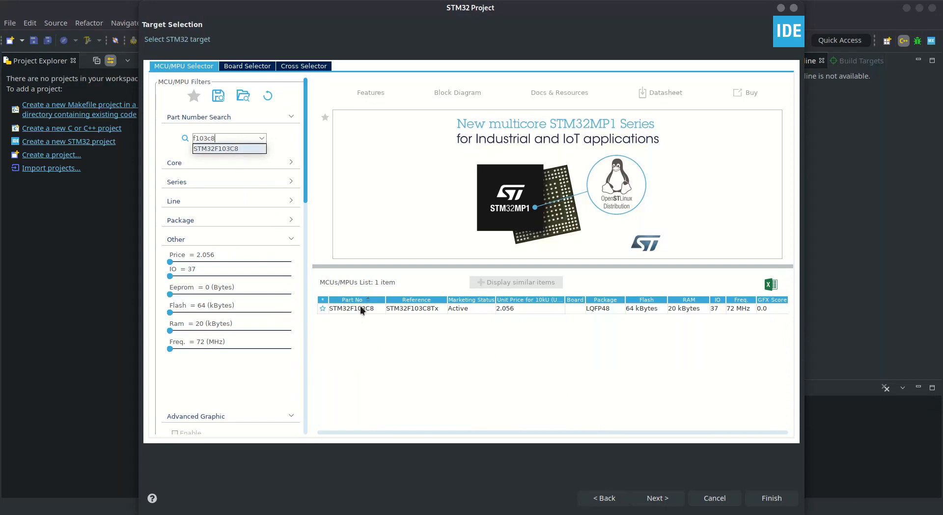
pyautogui.click(657, 498)
pyautogui.write('TUTORIAL_TFT_')
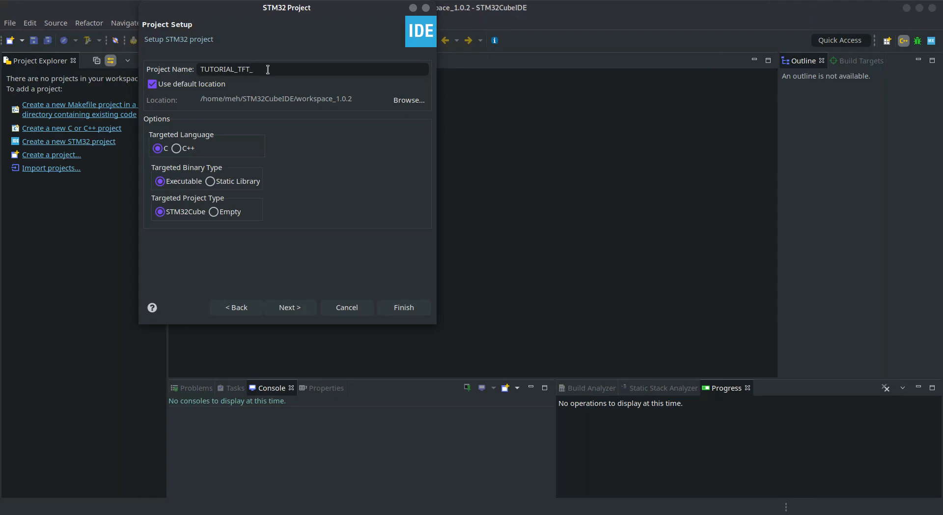
pyautogui.click(404, 308)
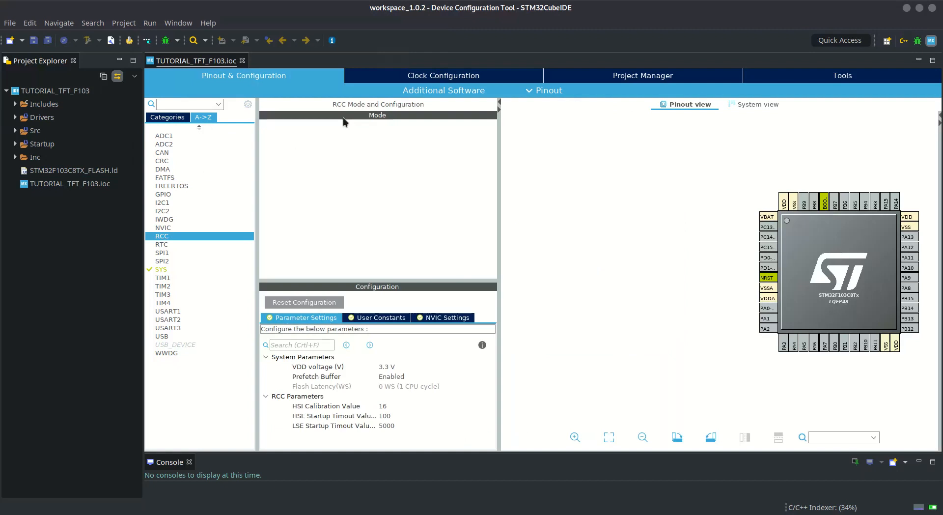
# Set RCC HSE to Crystal/Ceramic Resonator and enable Serial Wire debug under SYS.
pyautogui.click(415, 129)
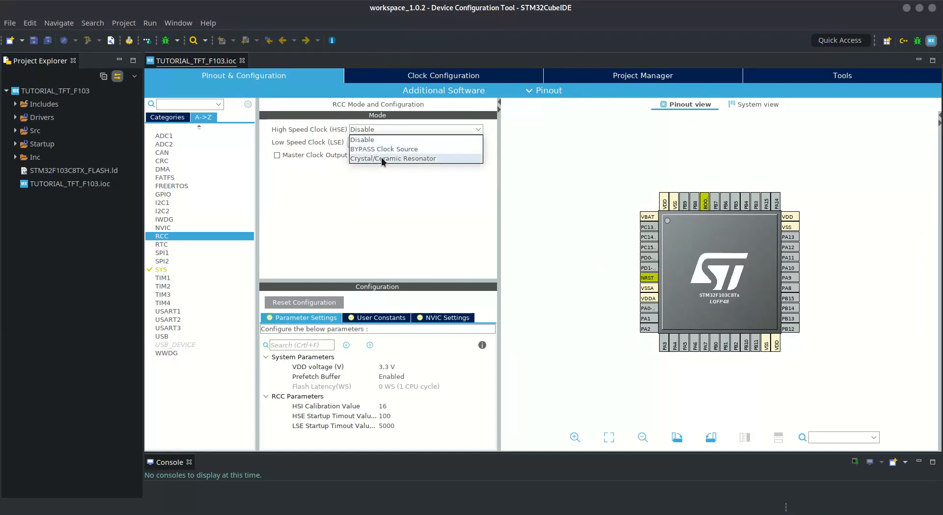
pyautogui.click(392, 158)
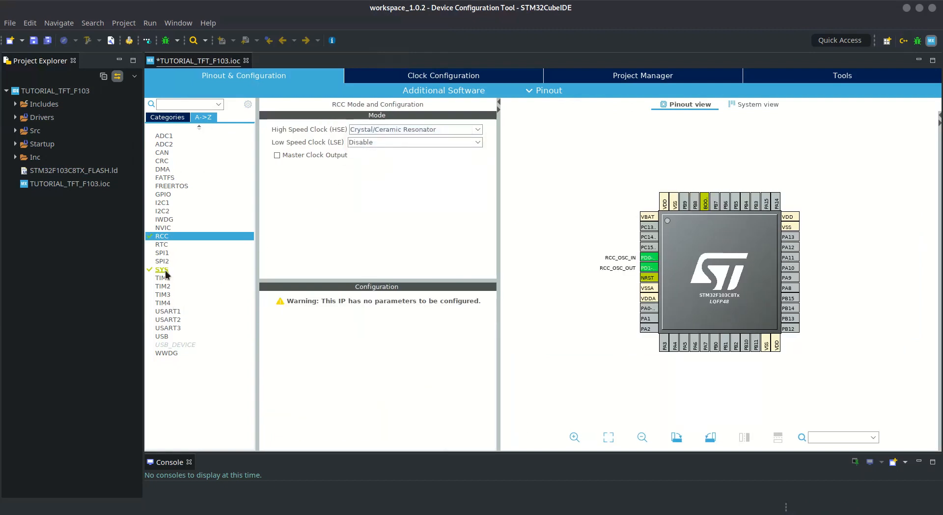
pyautogui.click(161, 269)
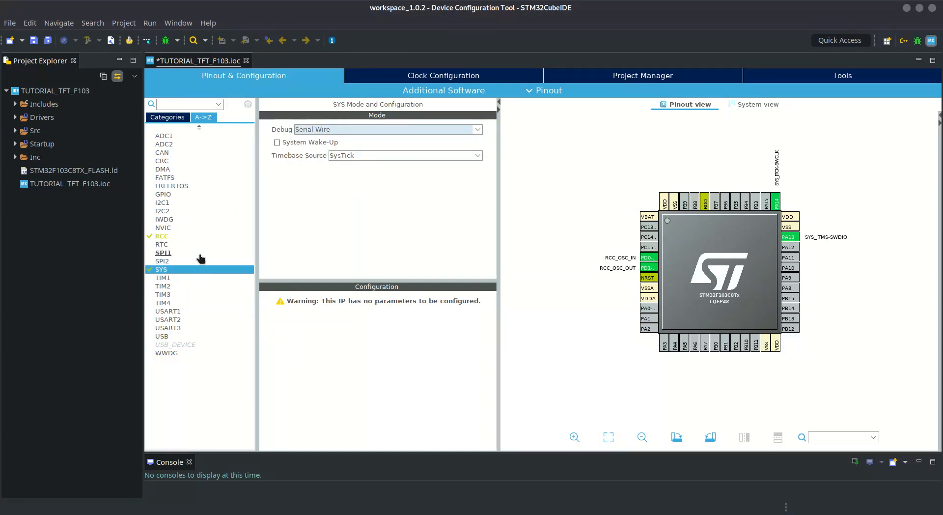
# Clock TIM1 internally with prescaler 72-1 and counter period 0xffff-1.
pyautogui.click(163, 277)
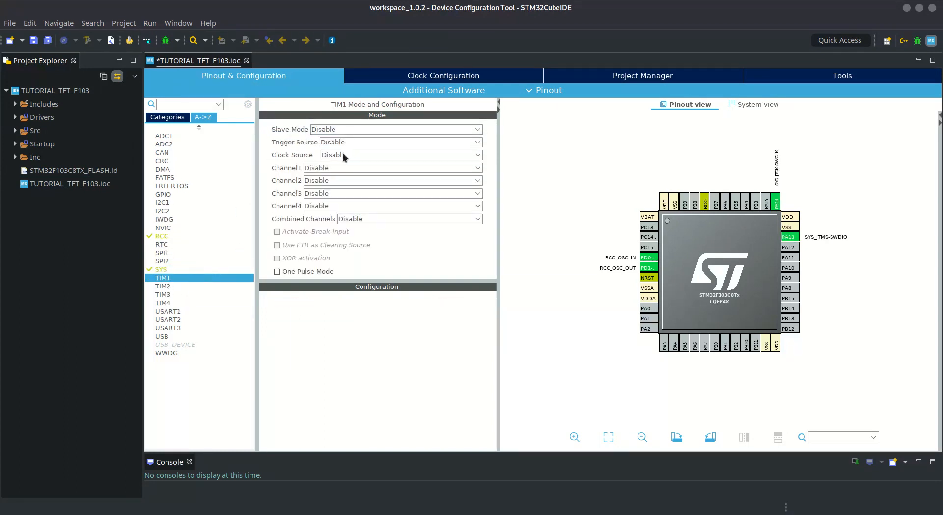
pyautogui.click(399, 155)
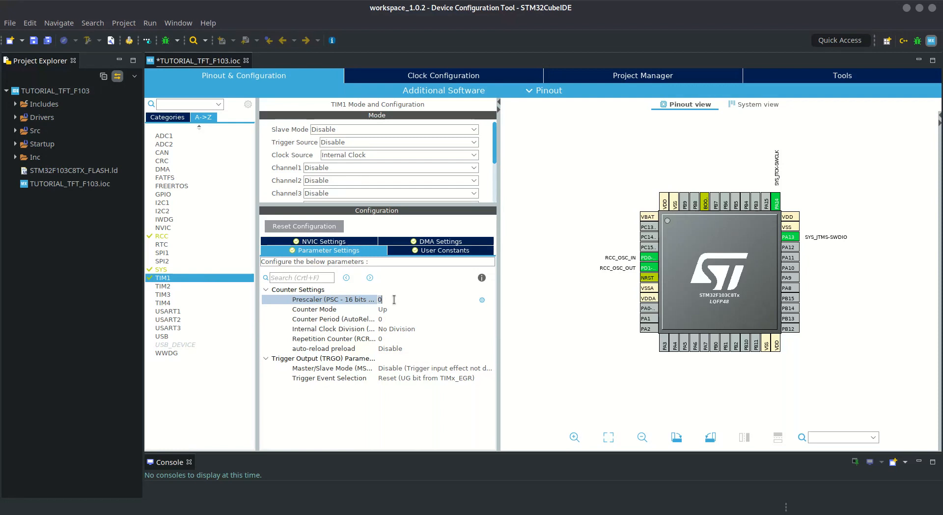
pyautogui.write('72-1')
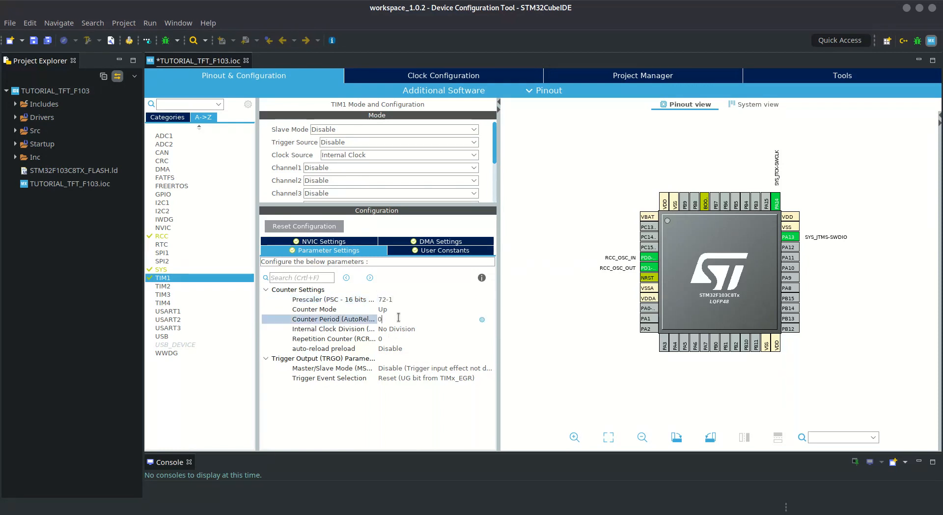
pyautogui.write('0xffff-1')
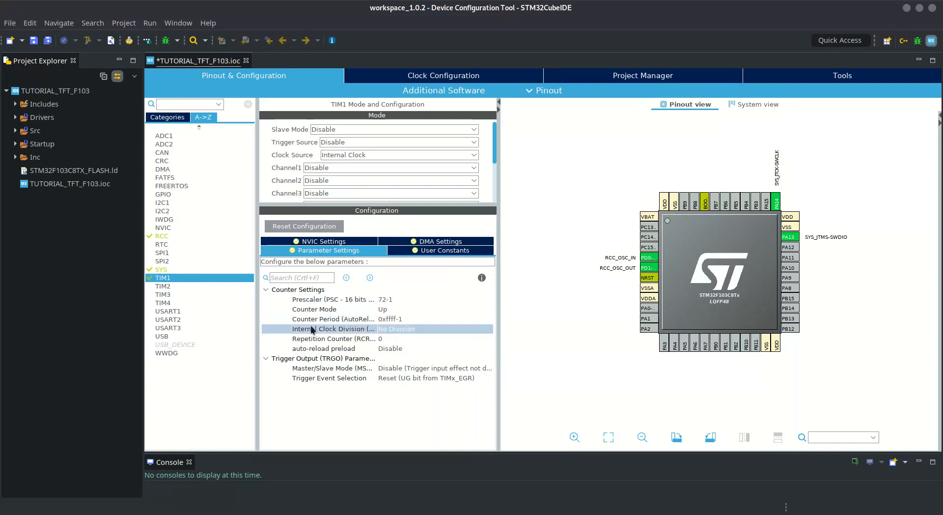
pyautogui.moveTo(481, 145)
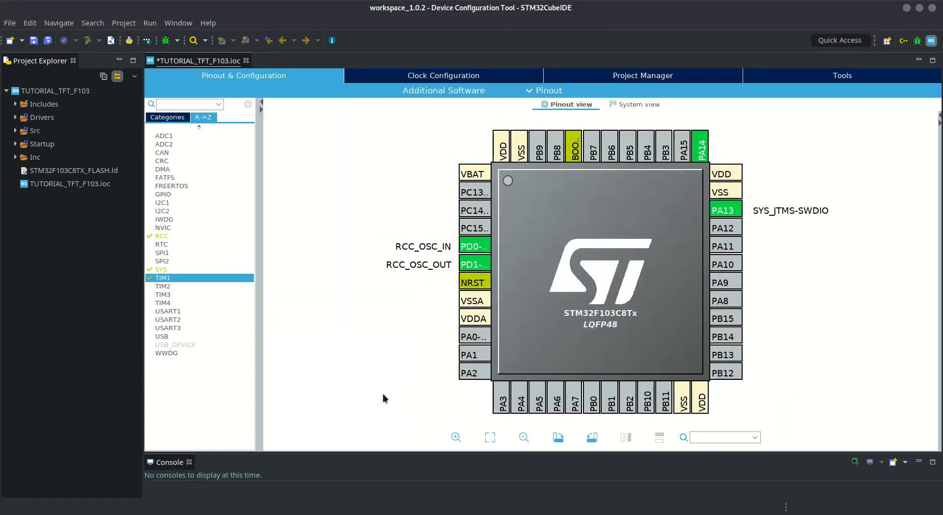
pyautogui.moveTo(593, 306)
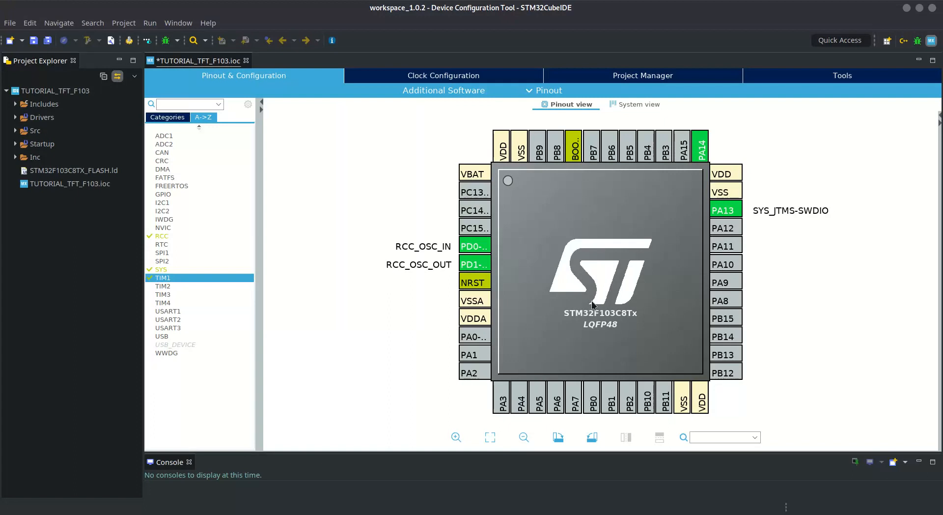
# Assign GPIO_Output to pins PB0, PB1, PB3, PB6, PA5 and PA15.
pyautogui.click(593, 398)
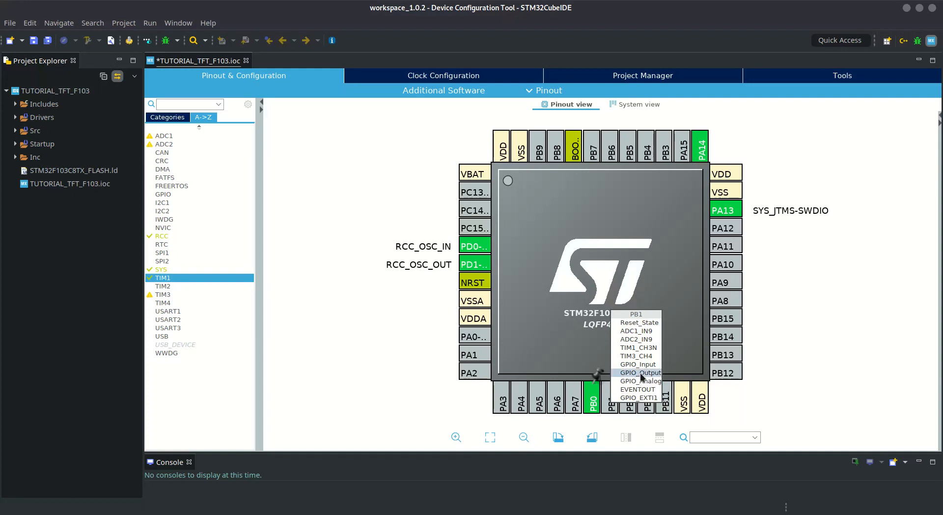
pyautogui.click(638, 372)
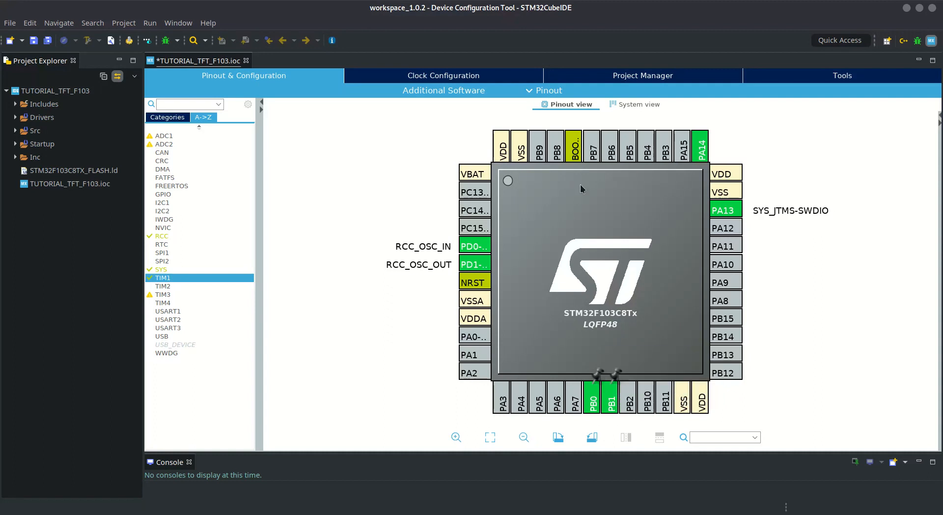
pyautogui.moveTo(412, 298)
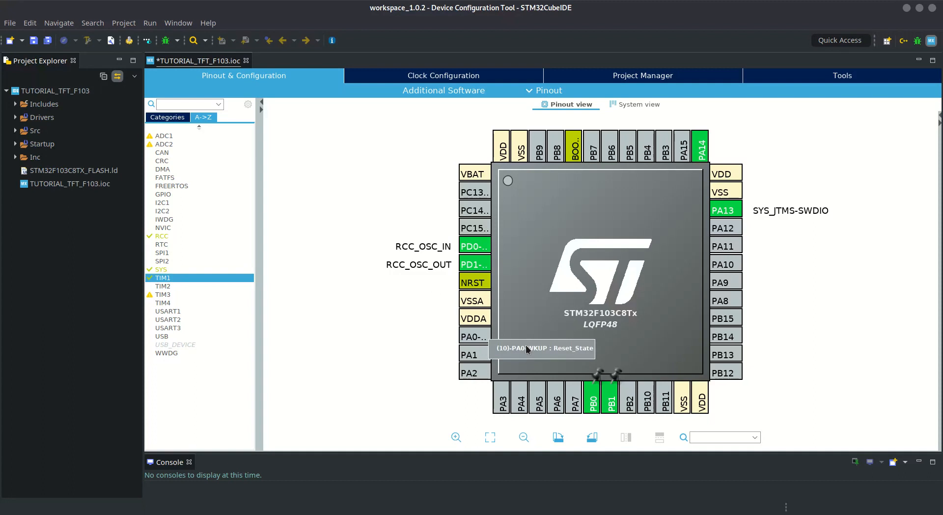
pyautogui.moveTo(627, 410)
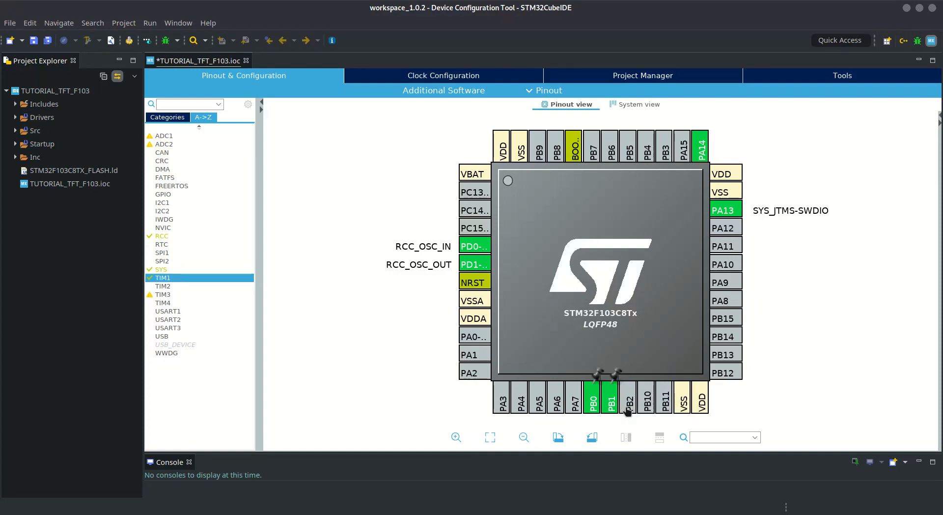
pyautogui.moveTo(641, 247)
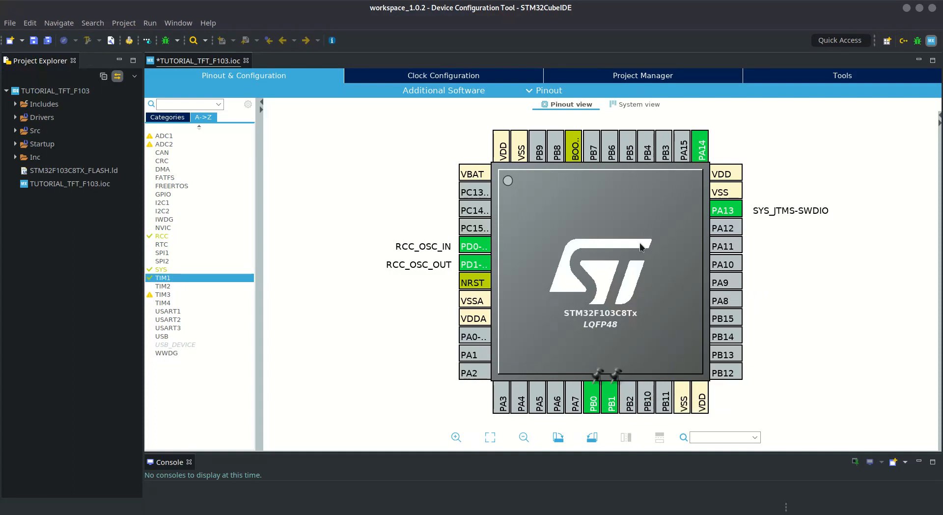
pyautogui.moveTo(617, 193)
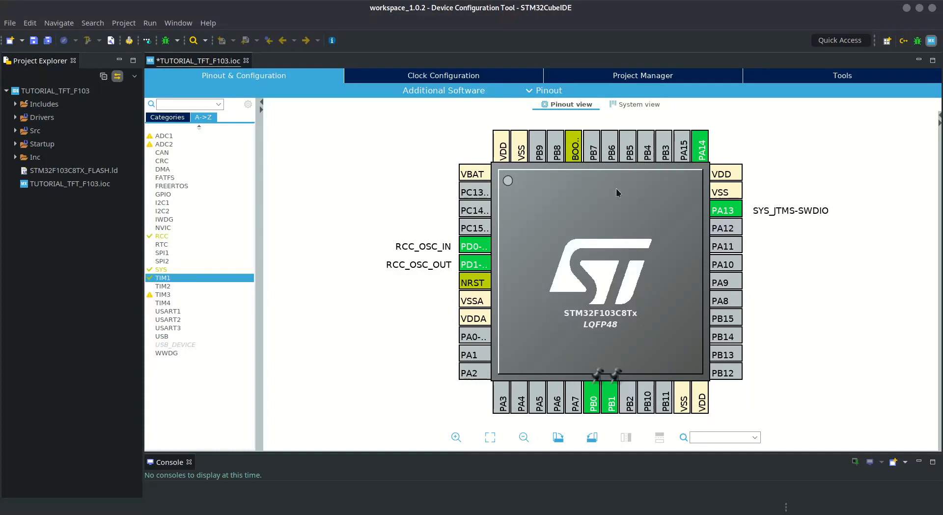
pyautogui.moveTo(665, 147)
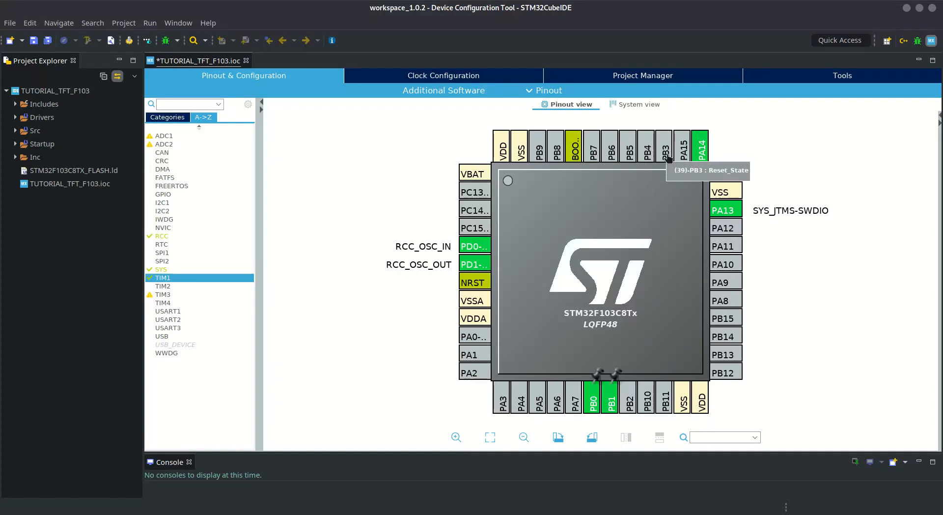
pyautogui.click(665, 148)
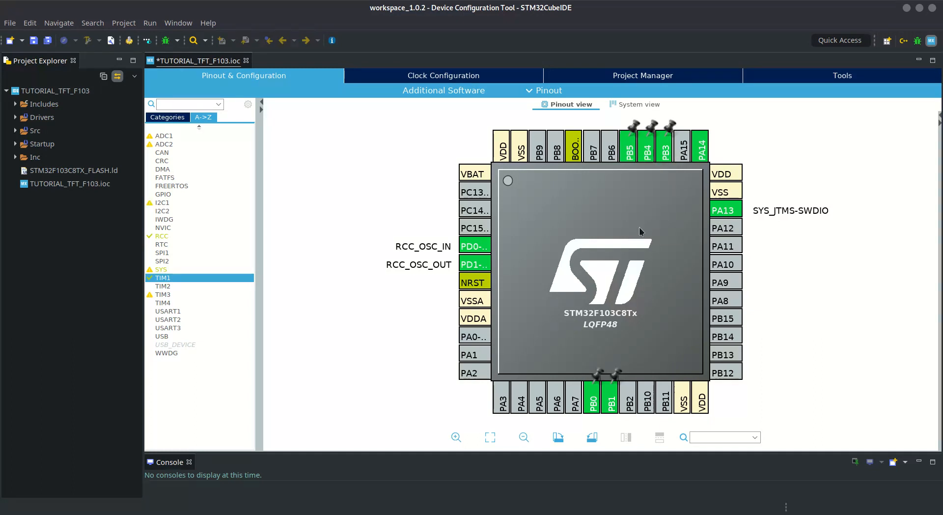
pyautogui.click(611, 145)
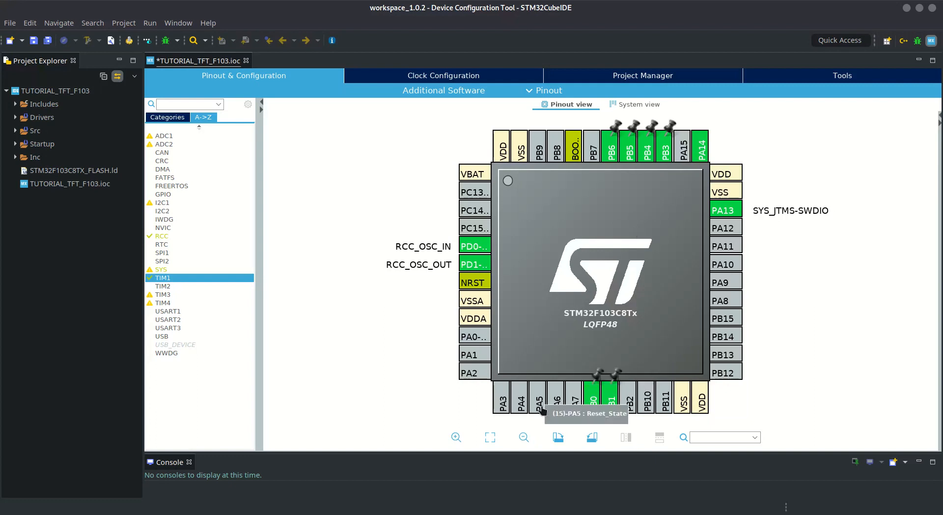
pyautogui.click(538, 399)
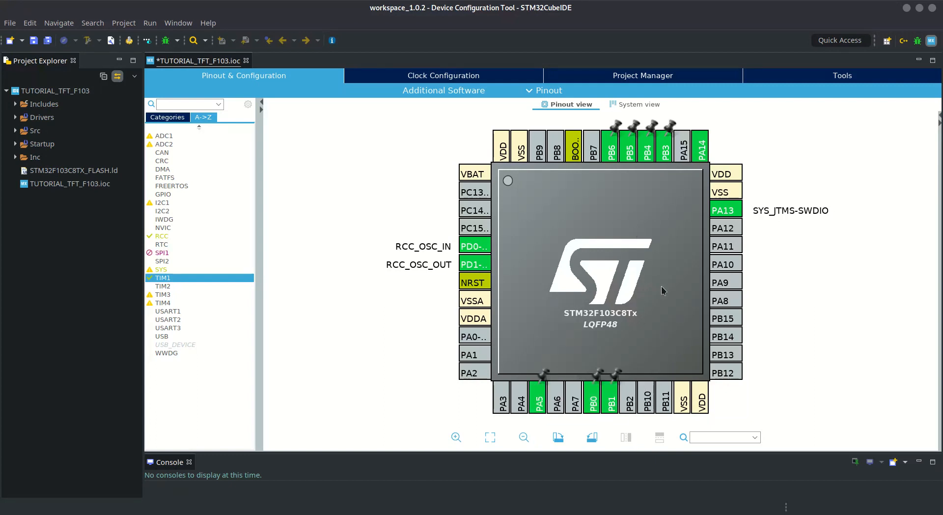
pyautogui.click(699, 145)
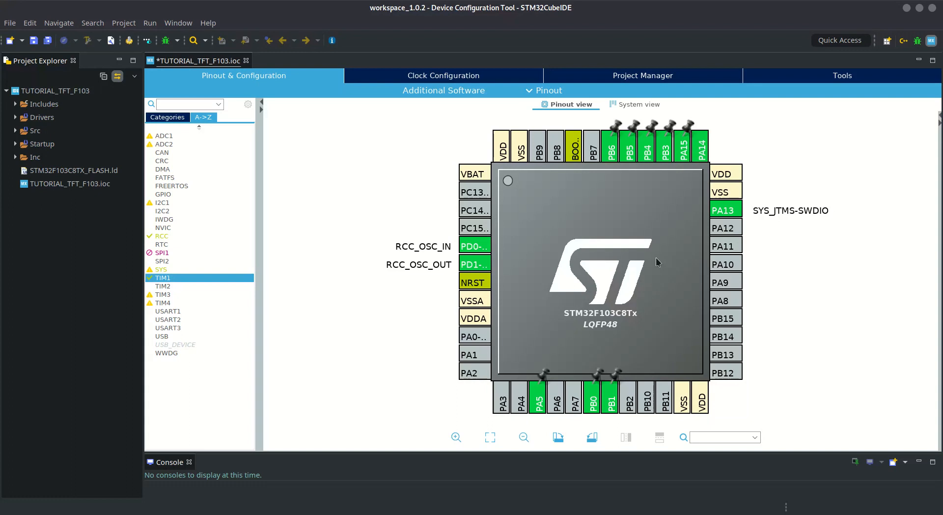
pyautogui.moveTo(619, 305)
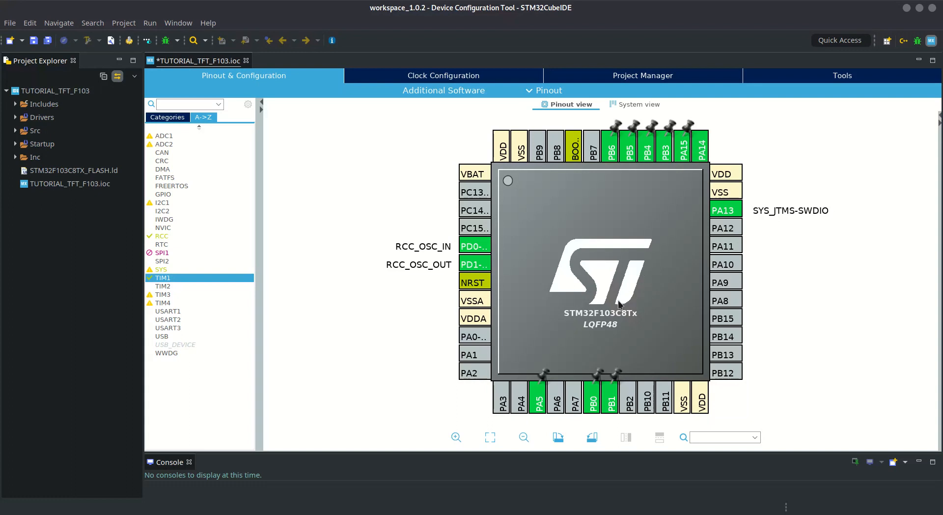
pyautogui.moveTo(607, 350)
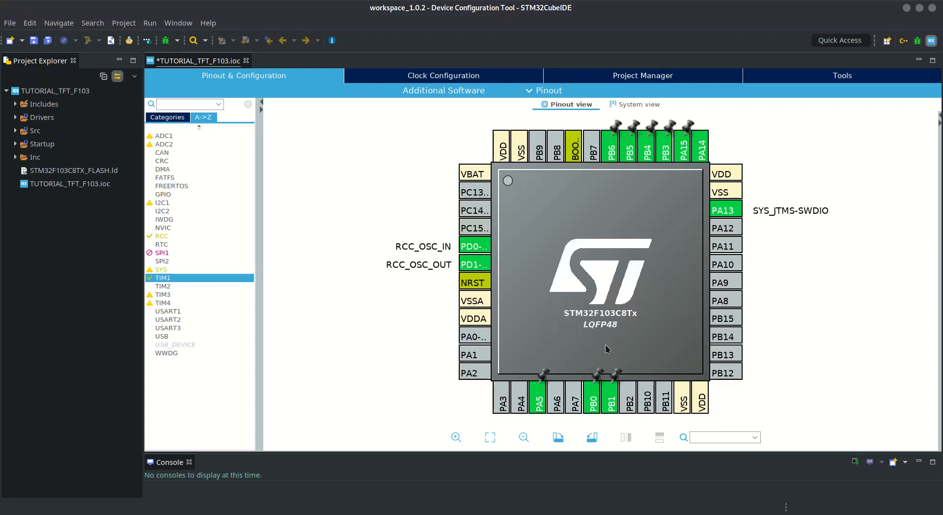
pyautogui.moveTo(610, 397)
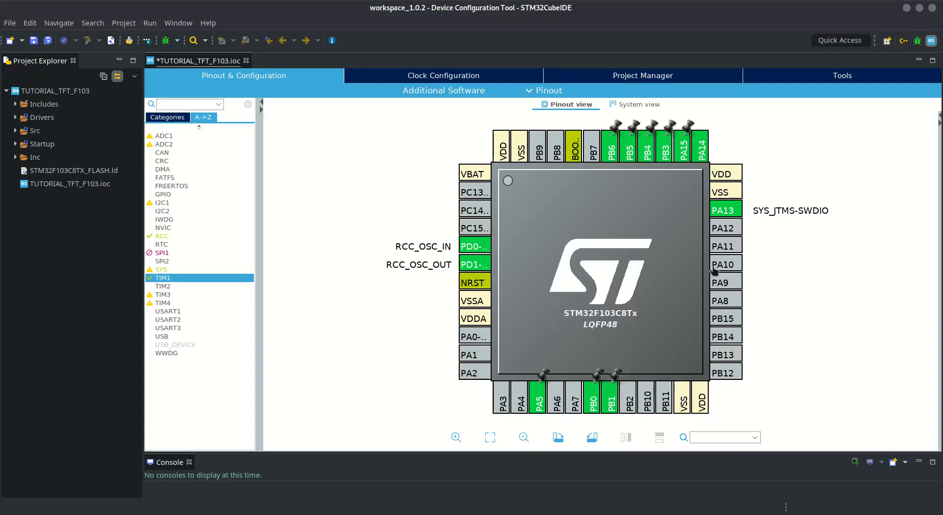
pyautogui.moveTo(647, 148)
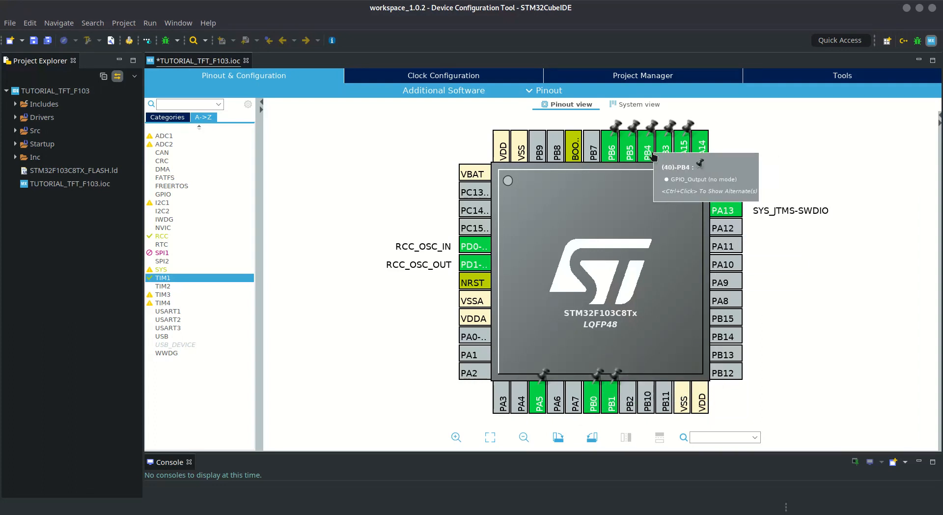
pyautogui.moveTo(536, 408)
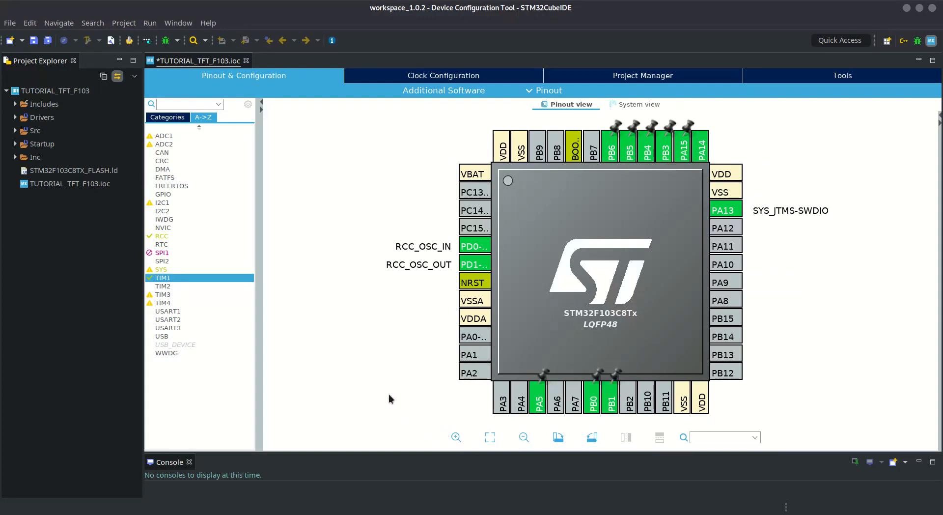
# Assign GPIO_Output to PA0–PA3 and GPIO_Input to PA4 in the pinout.
pyautogui.click(475, 337)
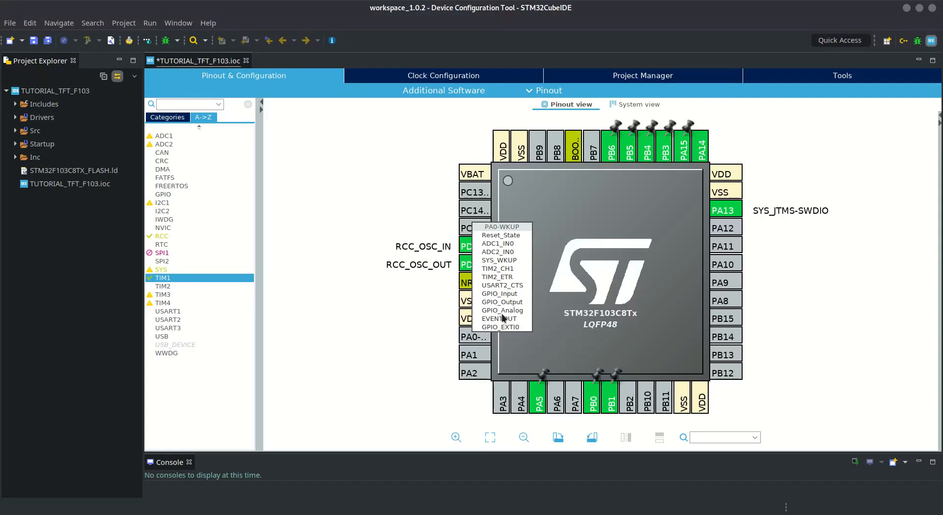
pyautogui.click(501, 301)
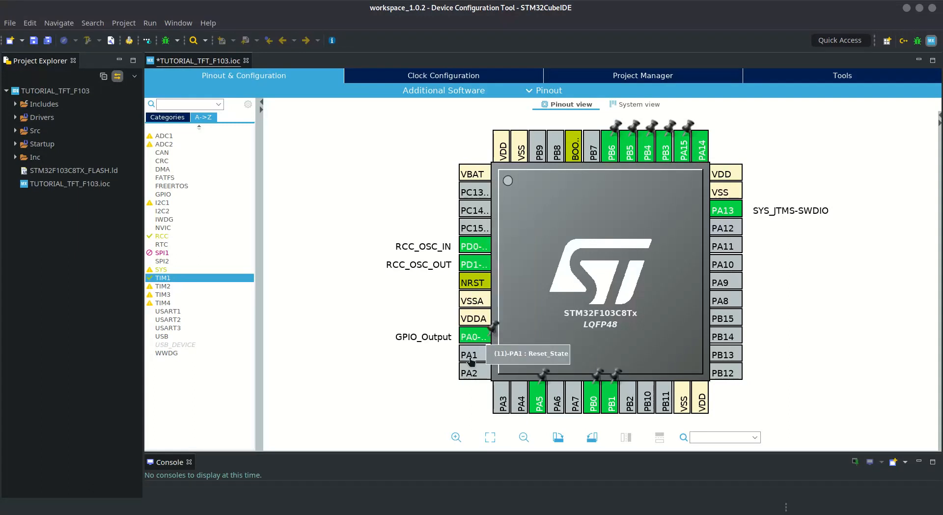
pyautogui.click(470, 355)
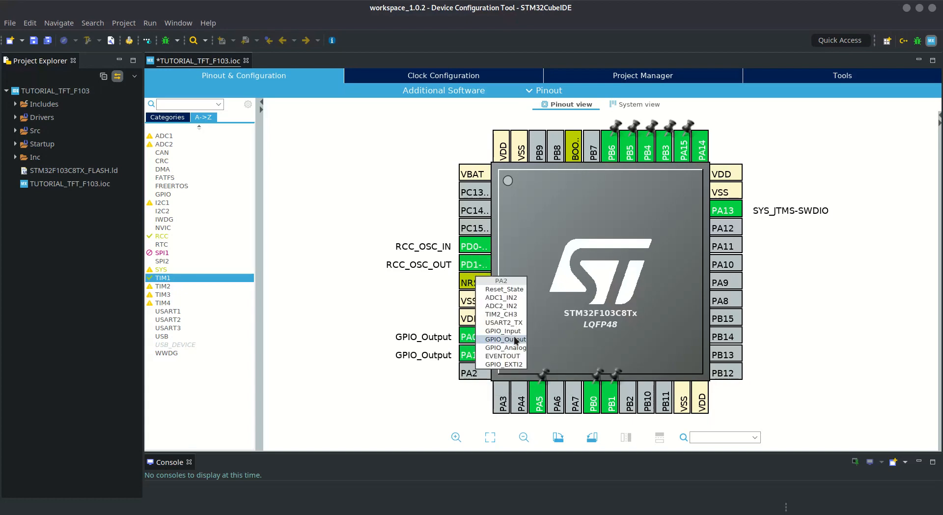
pyautogui.click(504, 338)
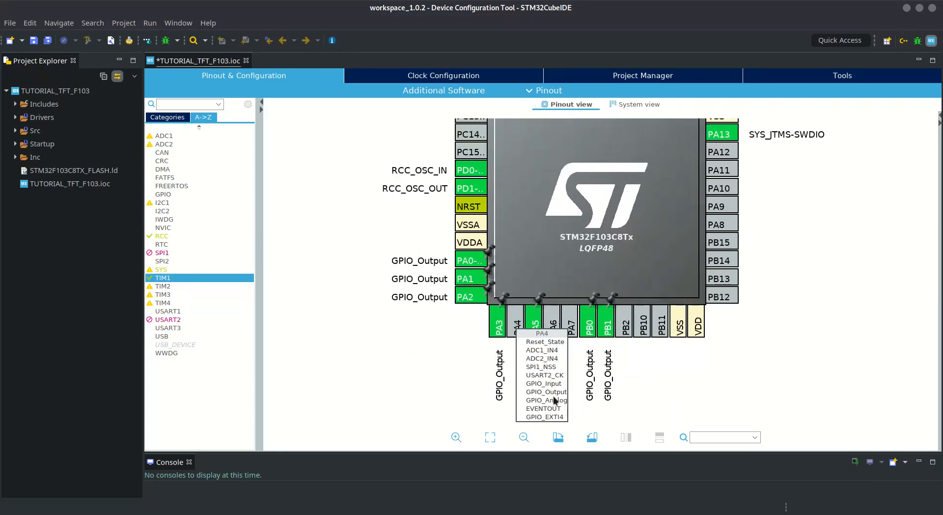
pyautogui.click(545, 383)
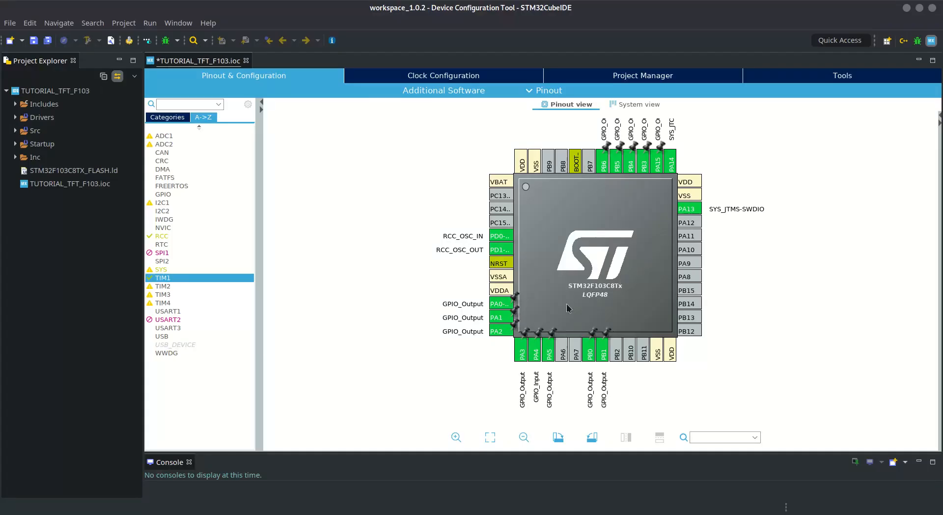
pyautogui.moveTo(418, 83)
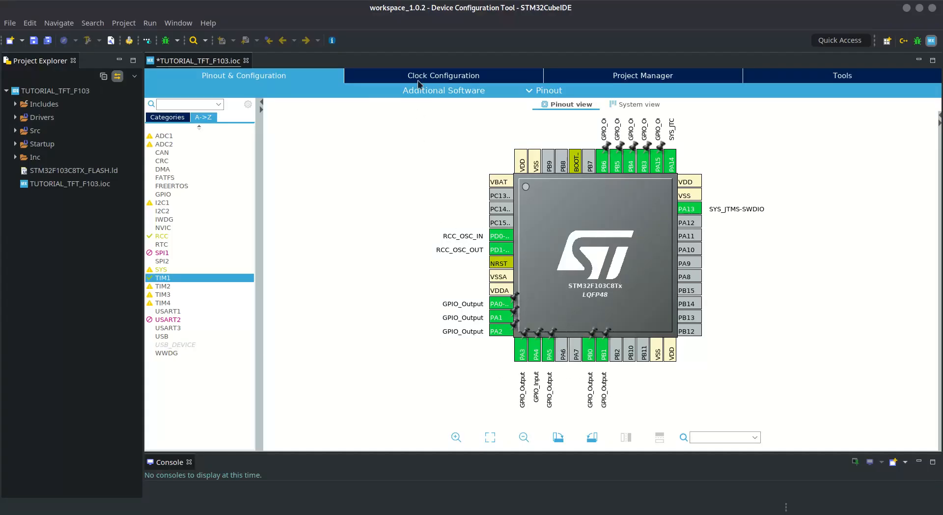
# Enter 72 MHz for HCLK in Clock Configuration and save the .ioc.
pyautogui.click(443, 75)
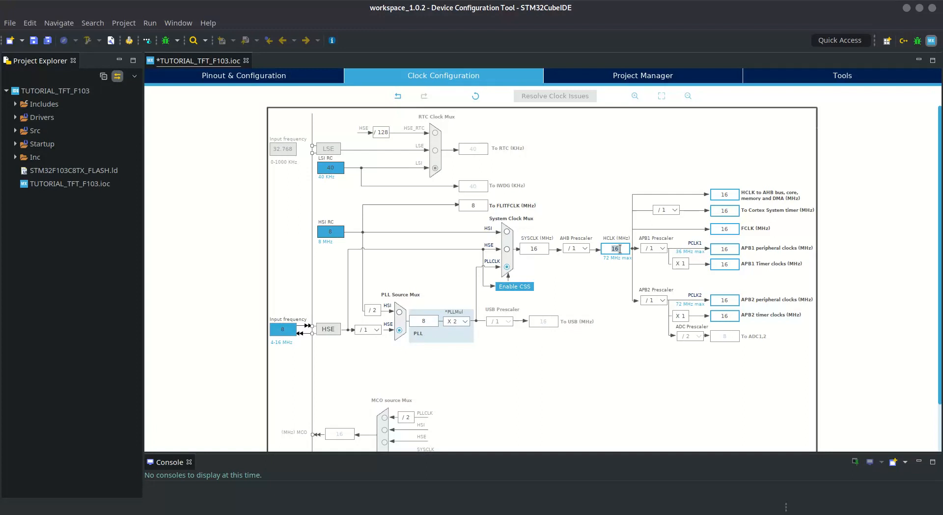
pyautogui.moveTo(614, 249)
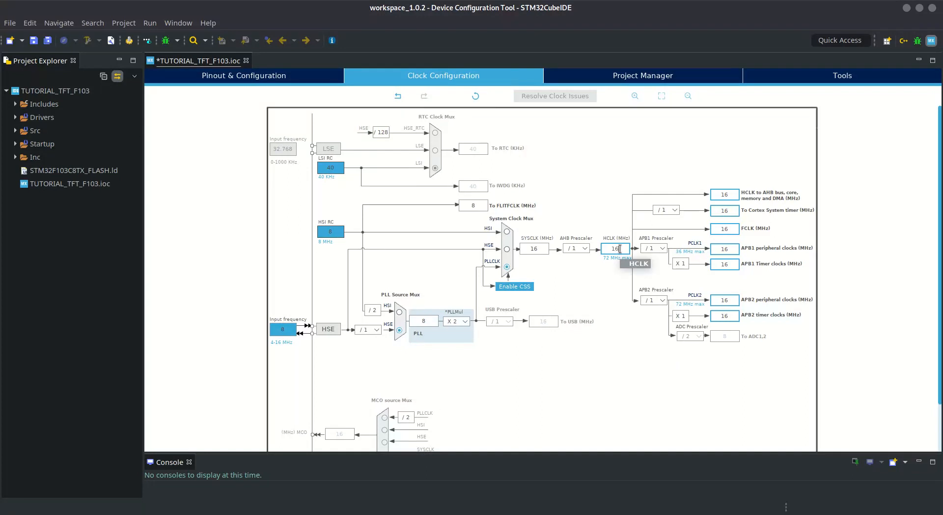
pyautogui.write('72')
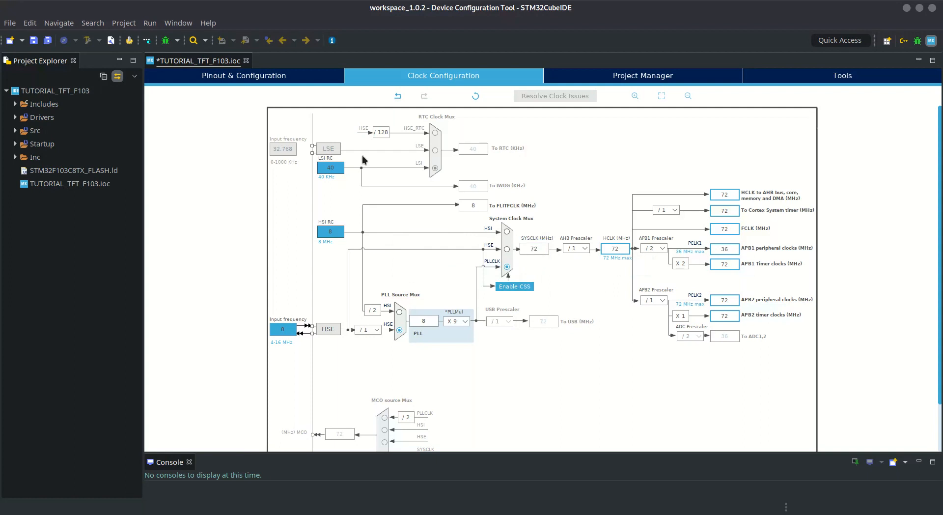
pyautogui.click(9, 23)
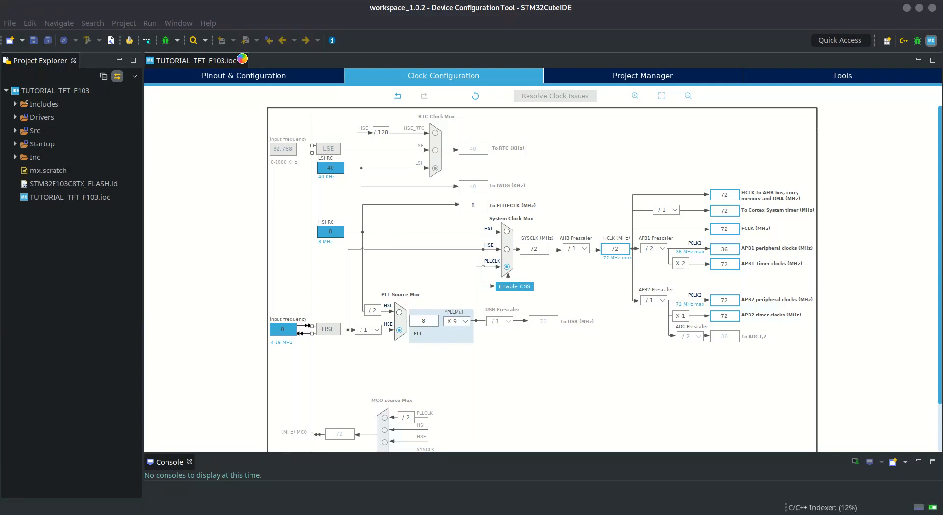
# Close the device configuration and open main.c from the Src folder.
pyautogui.click(241, 60)
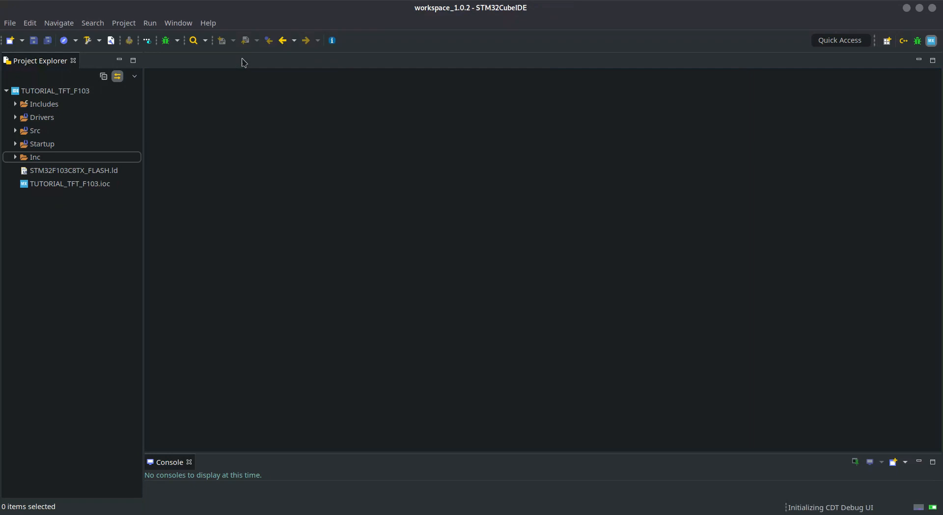
pyautogui.click(15, 131)
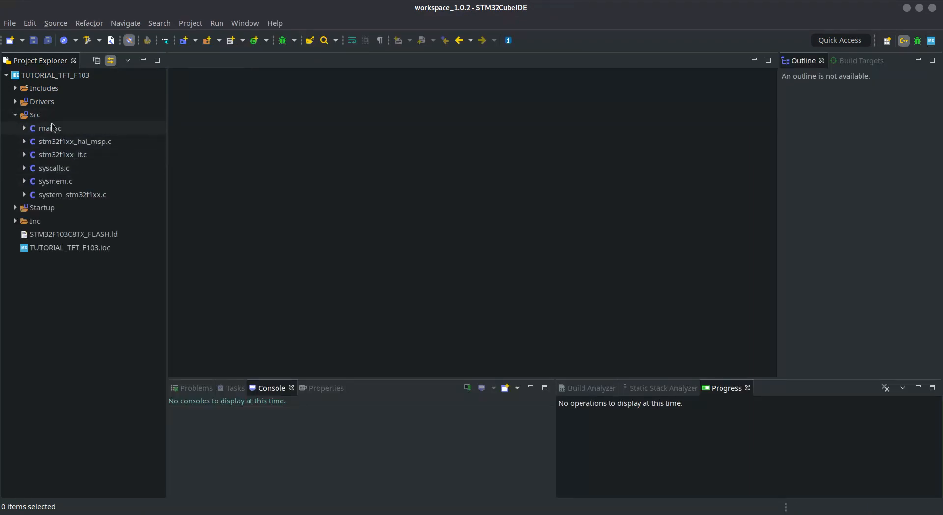
pyautogui.doubleClick(51, 128)
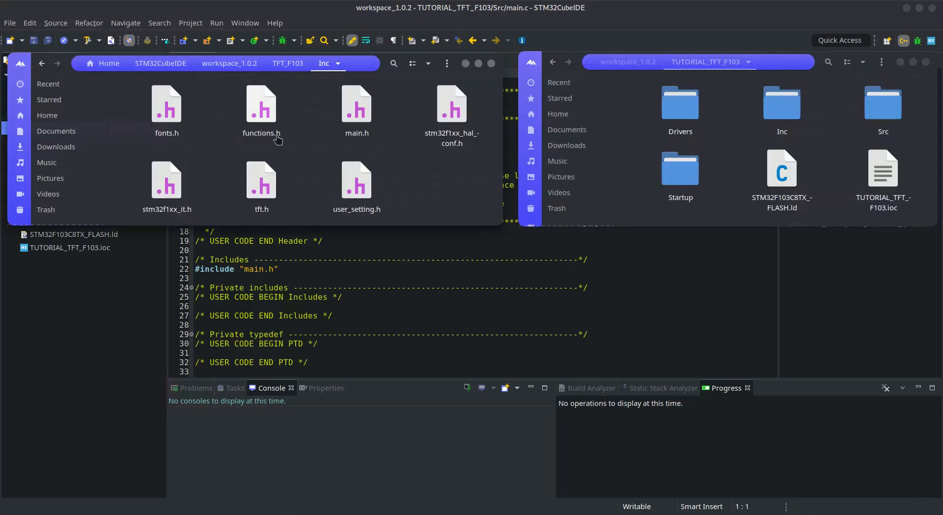
# Copy the library files fonts.c, tft.c, fonts.h, functions.h, tft.h and user_setting.h into the project.
pyautogui.click(167, 105)
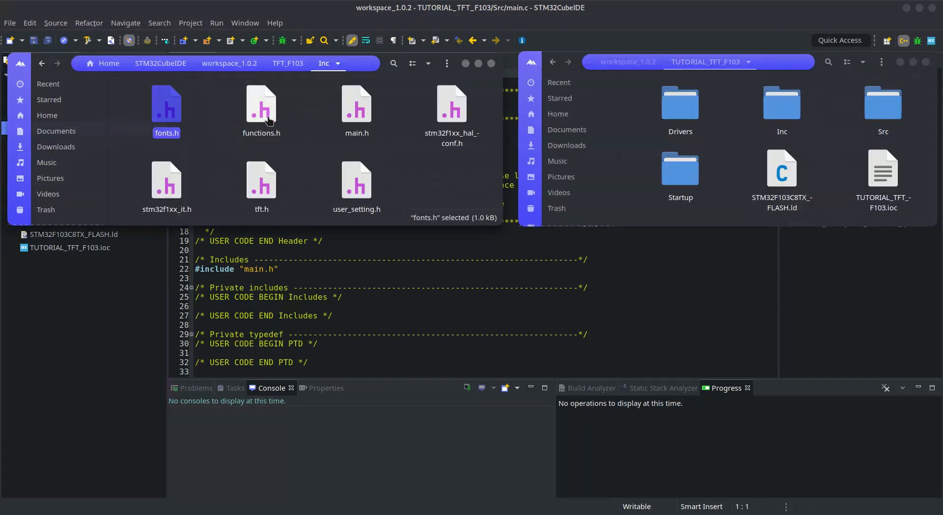
pyautogui.click(356, 180)
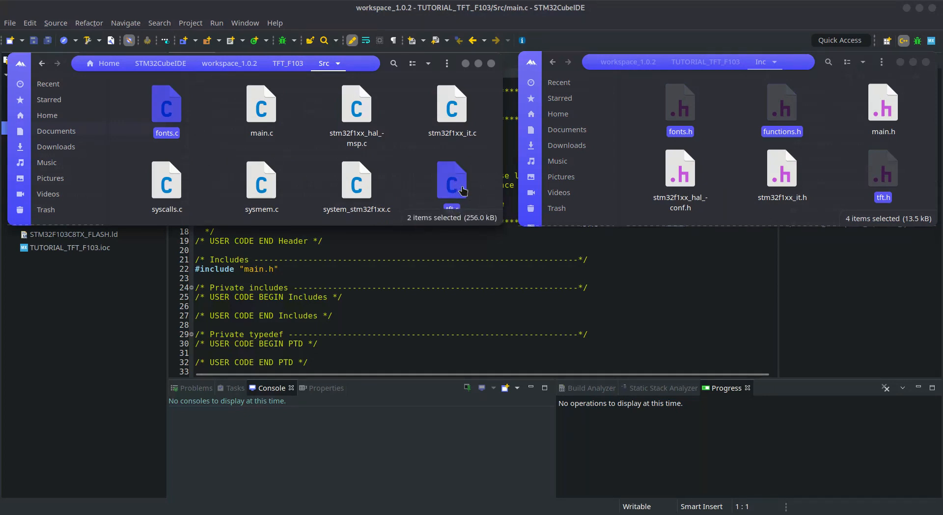
pyautogui.moveTo(405, 110)
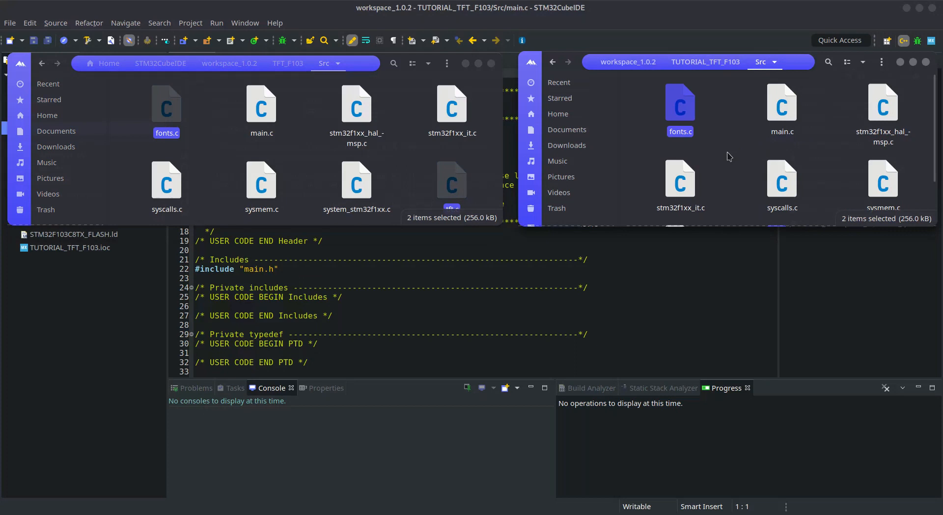
pyautogui.scroll(-3)
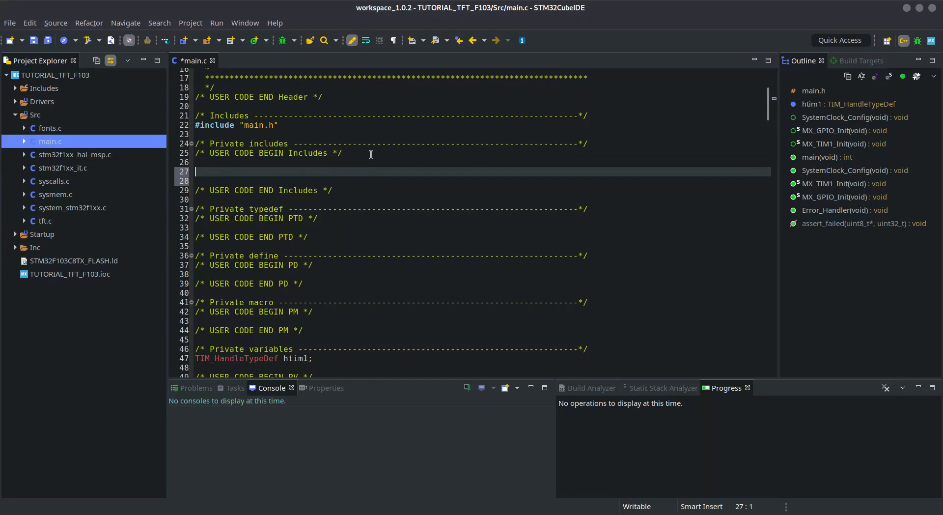
# Add #include lines for fonts.h, tft.h and user_setting.h, then expand the Inc folder.
pyautogui.write('#include')
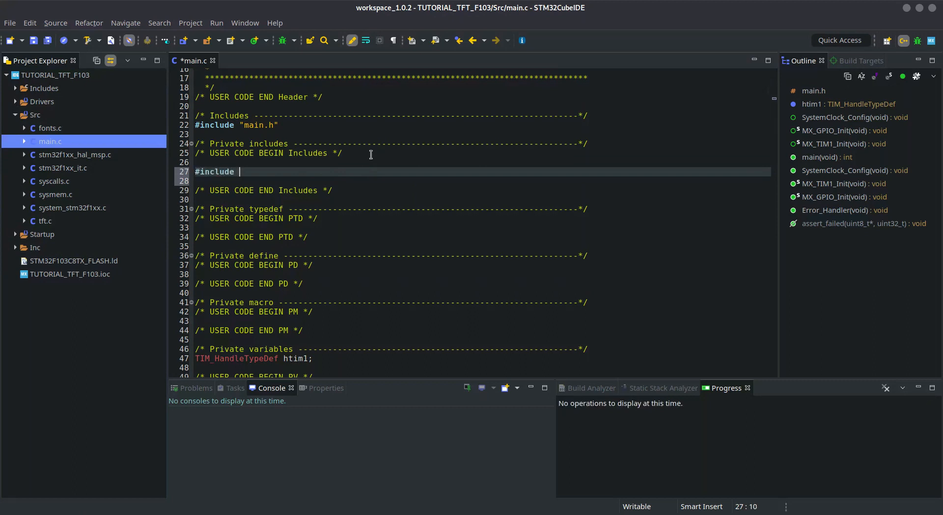
pyautogui.write('"fonts.h"')
pyautogui.click(483, 180)
pyautogui.write('#')
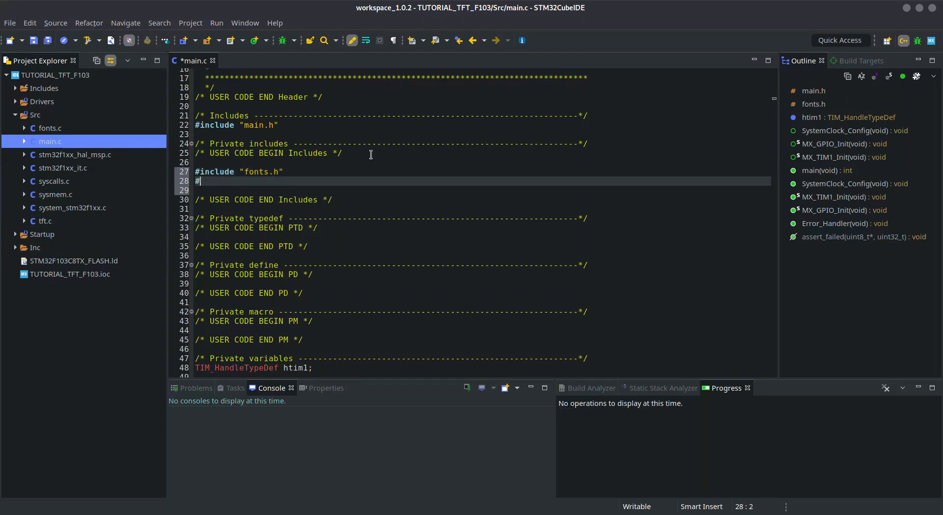
pyautogui.write('include')
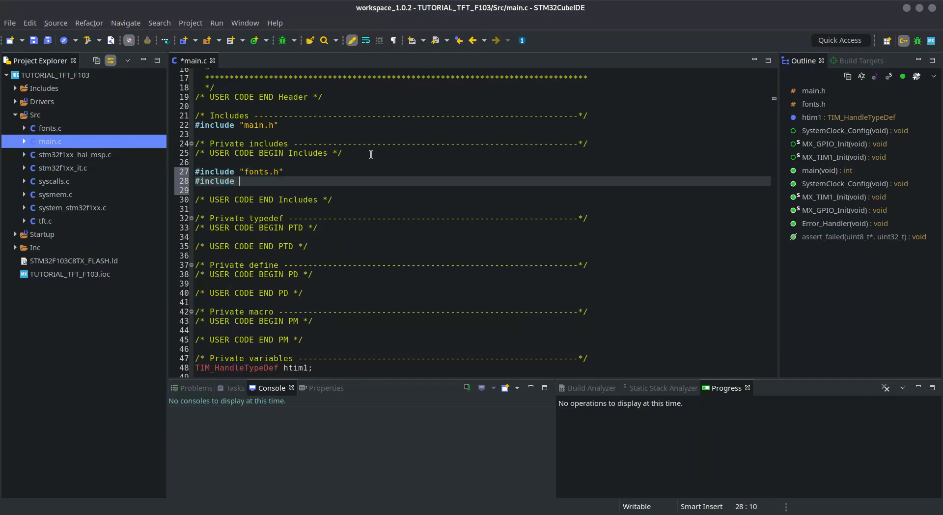
pyautogui.write('"tft.h"')
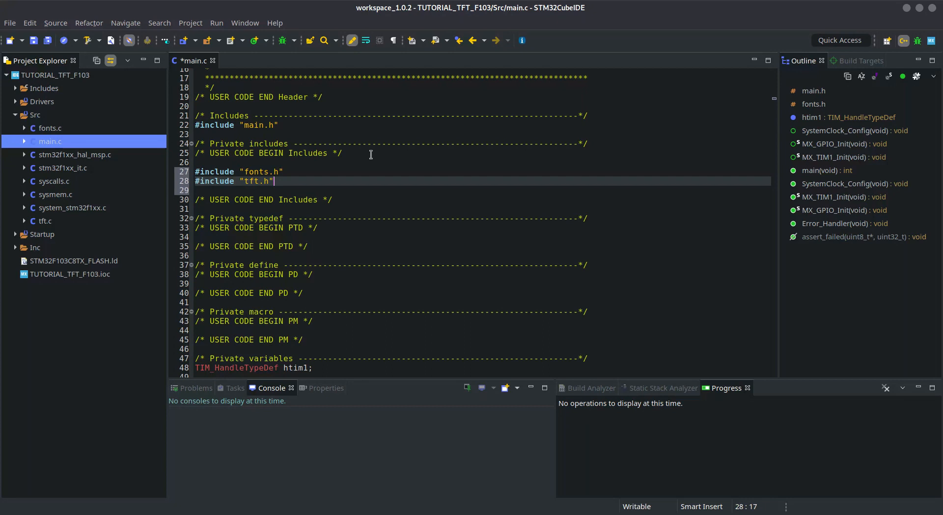
pyautogui.write('#')
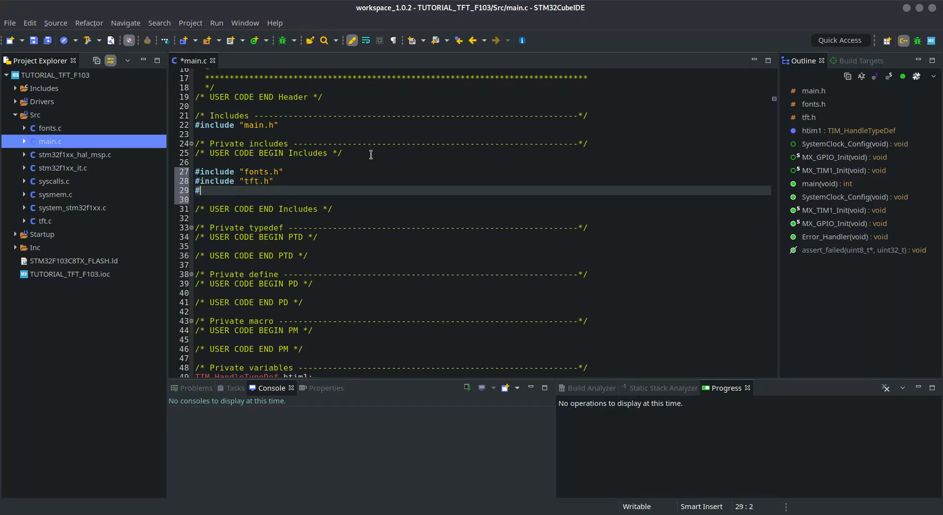
pyautogui.write('include "')
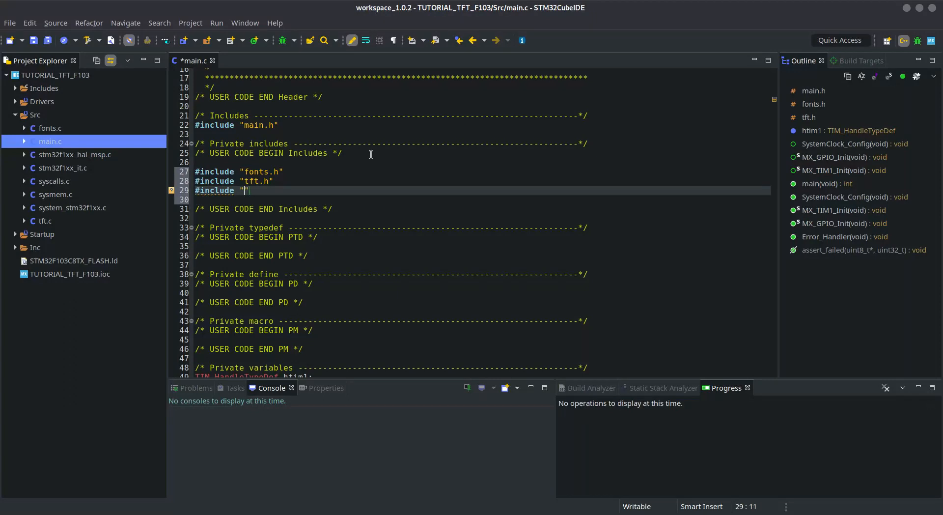
pyautogui.write('user_setting.h"')
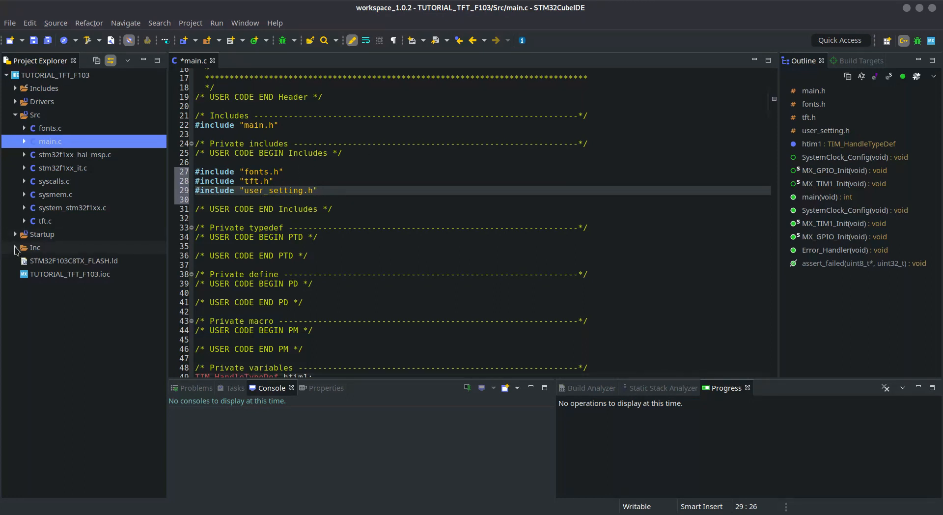
pyautogui.click(16, 247)
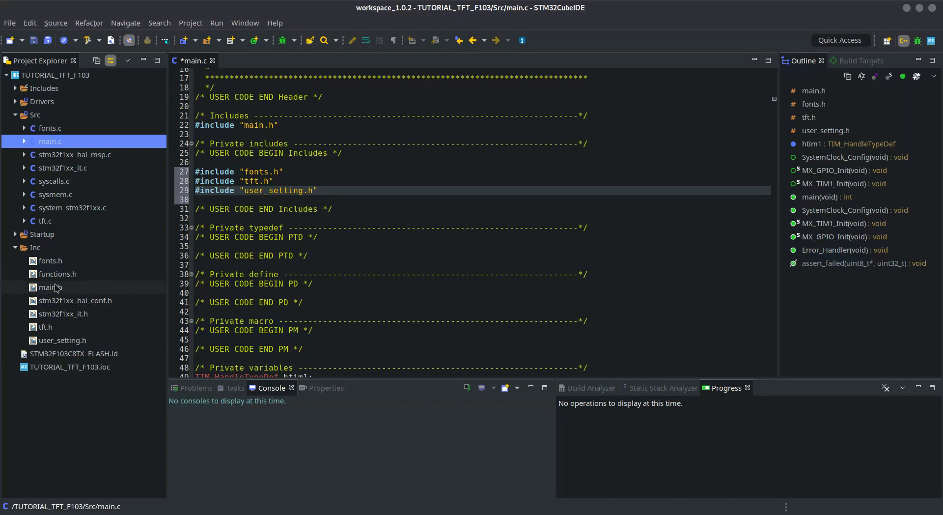
# Review functions.h's colour constants and drawing prototypes, then close it.
pyautogui.doubleClick(57, 286)
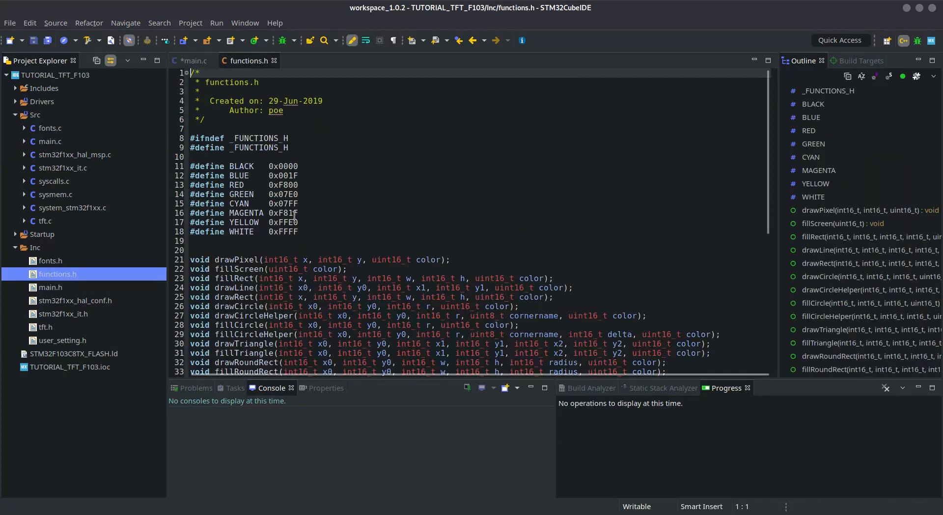
pyautogui.scroll(-3)
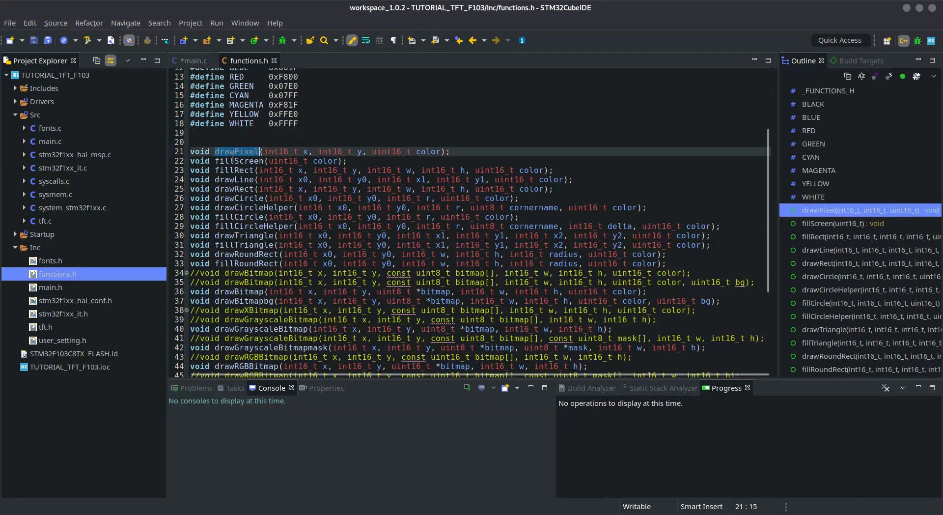
pyautogui.click(236, 198)
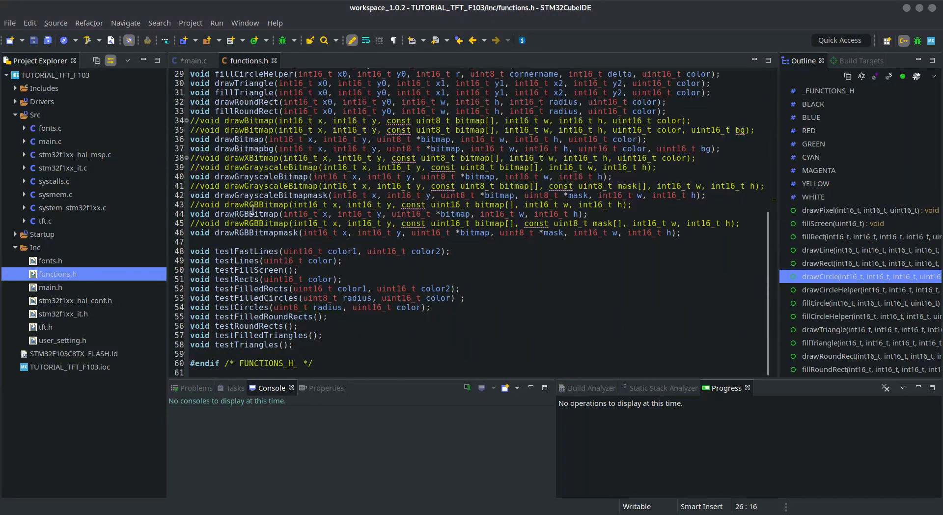
pyautogui.doubleClick(248, 269)
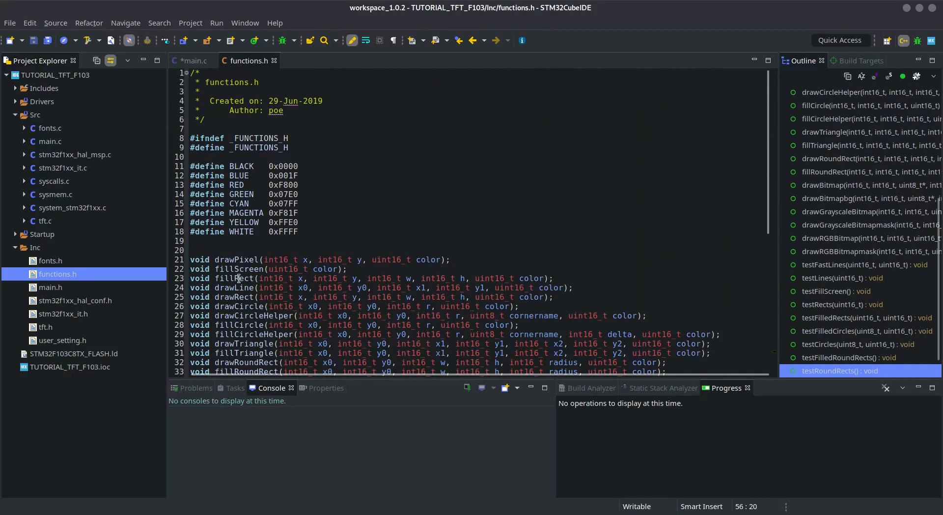
pyautogui.scroll(-3)
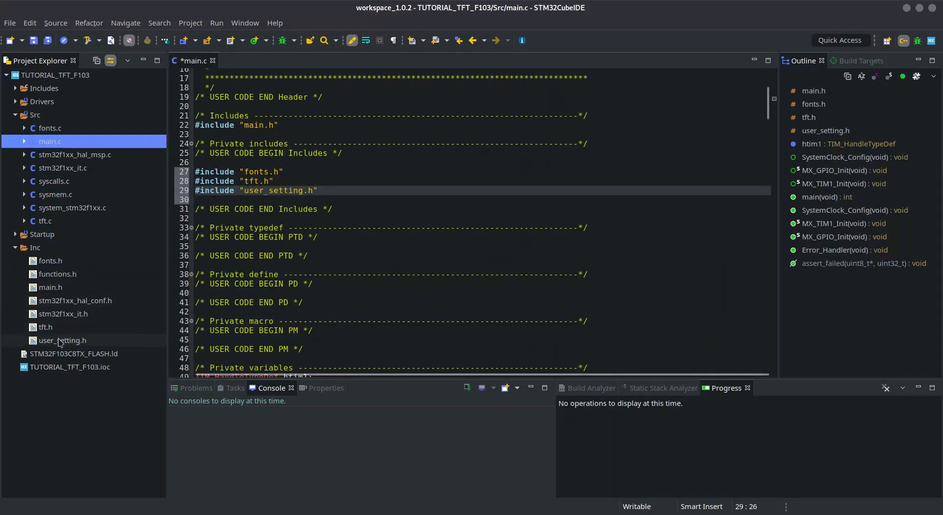
# Add #include "functions.h" to main.c and view user_setting.h's pin definitions.
pyautogui.doubleClick(62, 340)
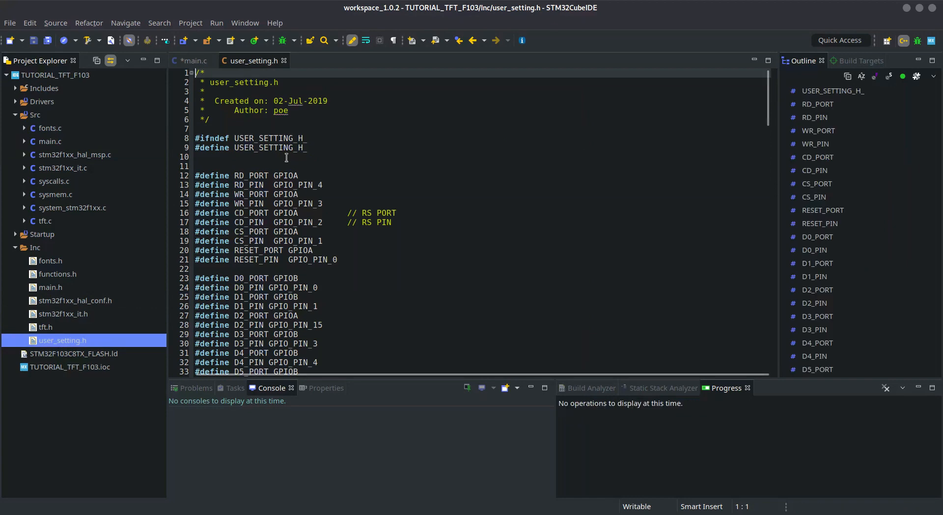
pyautogui.click(194, 60)
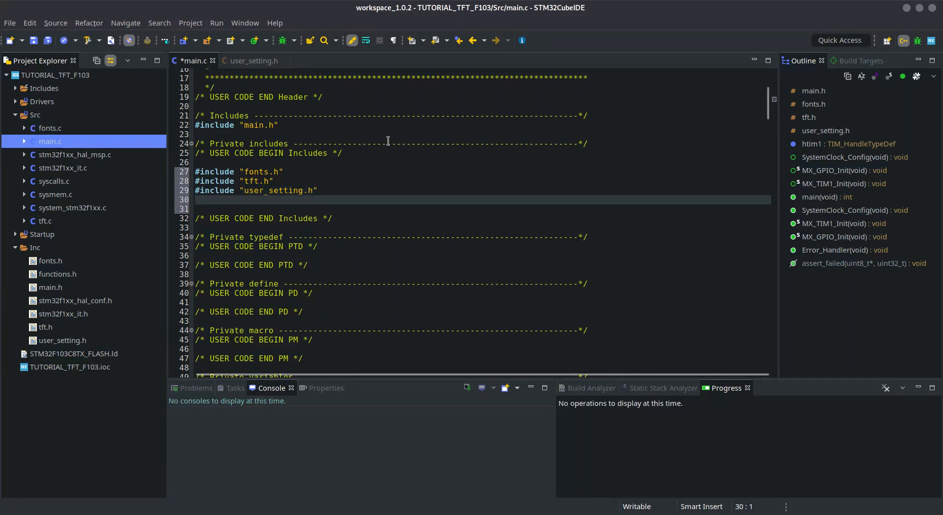
pyautogui.write('#include')
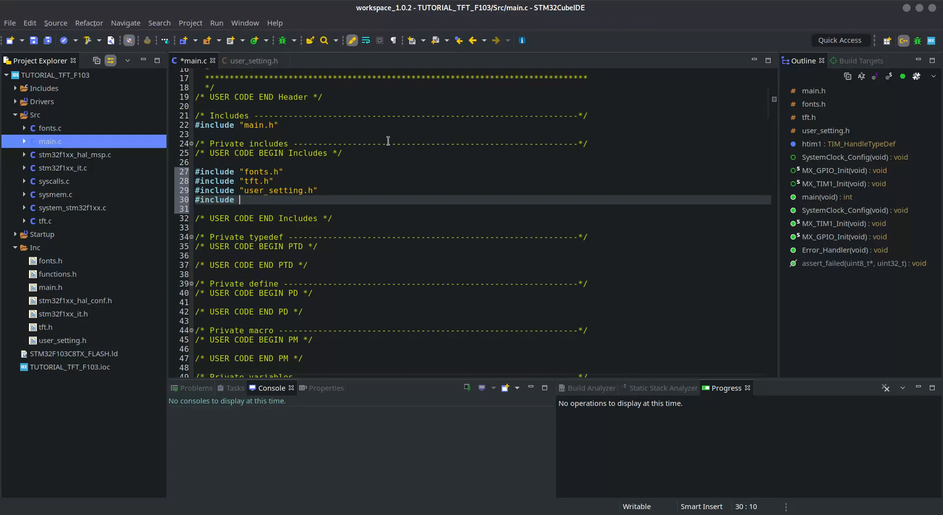
pyautogui.write('"functions.h"')
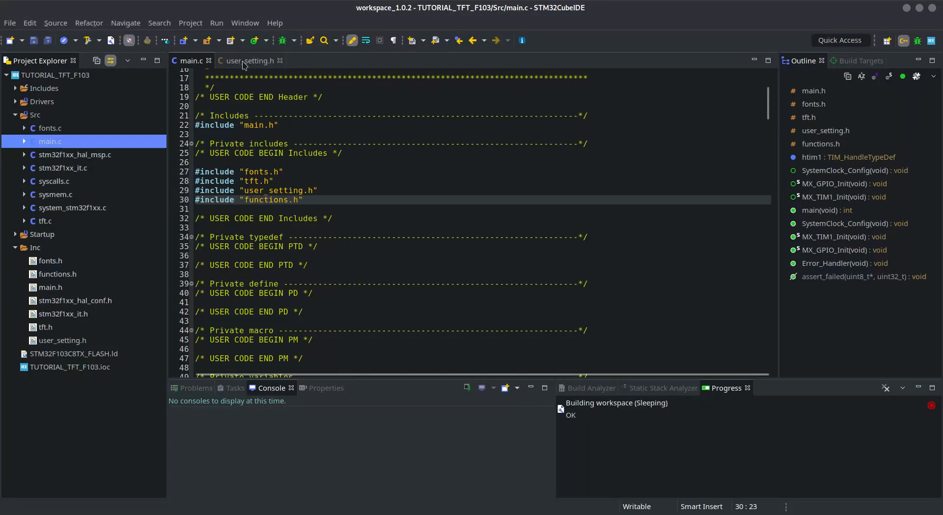
pyautogui.click(249, 60)
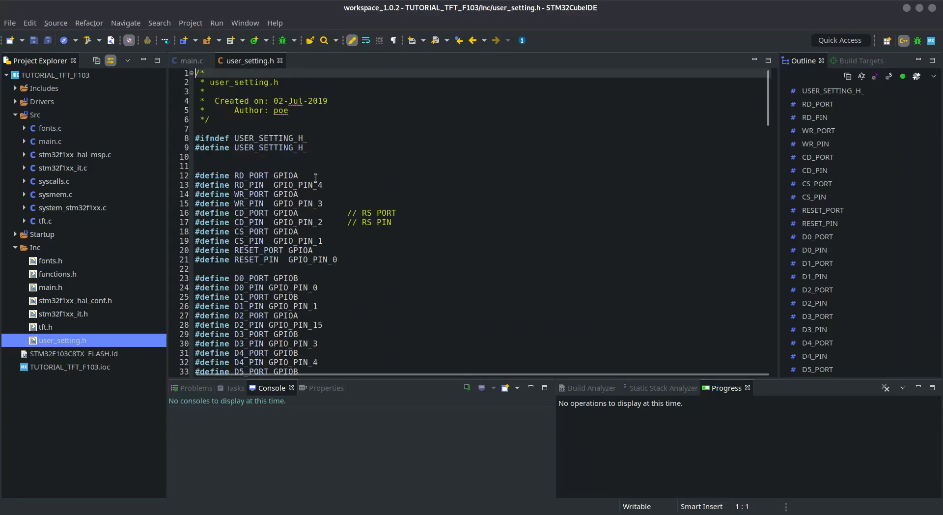
# Maximize the editor and complete line 38 as #define D7_PIN GPIO_PIN_5.
pyautogui.doubleClick(248, 175)
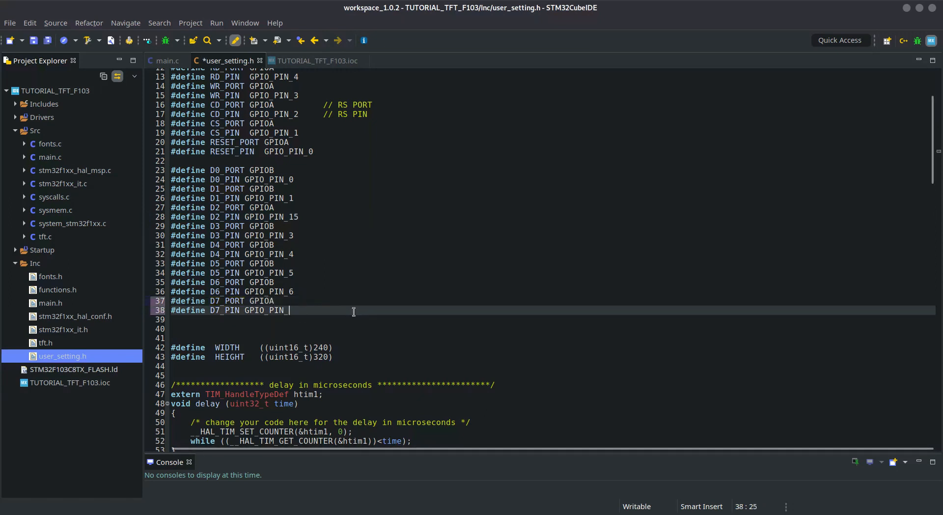
pyautogui.write('5')
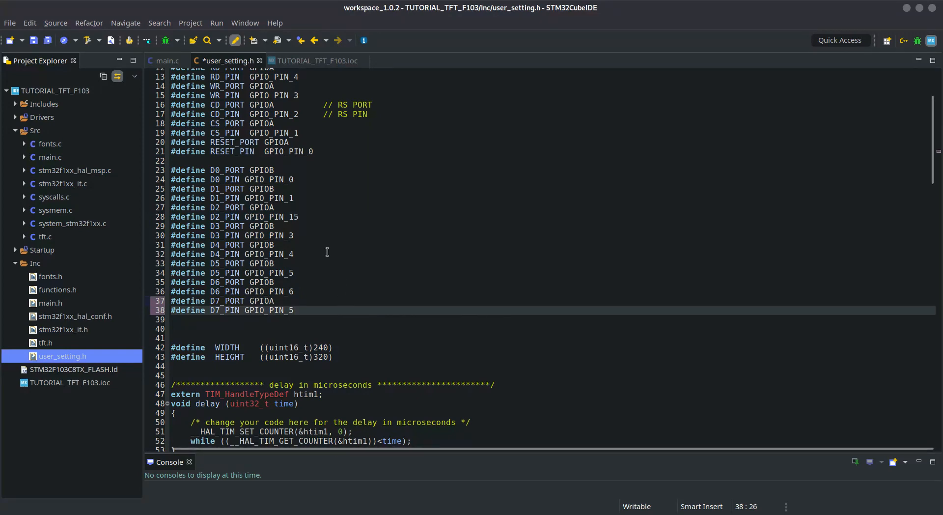
pyautogui.click(294, 311)
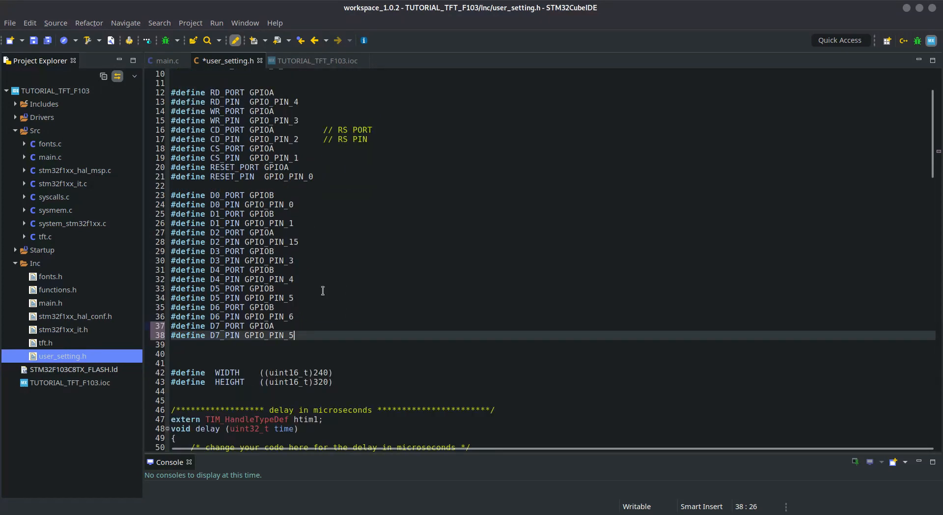
pyautogui.click(275, 195)
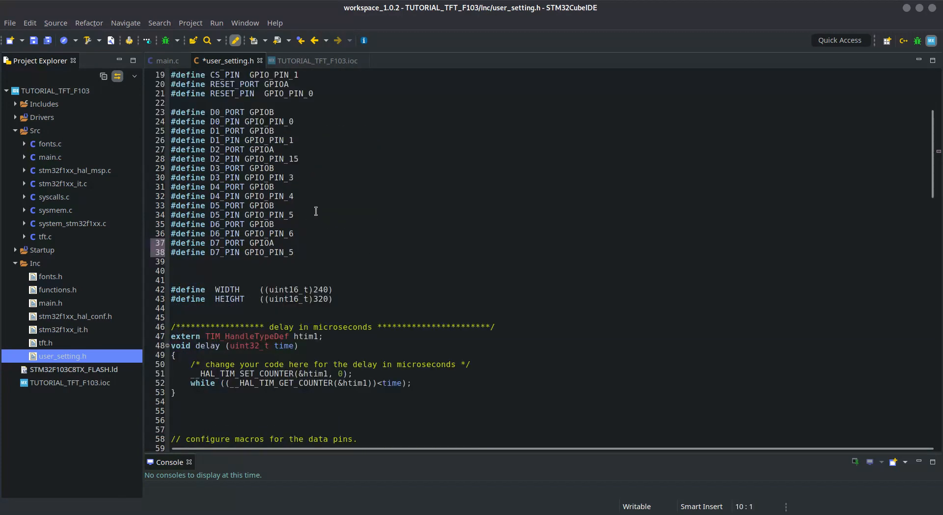
pyautogui.scroll(-3)
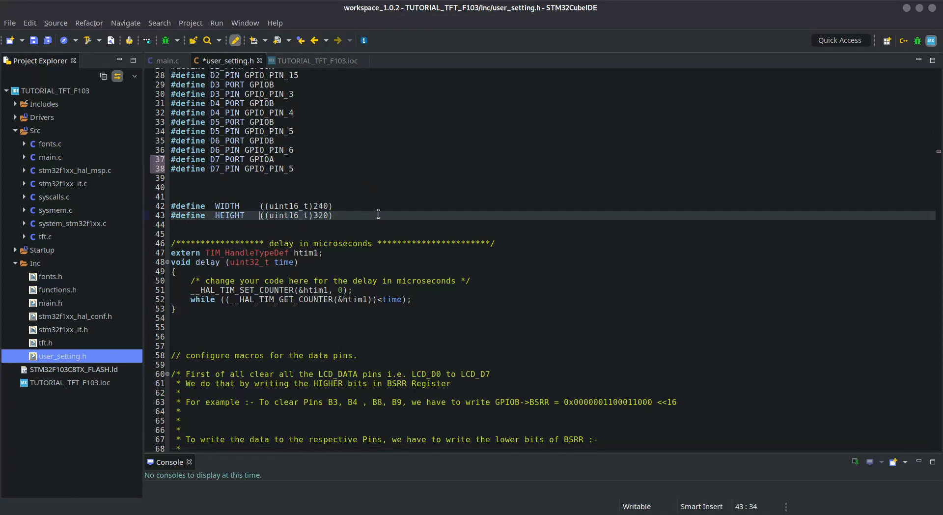
pyautogui.scroll(-3)
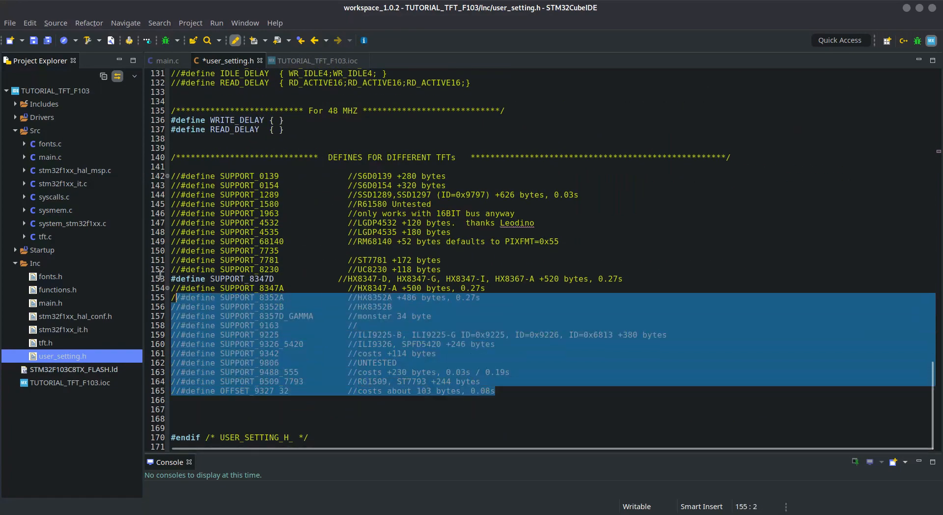
pyautogui.click(313, 316)
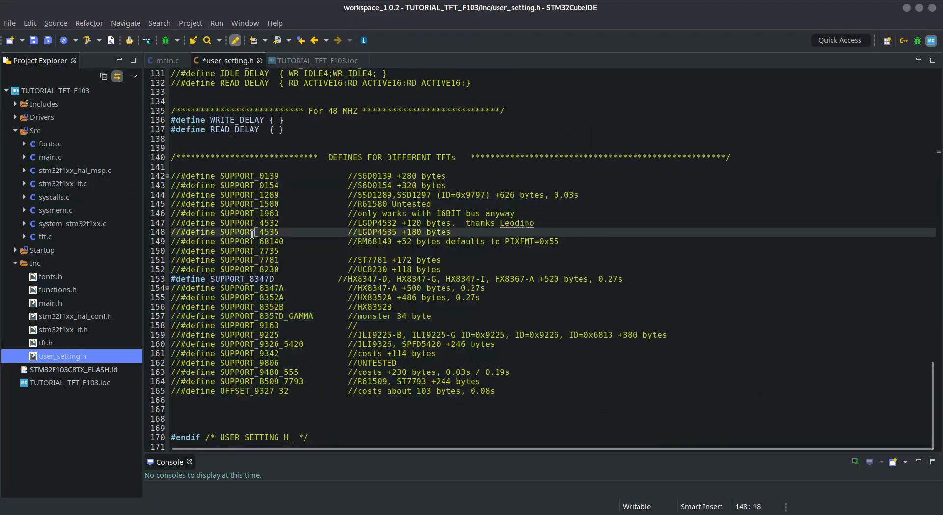
pyautogui.click(227, 279)
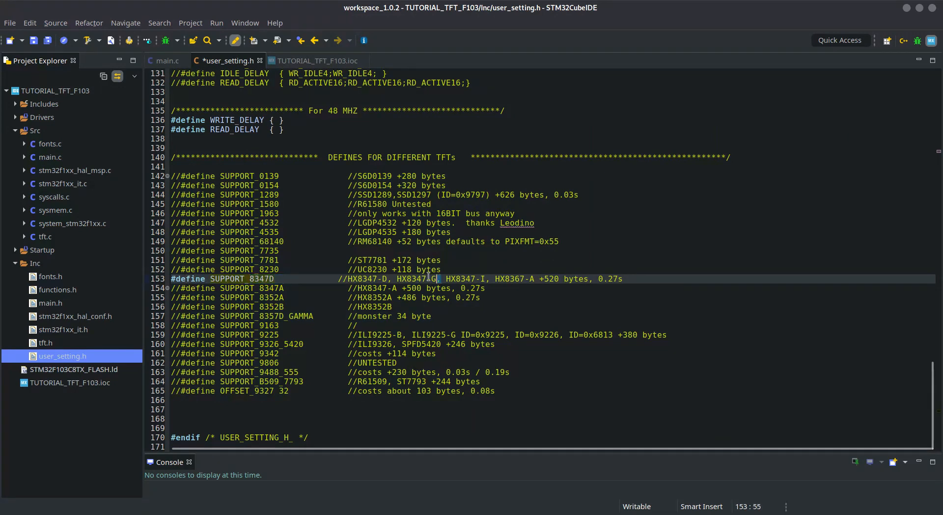
pyautogui.doubleClick(416, 278)
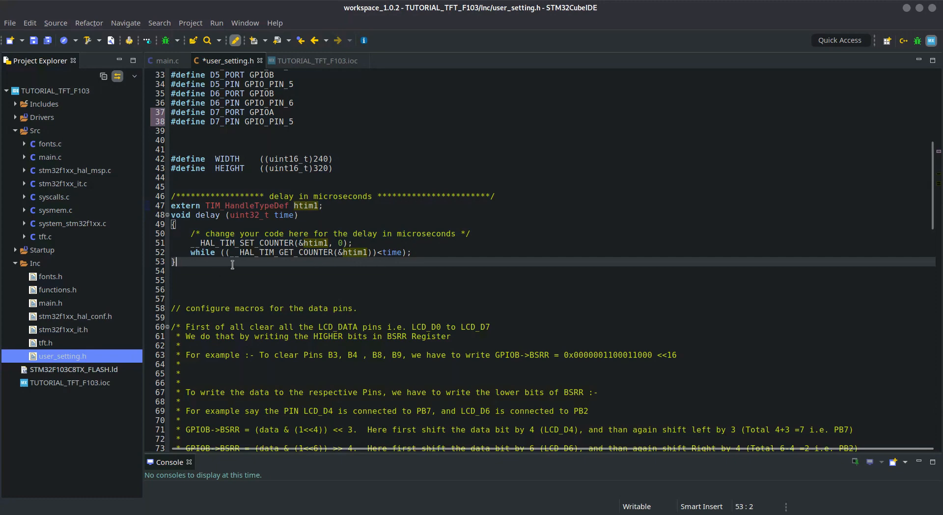
pyautogui.scroll(-3)
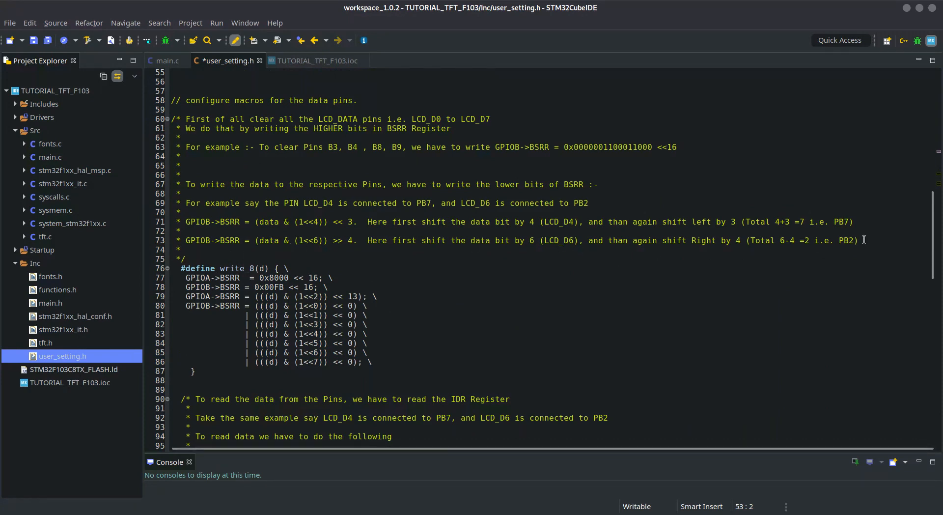
pyautogui.moveTo(177, 139); pyautogui.dragTo(861, 240)
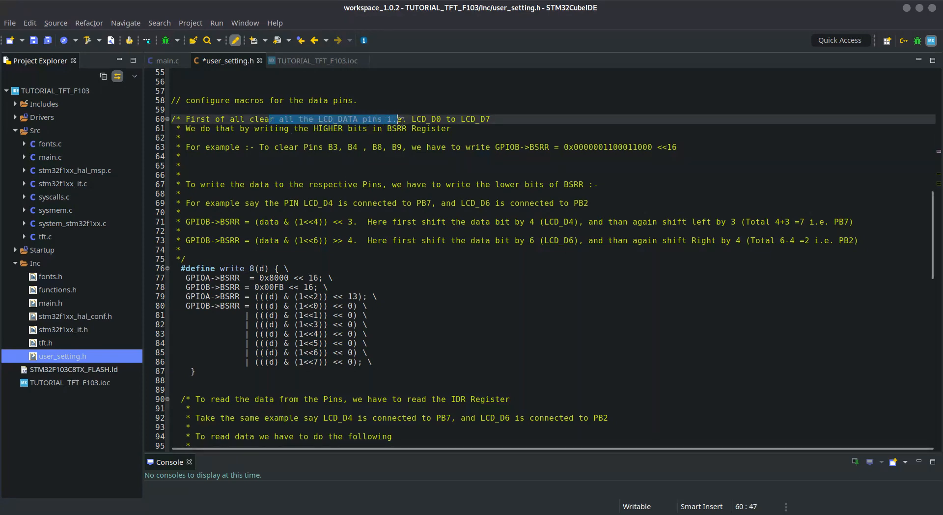
pyautogui.click(467, 172)
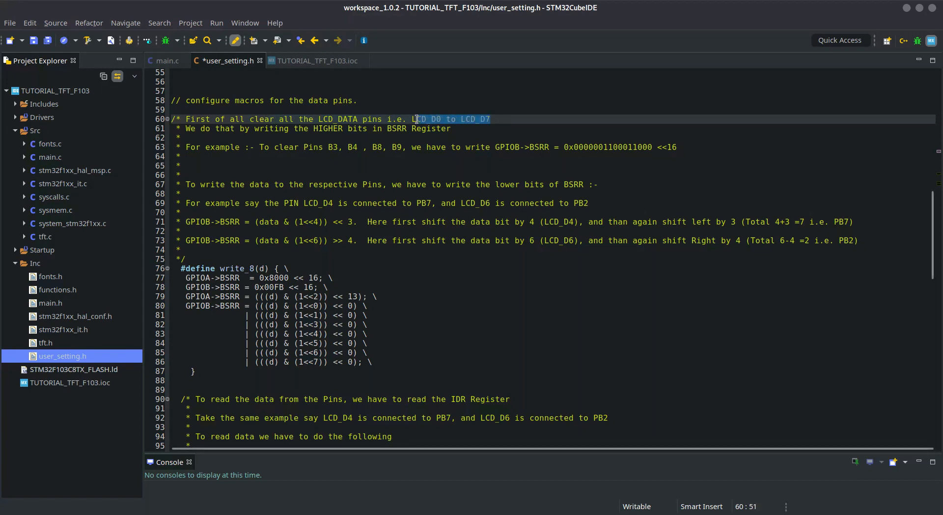
pyautogui.click(373, 129)
pyautogui.write('b')
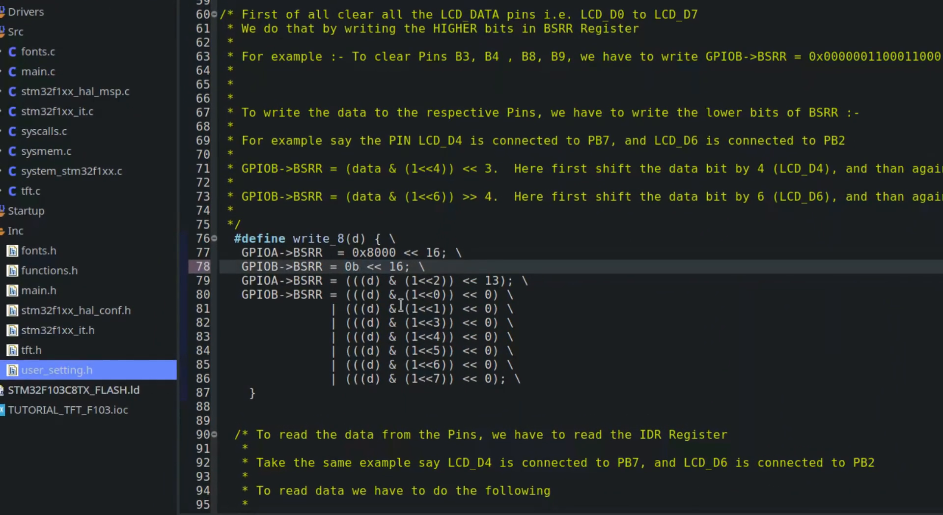
pyautogui.click(361, 267)
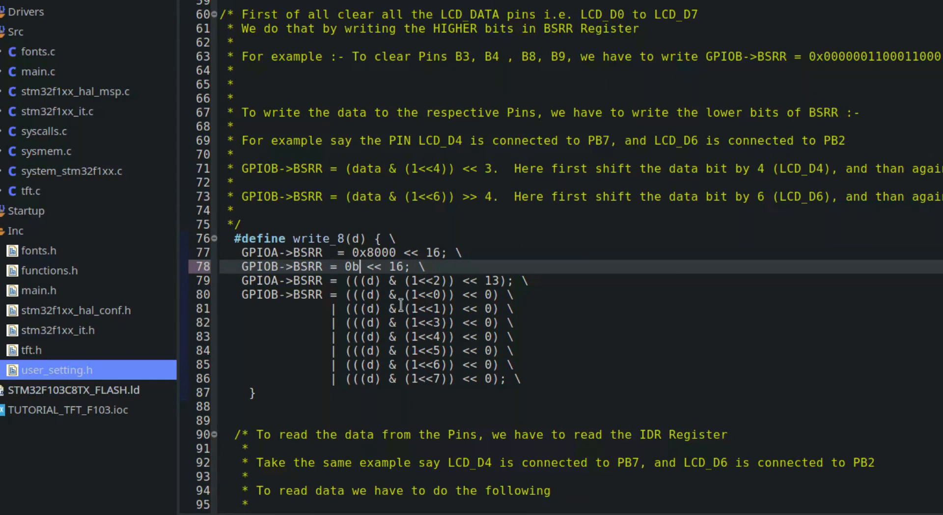
pyautogui.write('1')
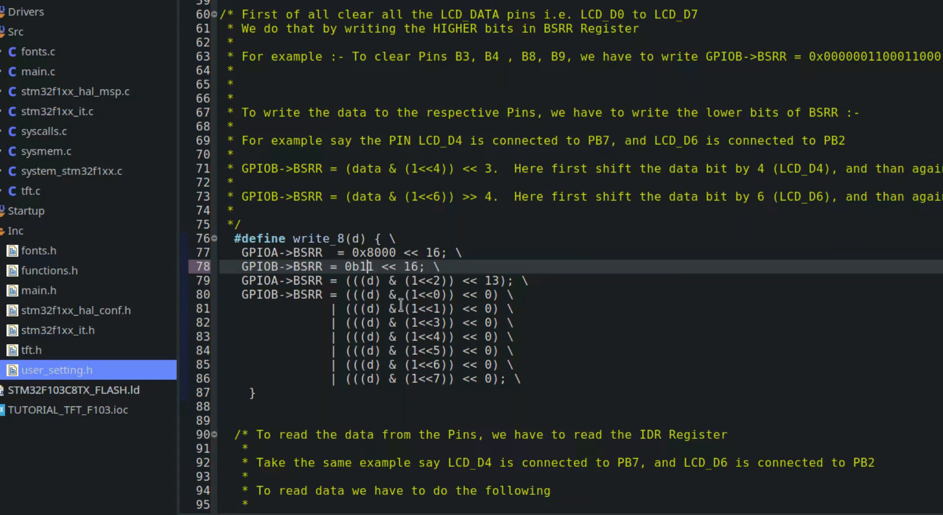
pyautogui.write('11011')
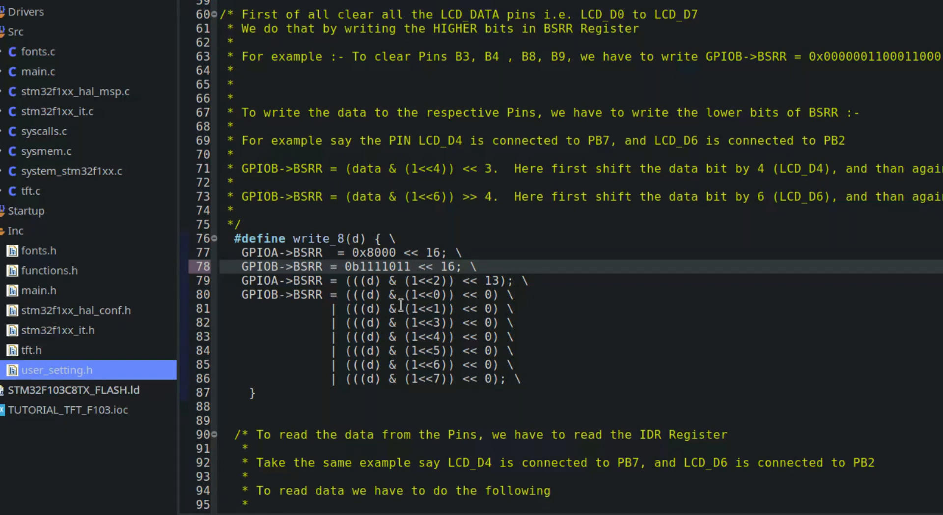
pyautogui.write('0000')
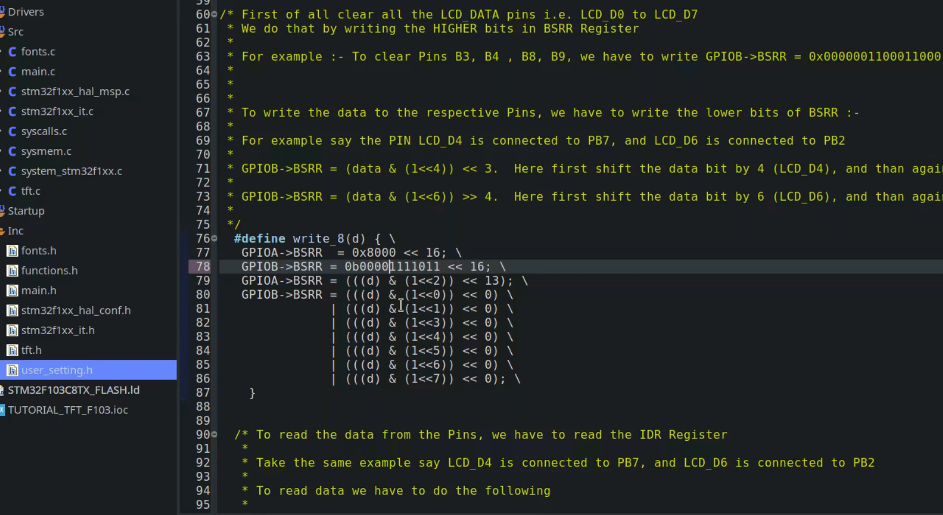
pyautogui.write('00000')
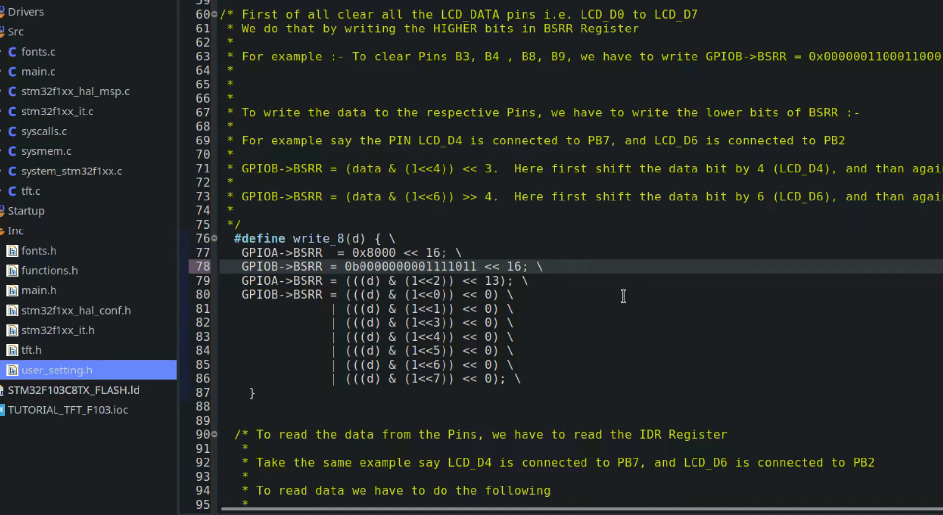
pyautogui.click(478, 267)
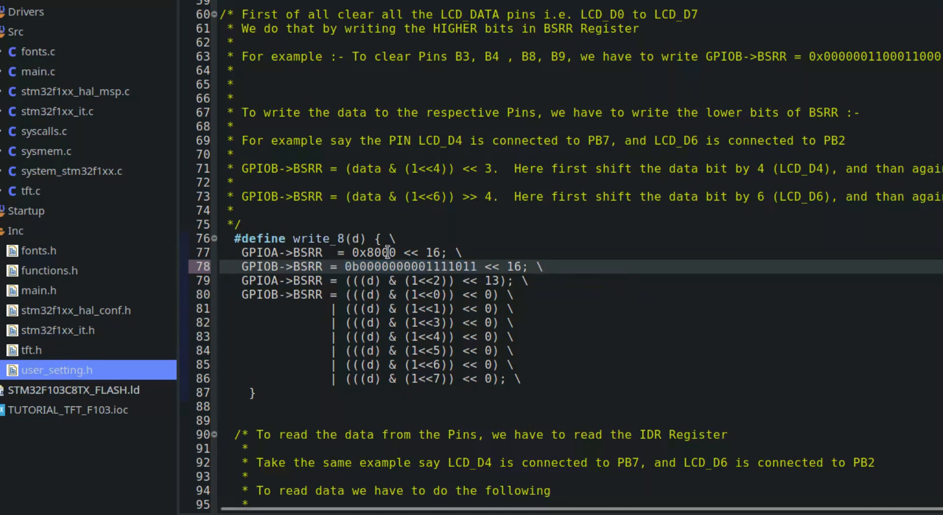
pyautogui.doubleClick(373, 252)
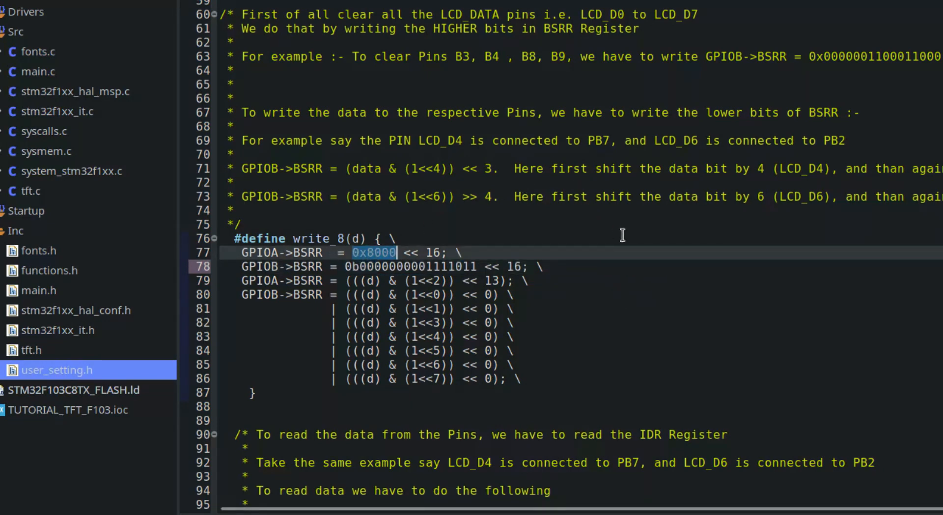
pyautogui.write('0b')
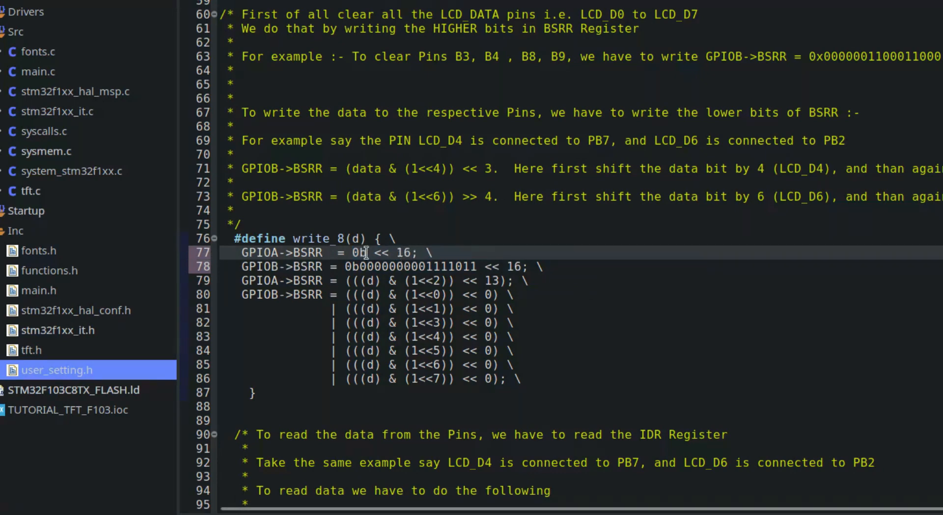
pyautogui.moveTo(783, 252)
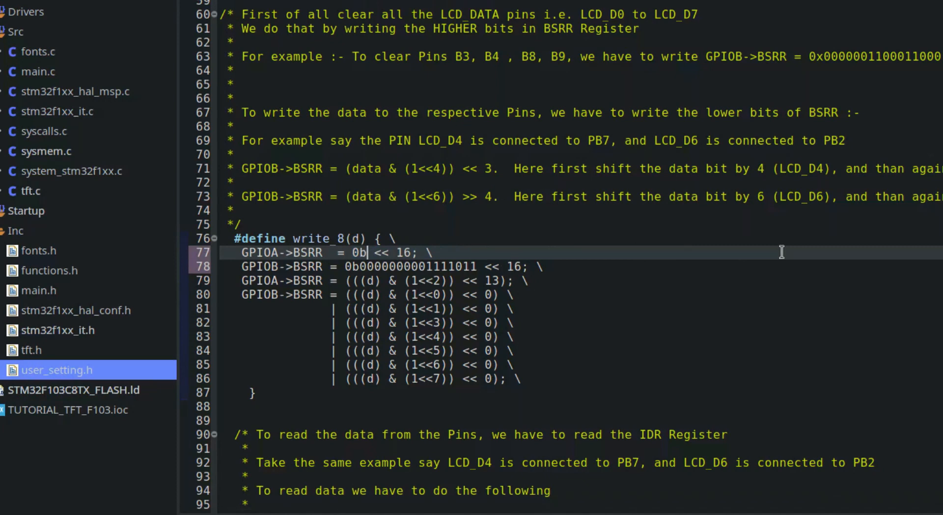
pyautogui.write('00000')
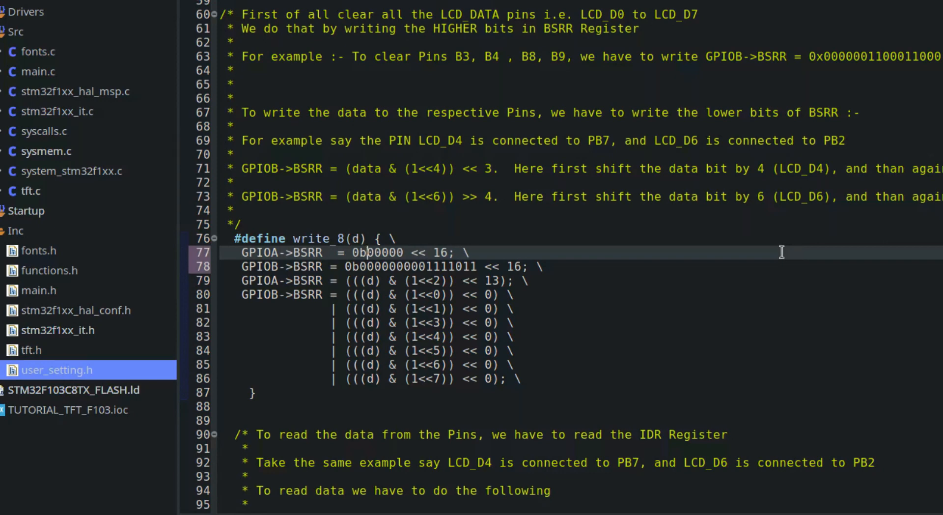
pyautogui.write('1')
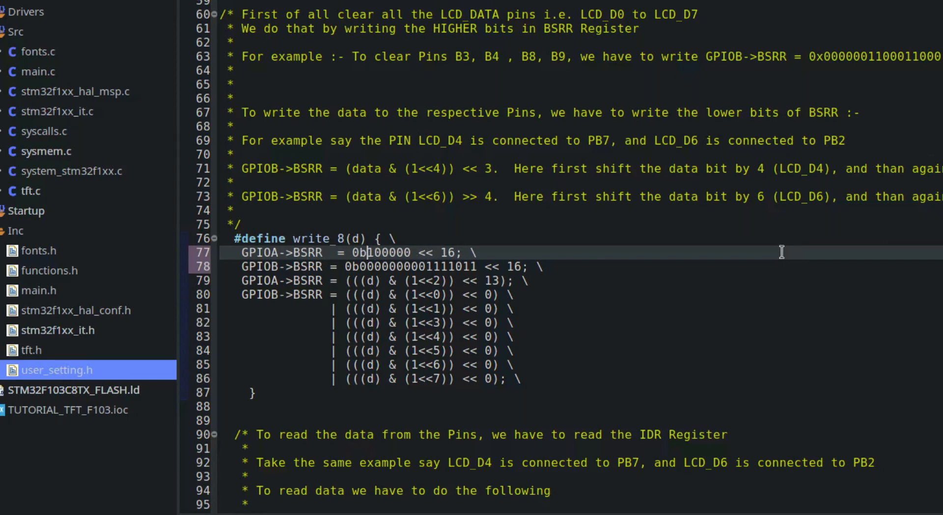
pyautogui.write('000000000')
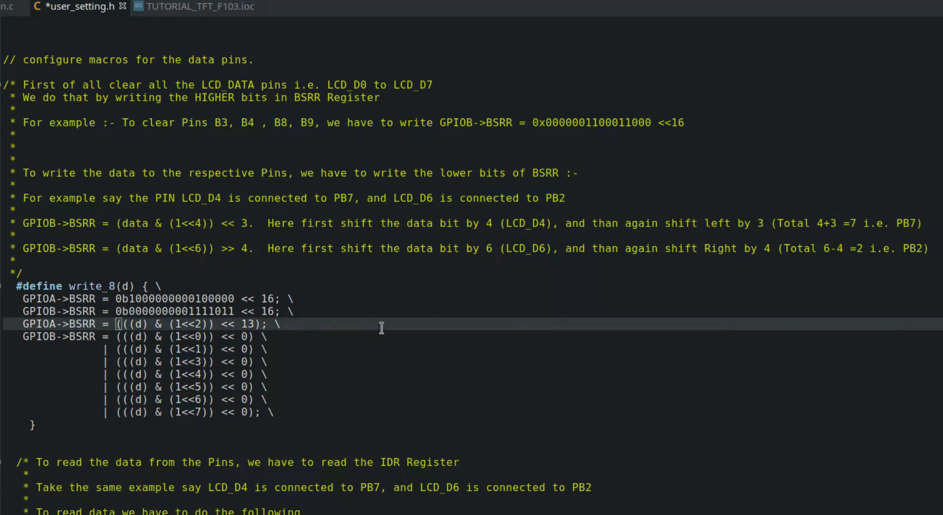
# Review the LCD_D4, PB2 and PB7 shift examples and GPIOA's bit 2 term.
pyautogui.doubleClick(186, 198)
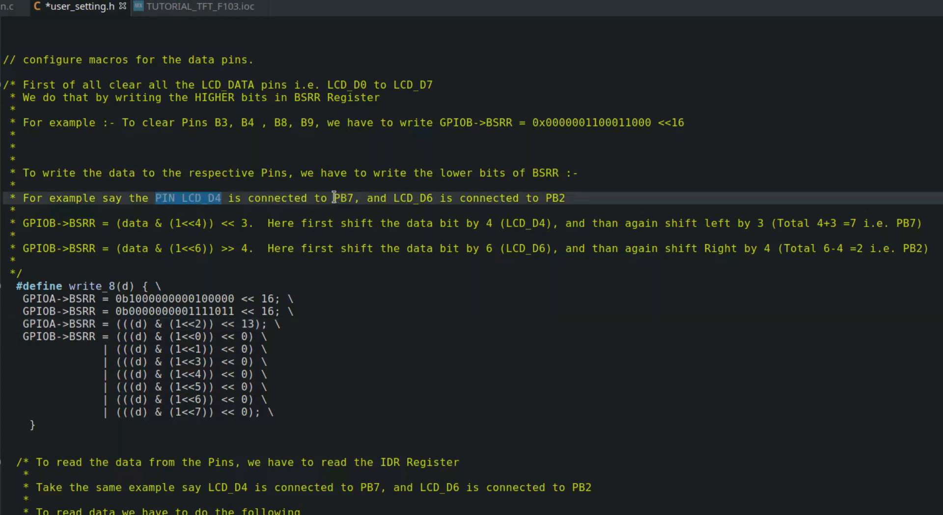
pyautogui.doubleClick(405, 198)
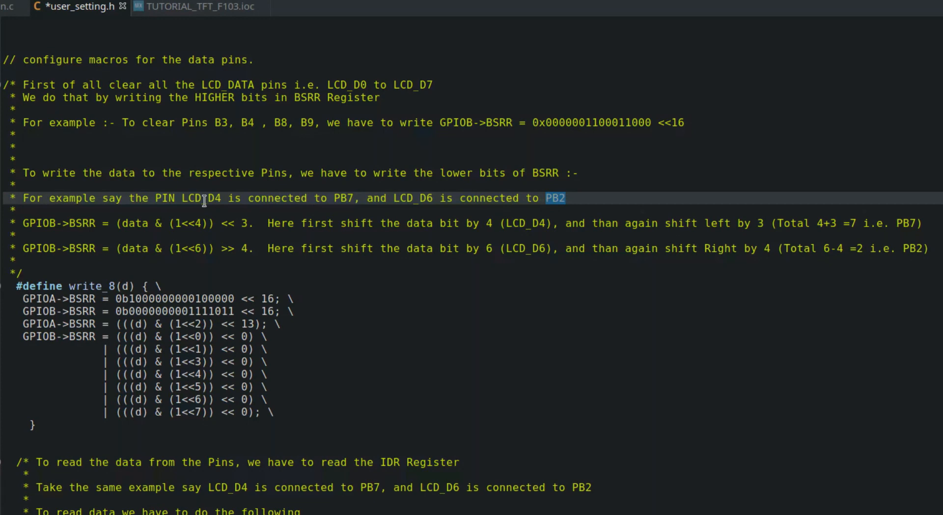
pyautogui.doubleClick(201, 198)
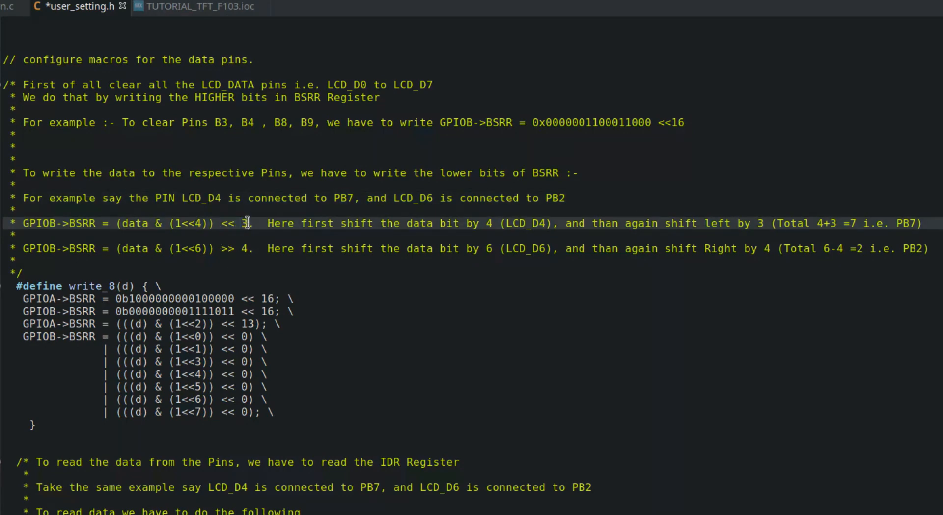
pyautogui.doubleClick(344, 198)
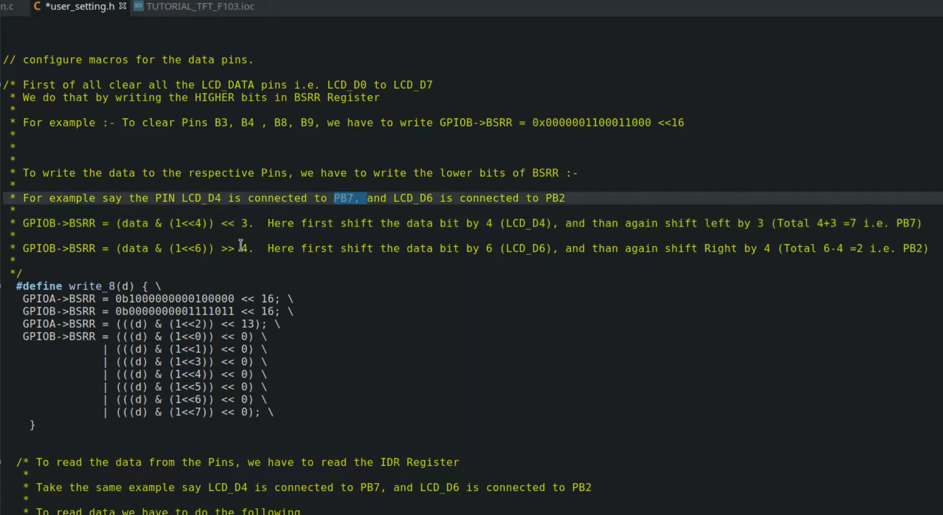
pyautogui.moveTo(415, 204)
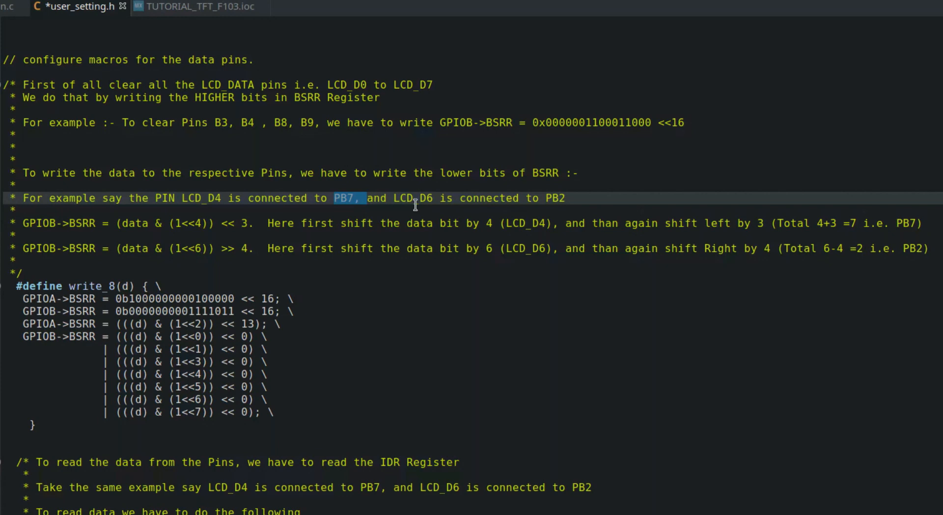
pyautogui.doubleClick(415, 198)
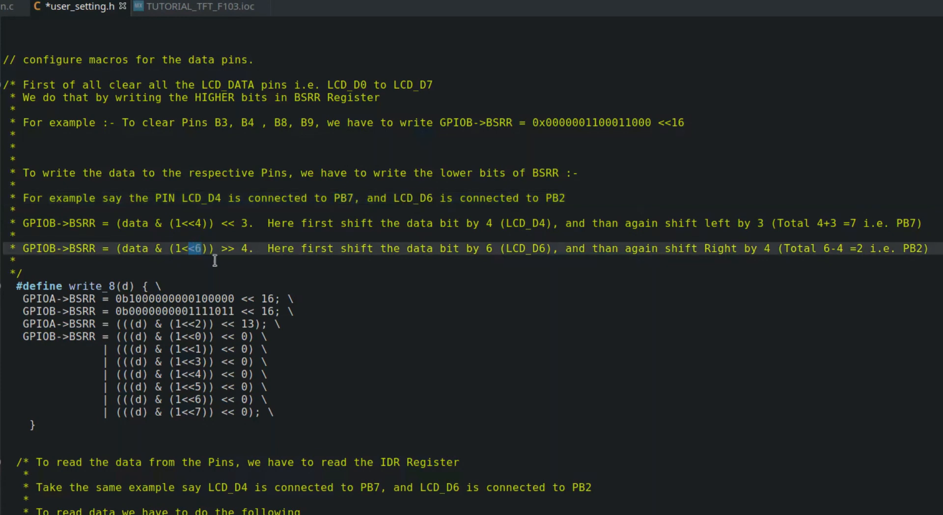
pyautogui.doubleClick(244, 248)
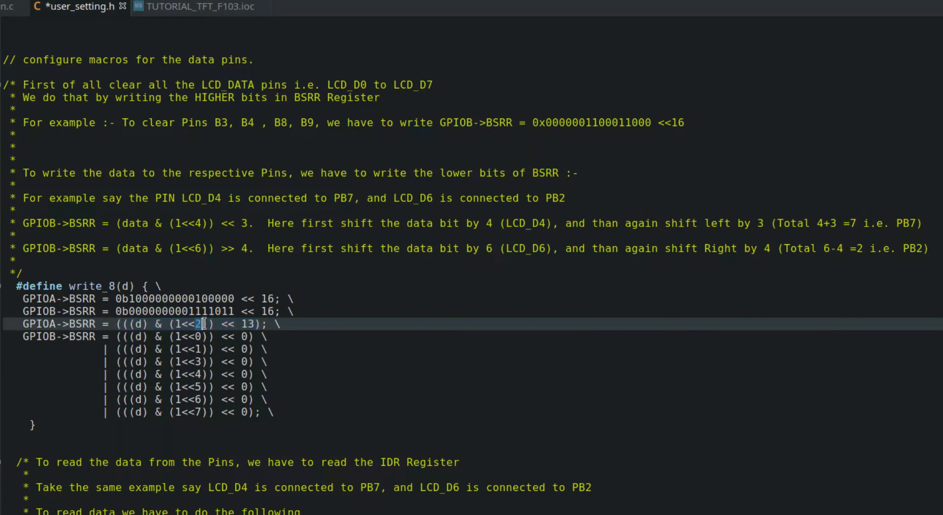
pyautogui.moveTo(147, 367)
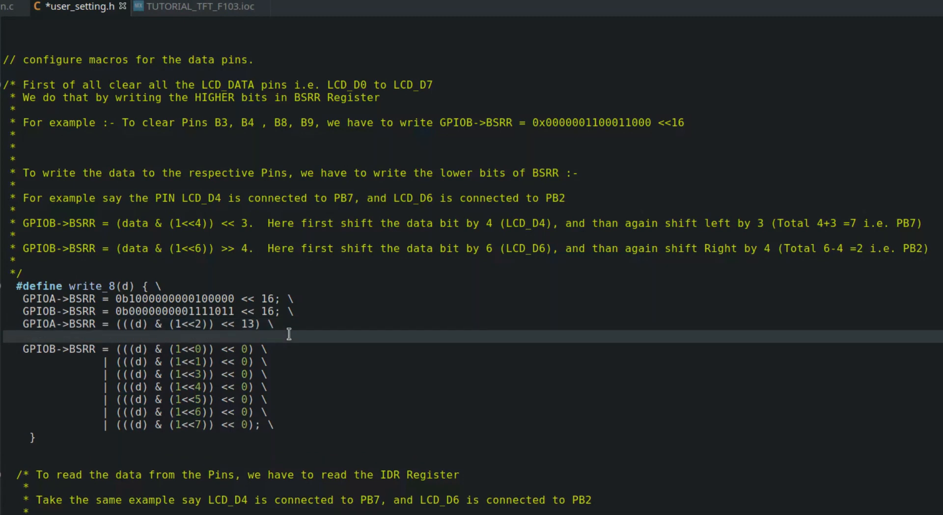
# Add the GPIOA term '(((d) & (1<<7)) >> 2);' and check the D7_PIN define.
pyautogui.write('(((d) & (1<<2)) << 13')
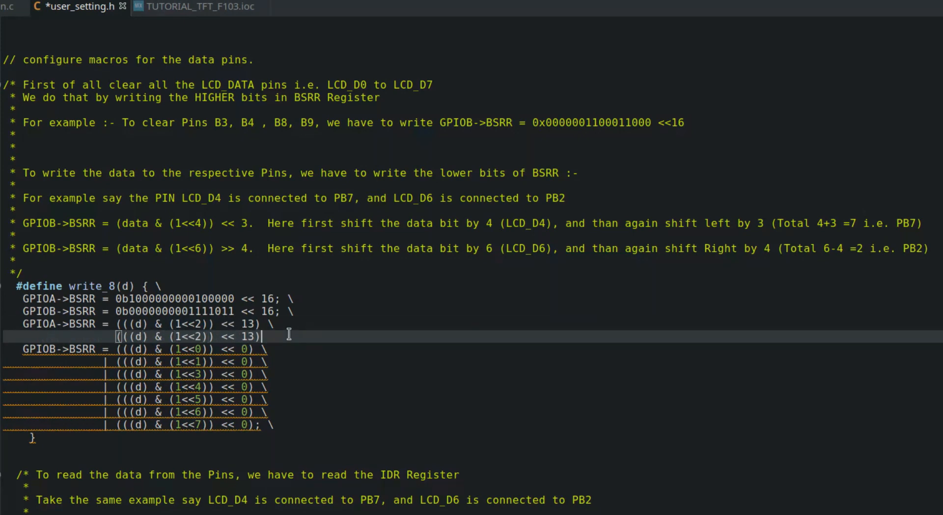
pyautogui.write(';')
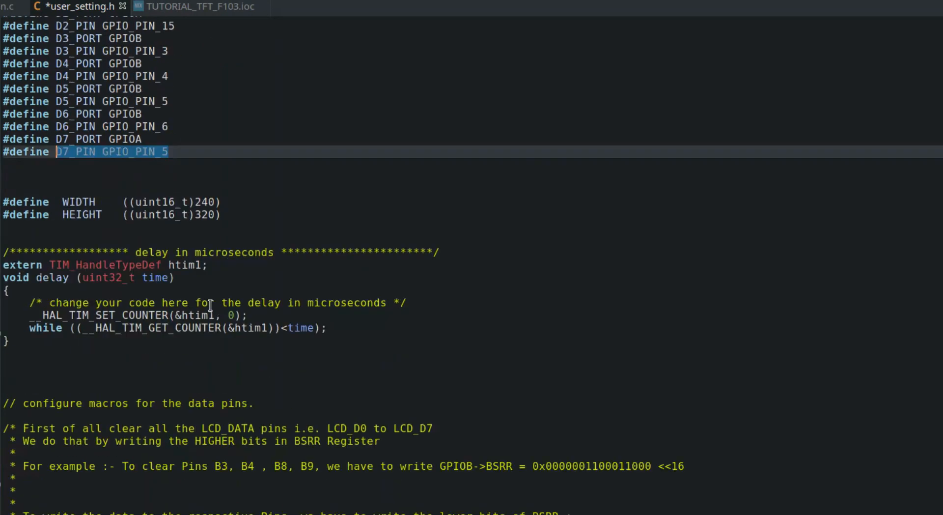
pyautogui.scroll(-3)
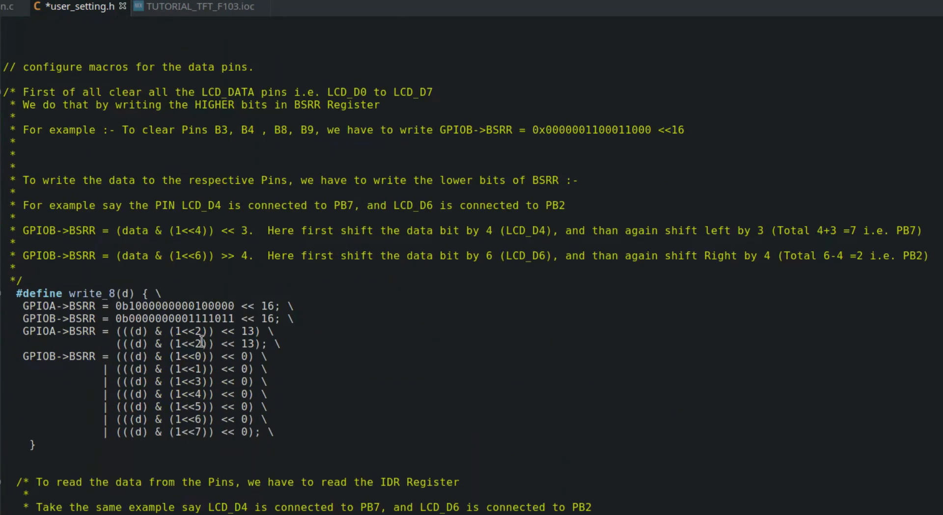
pyautogui.write('7')
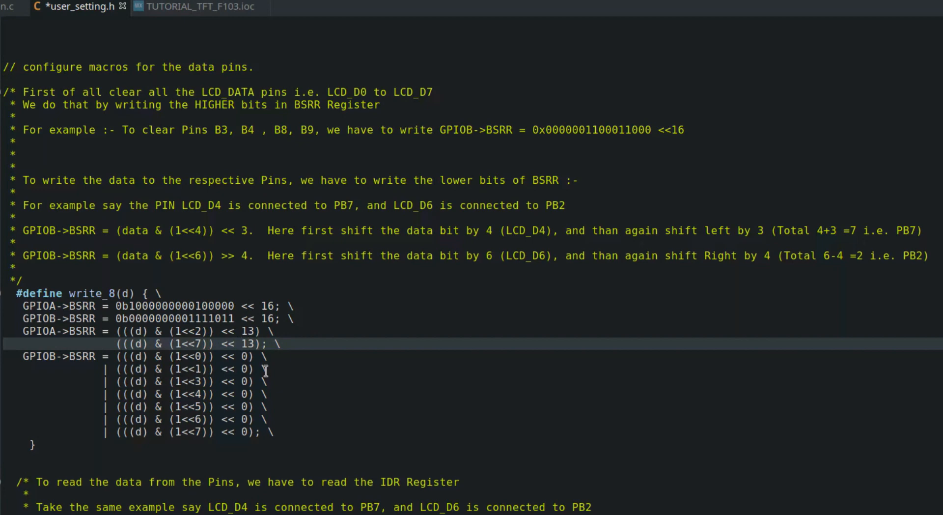
pyautogui.write('>>')
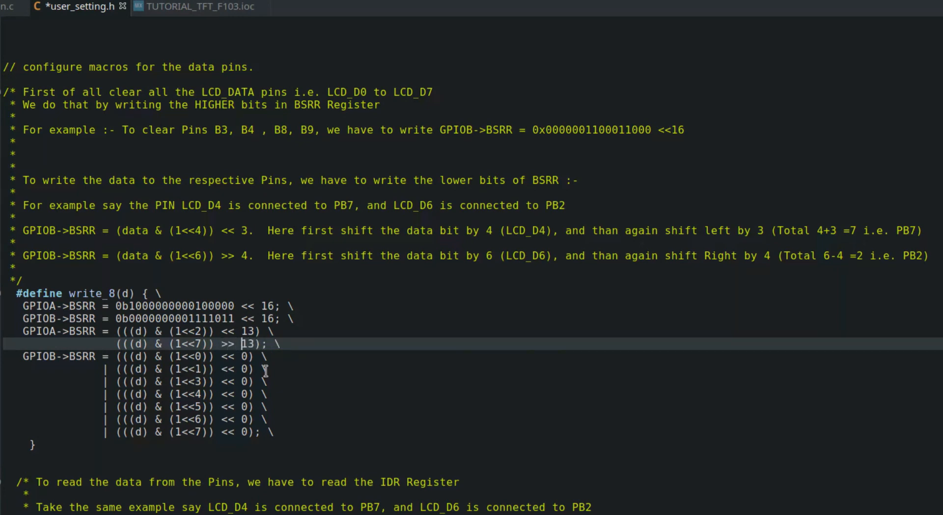
pyautogui.write('2')
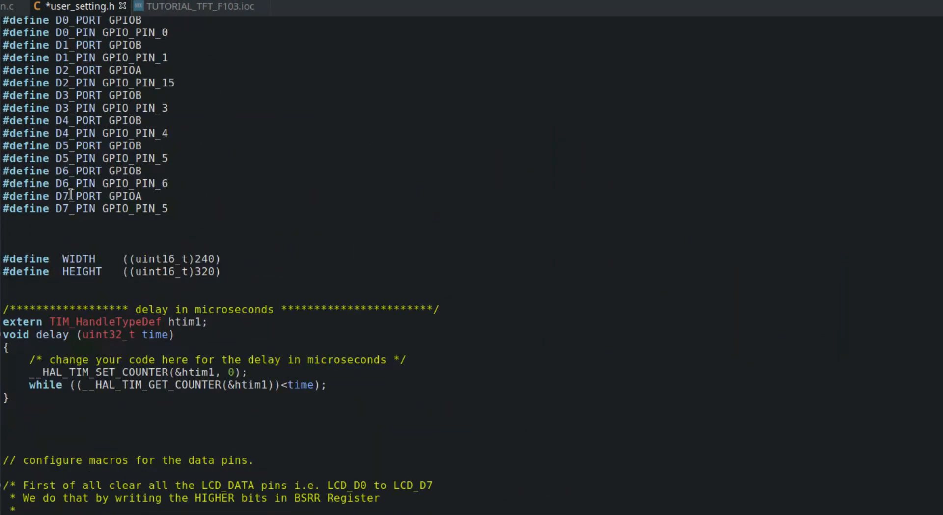
pyautogui.doubleClick(75, 209)
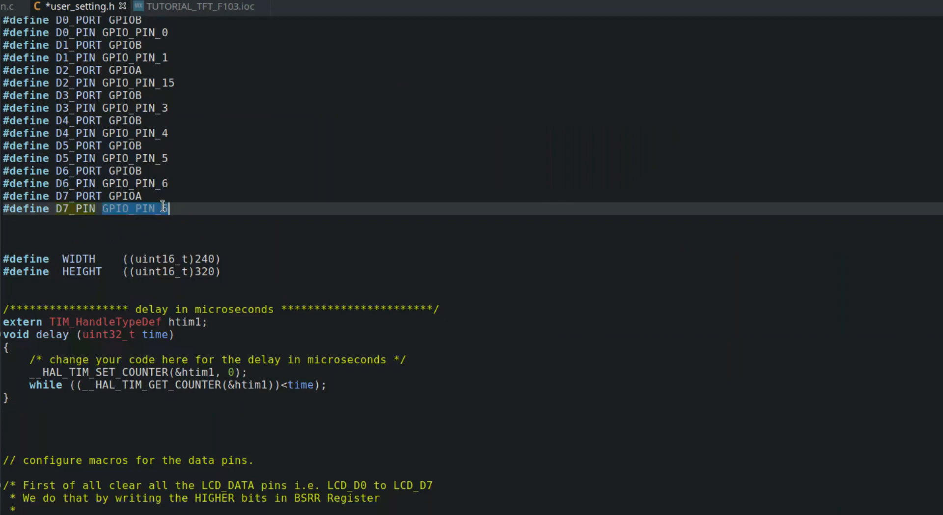
# Delete the bit 7 term from GPIOB's write_8 expression so bit 6 ends it.
pyautogui.scroll(-3)
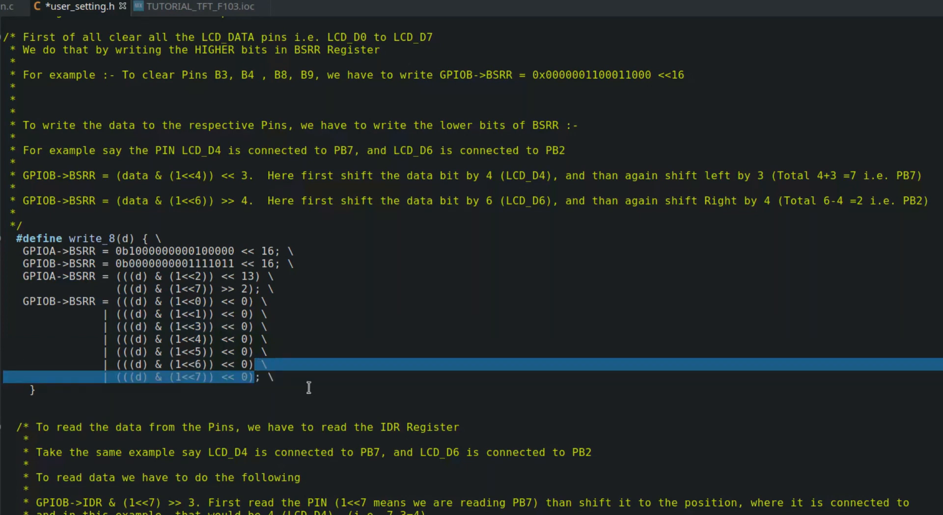
pyautogui.press('Delete')
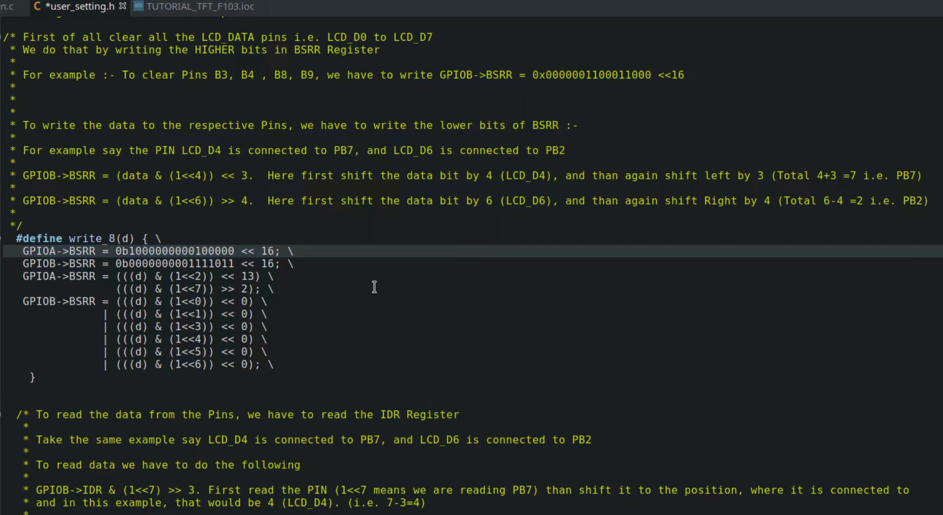
# Review read_8's PA15 term and set the last read term's bit to 5.
pyautogui.scroll(-3)
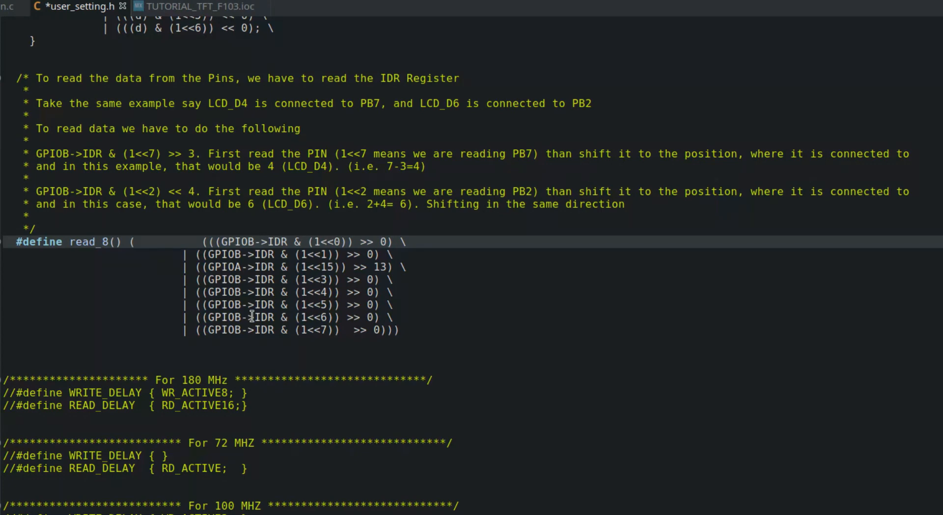
pyautogui.moveTo(311, 268)
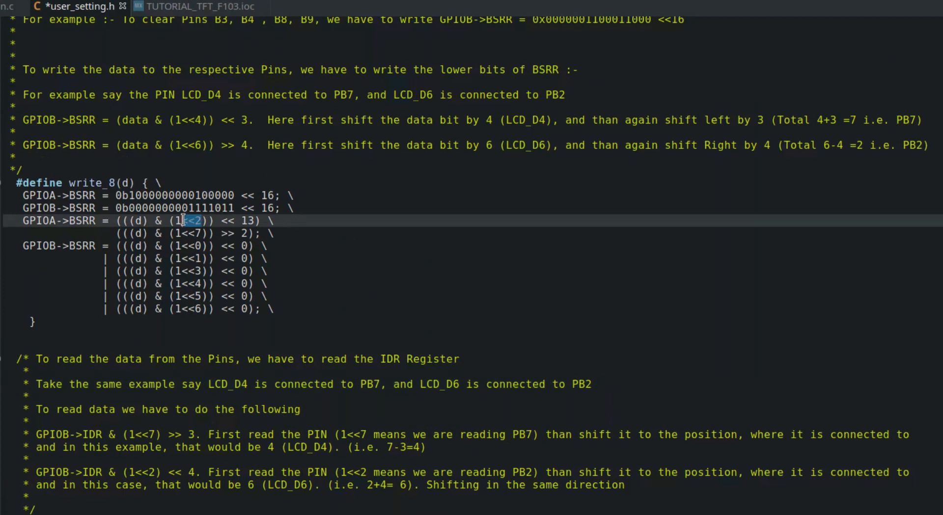
pyautogui.scroll(-3)
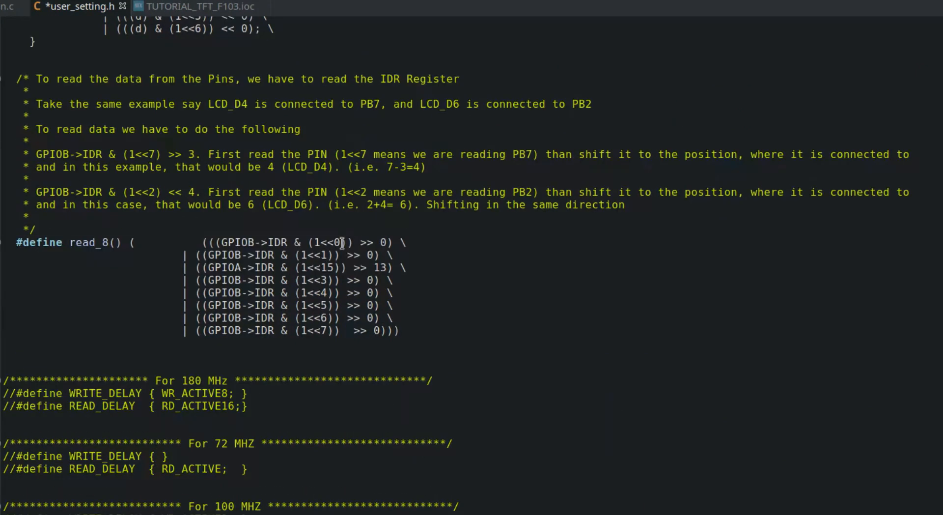
pyautogui.doubleClick(337, 242)
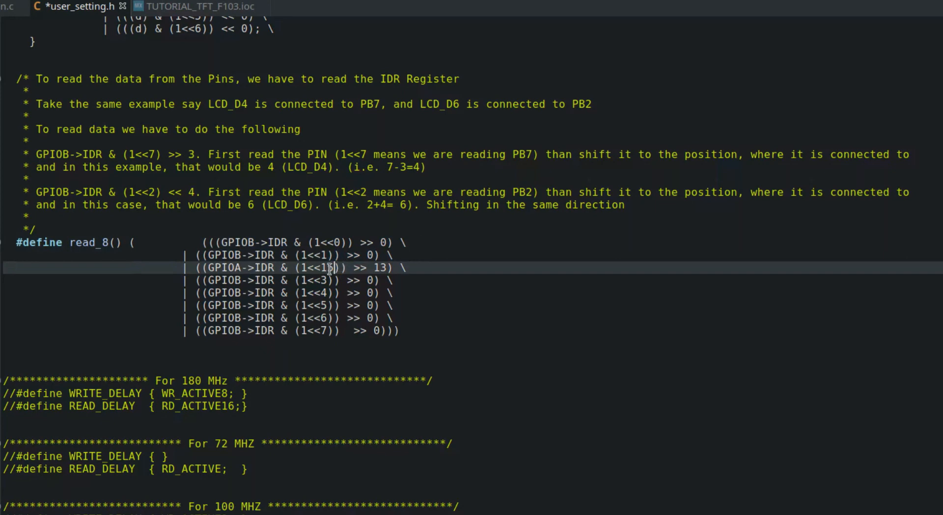
pyautogui.doubleClick(327, 267)
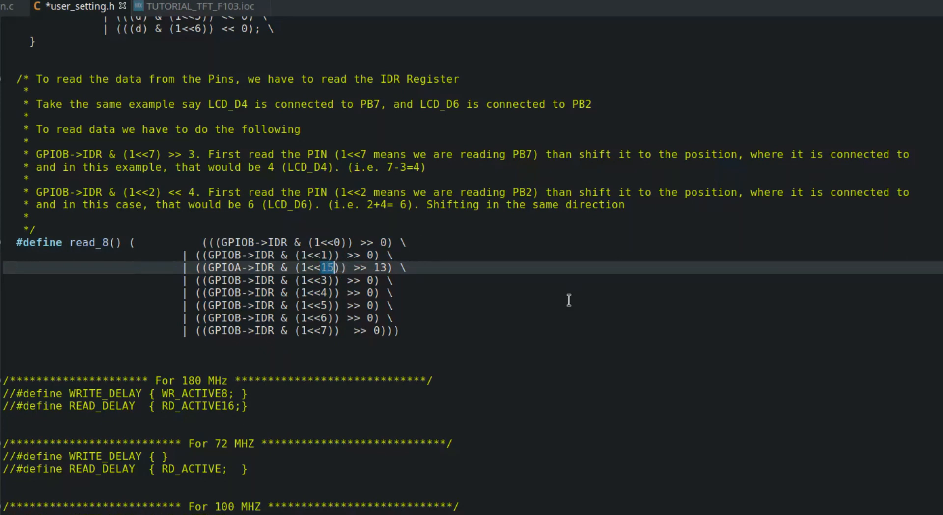
pyautogui.moveTo(520, 300)
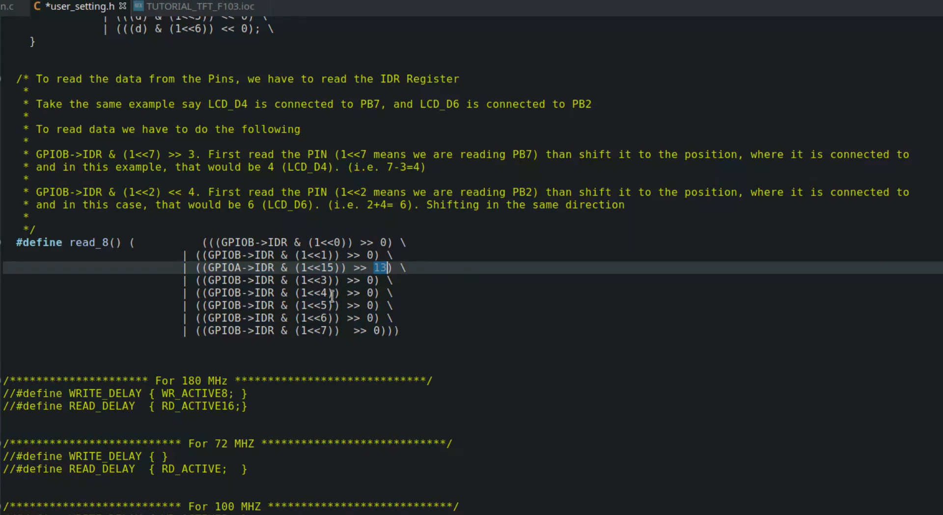
pyautogui.click(322, 280)
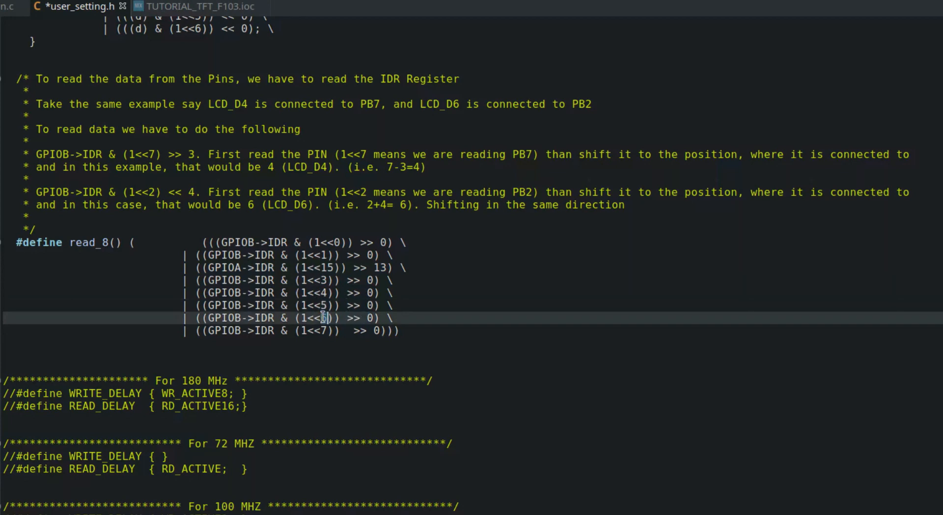
pyautogui.doubleClick(324, 317)
pyautogui.write('A')
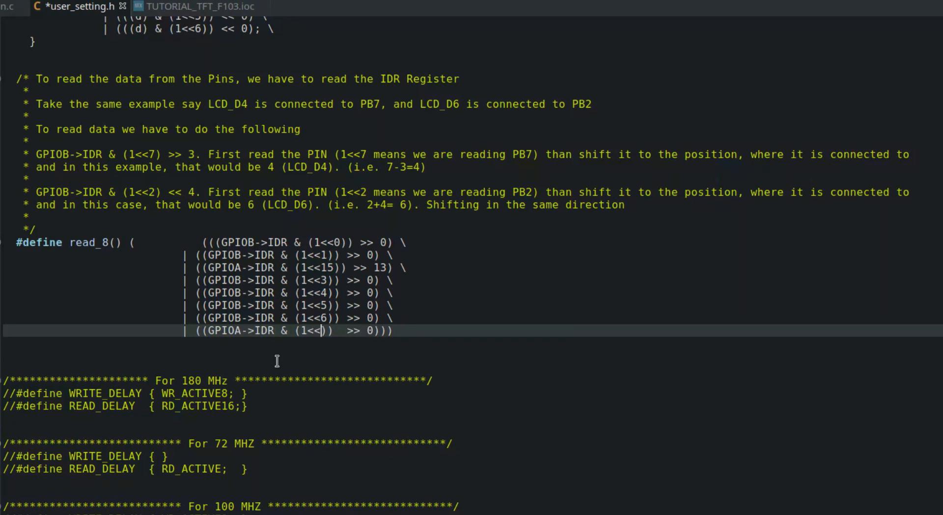
pyautogui.write('5')
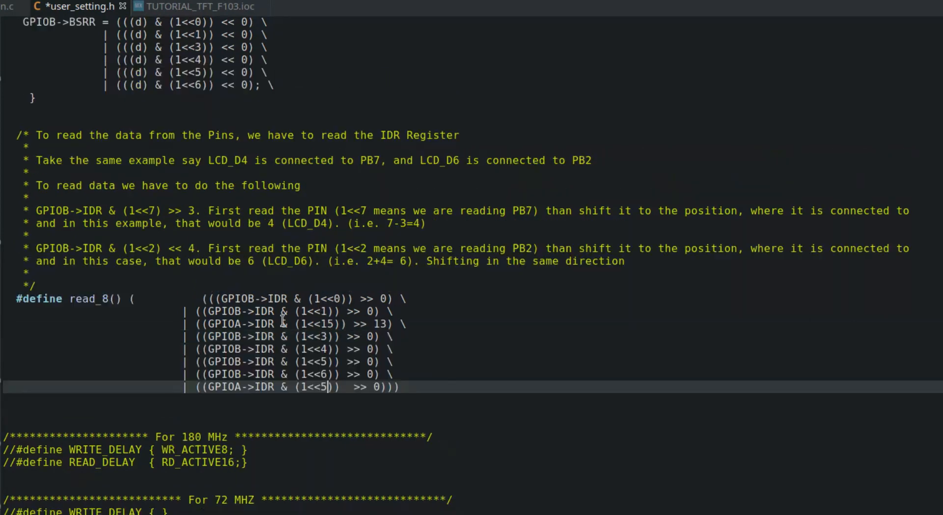
# Check D7's port and pin, then set the last read_8 shift to << 2.
pyautogui.scroll(3)
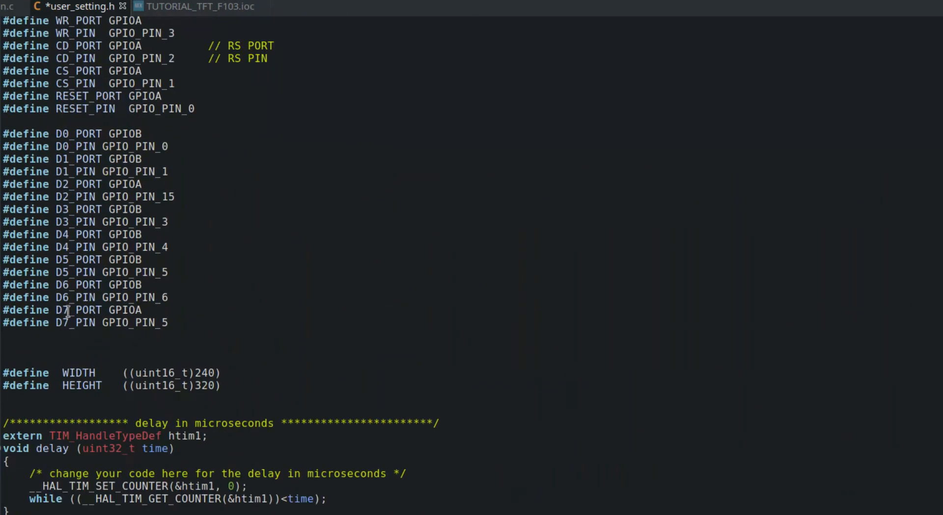
pyautogui.doubleClick(134, 322)
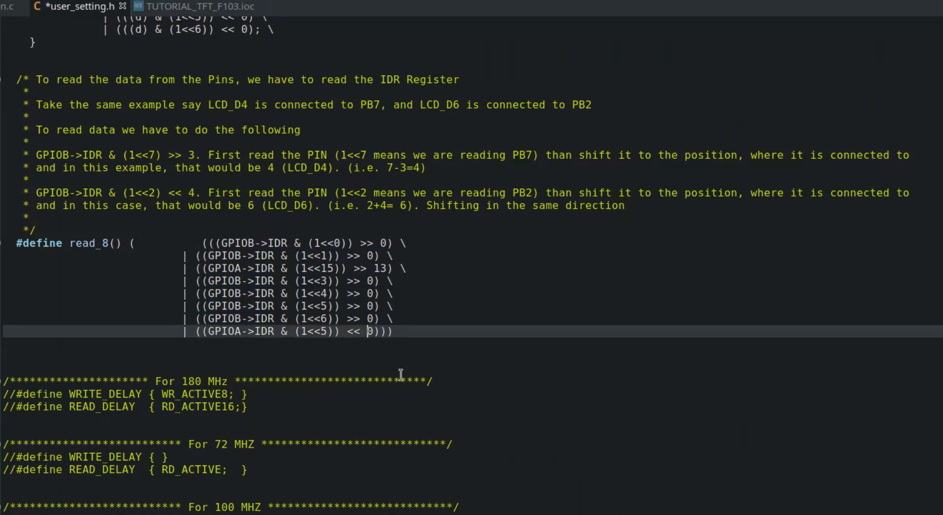
pyautogui.write('2')
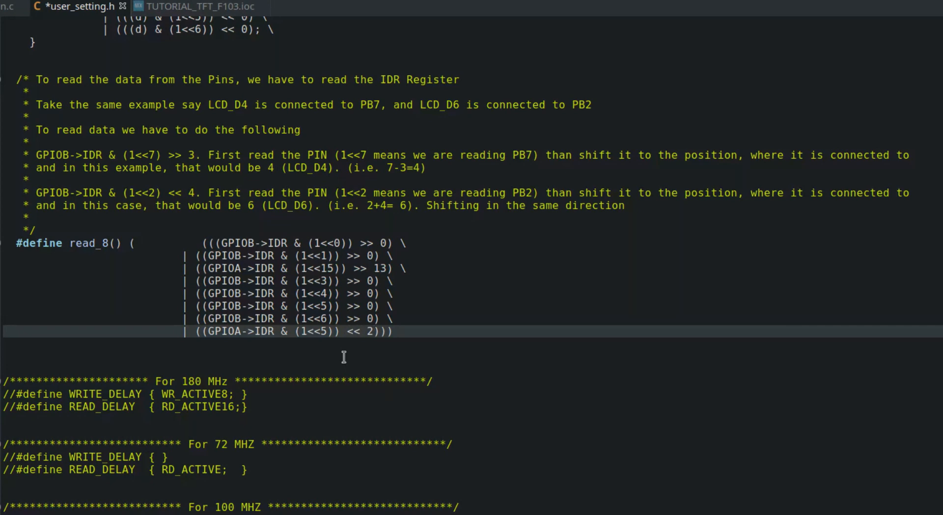
pyautogui.scroll(-3)
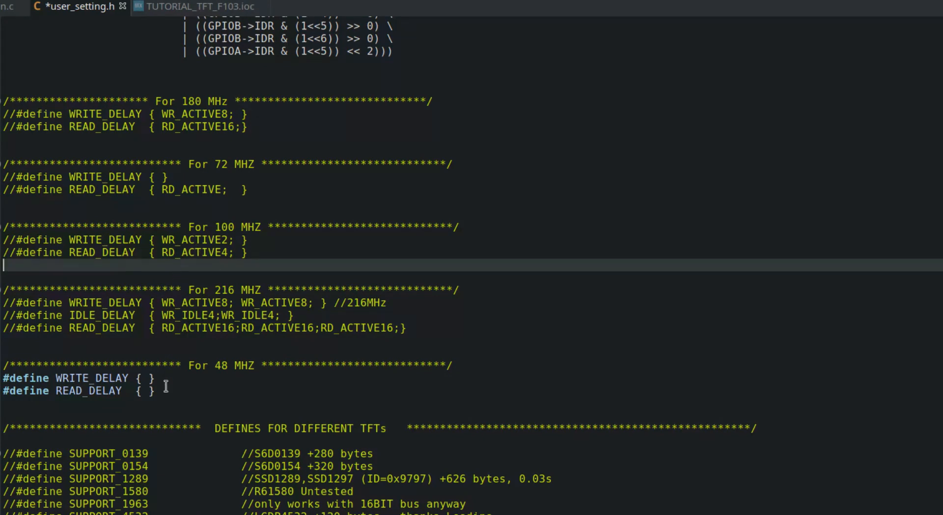
# Select the 48 MHz delay and SUPPORT_8347D definitions, then save user_setting.h.
pyautogui.moveTo(3, 378); pyautogui.dragTo(155, 391)
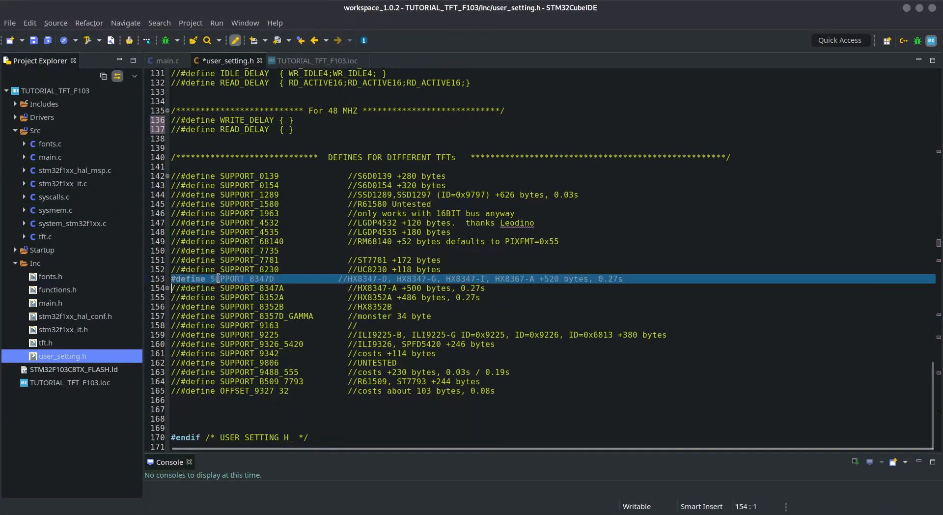
pyautogui.doubleClick(251, 296)
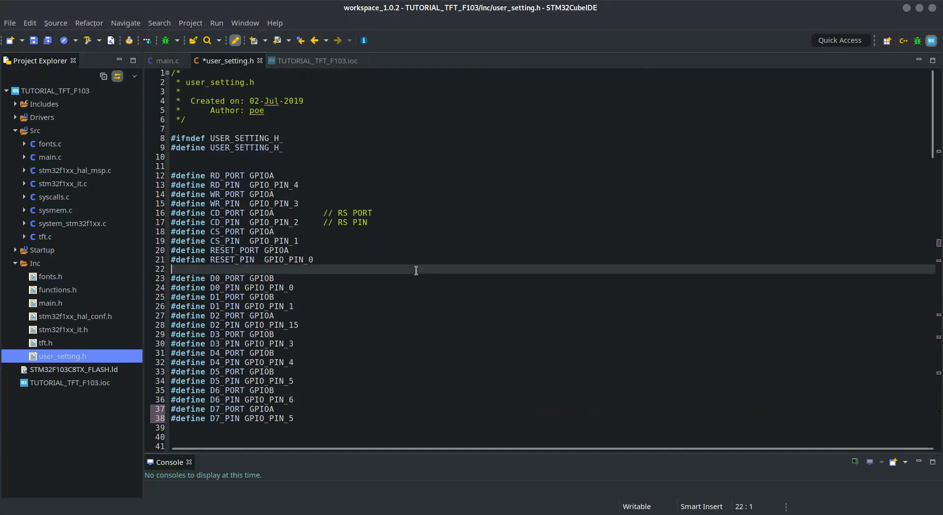
pyautogui.press('ctrl+s')
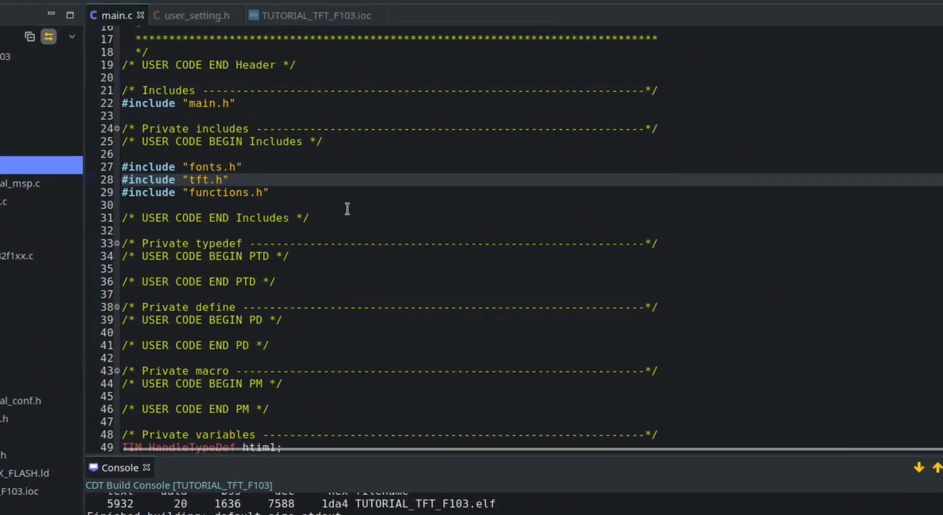
# Declare the global uint16_t ID=0; in main.c.
pyautogui.scroll(-3)
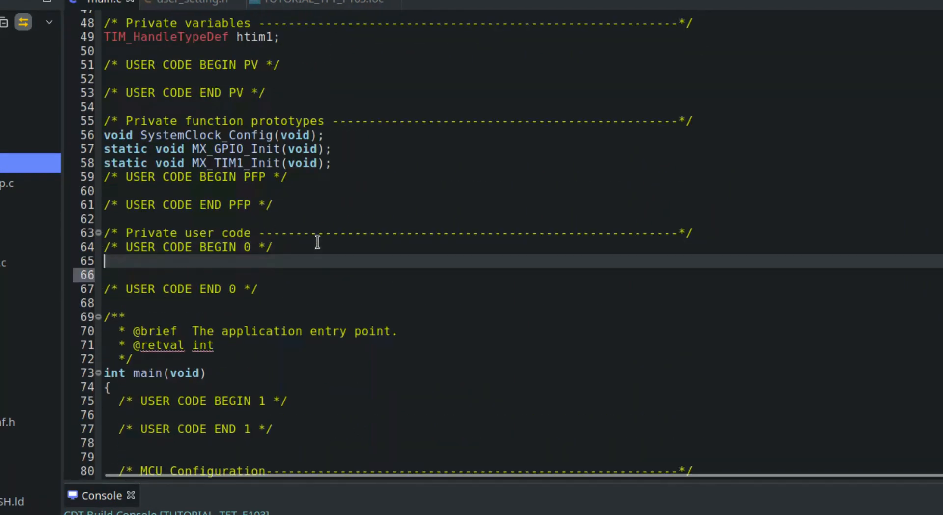
pyautogui.write('uint1')
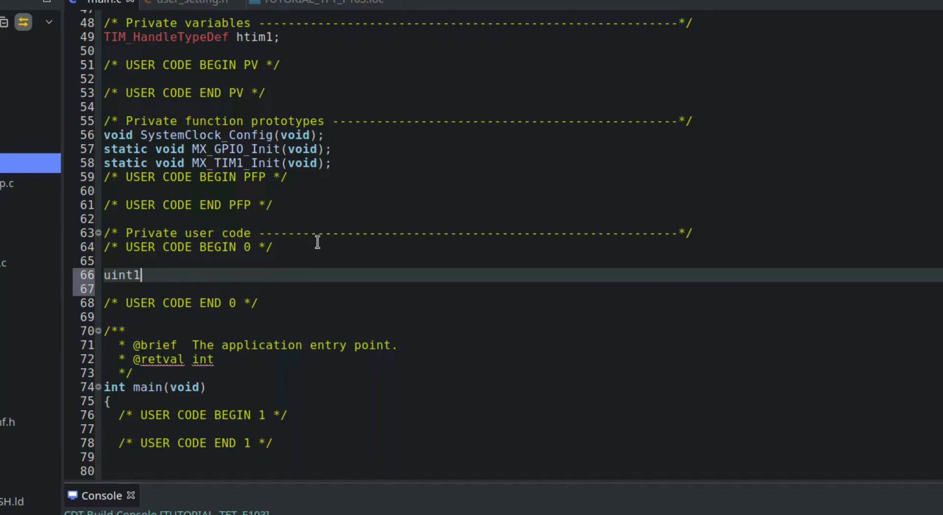
pyautogui.write('6_t')
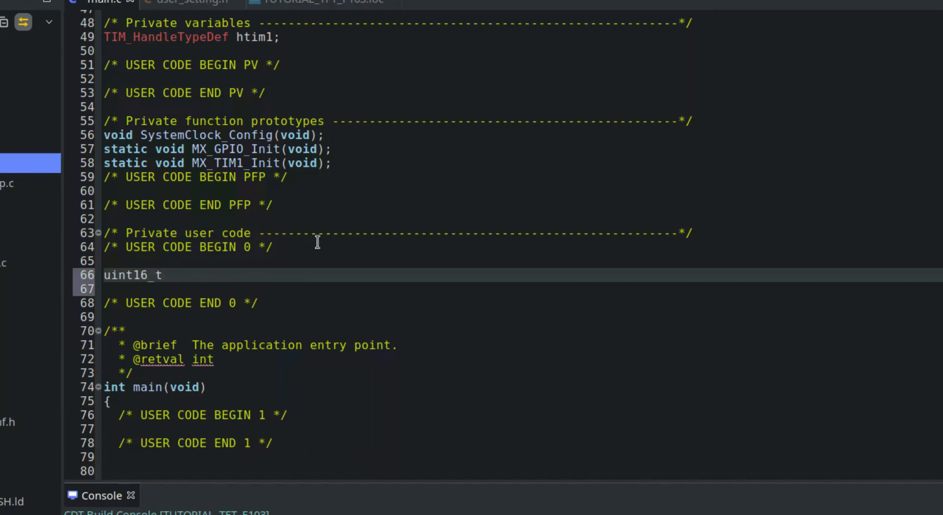
pyautogui.write('ID=')
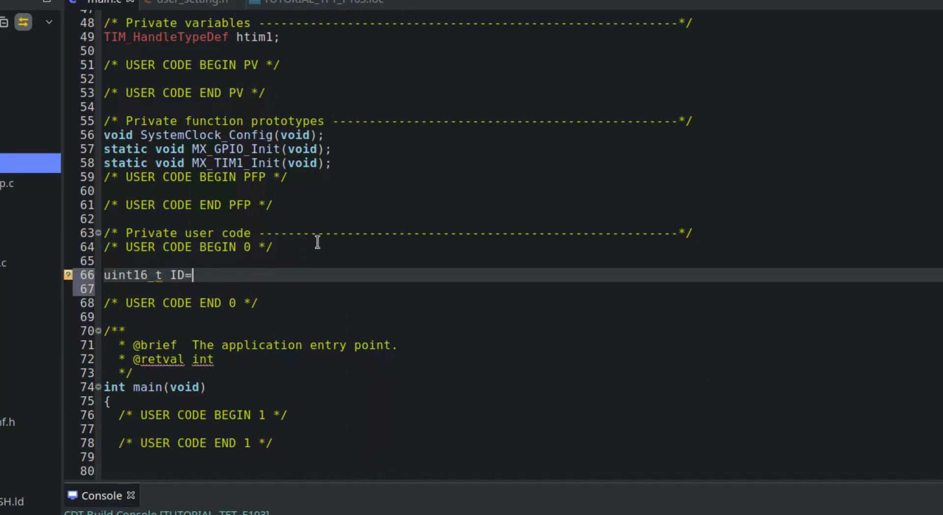
pyautogui.write('0;')
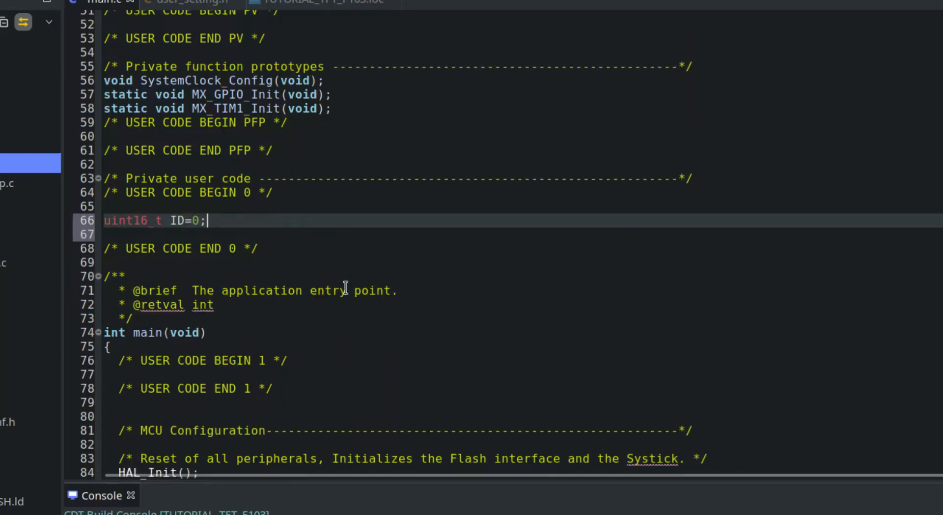
# Start timer 1 with HAL_TIM_Base_Start in USER CODE 2.
pyautogui.scroll(-3)
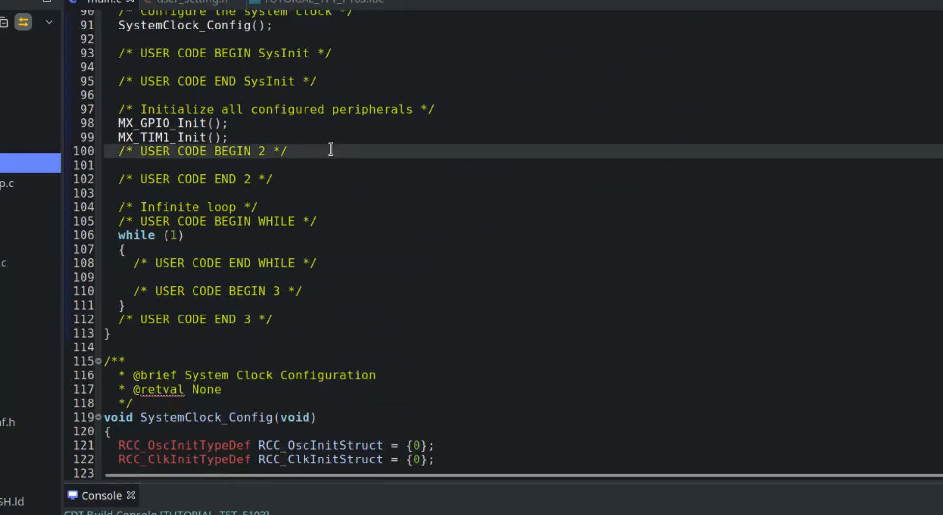
pyautogui.write('HAL')
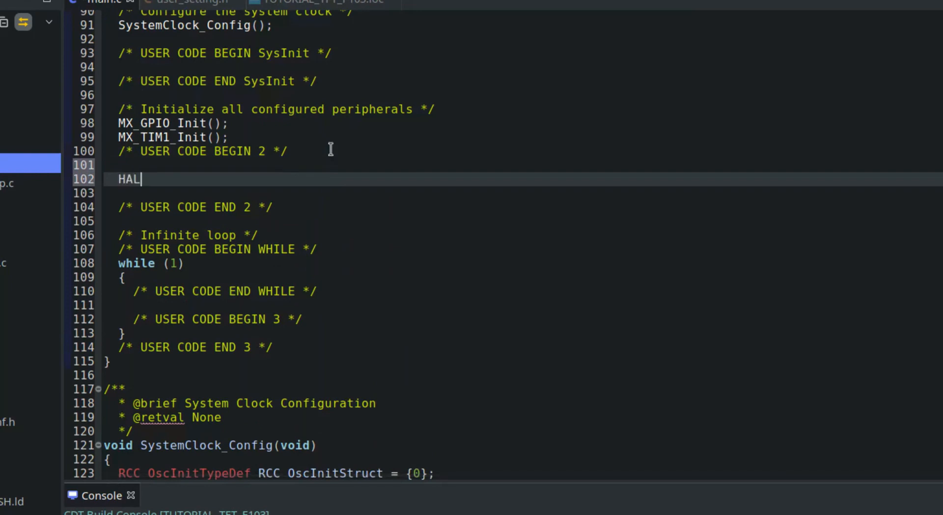
pyautogui.write('_TIM_')
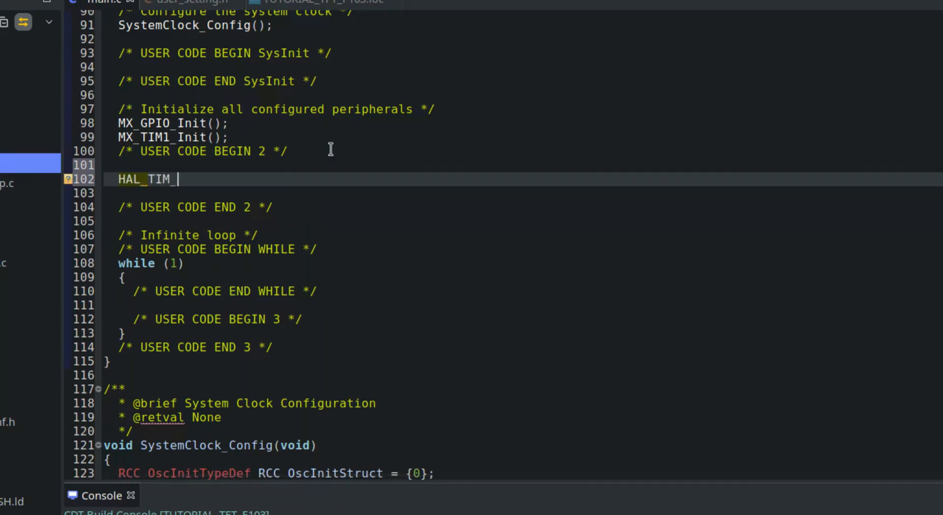
pyautogui.write('Base_')
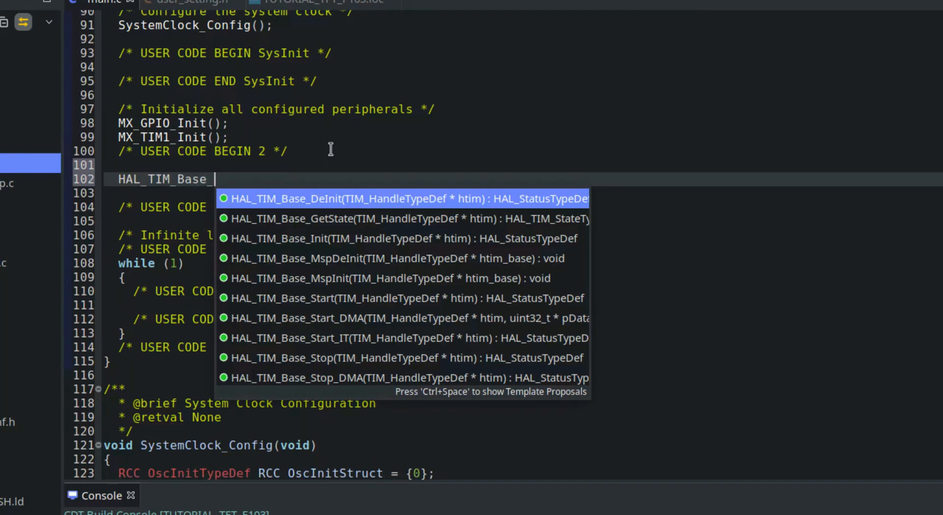
pyautogui.write('star')
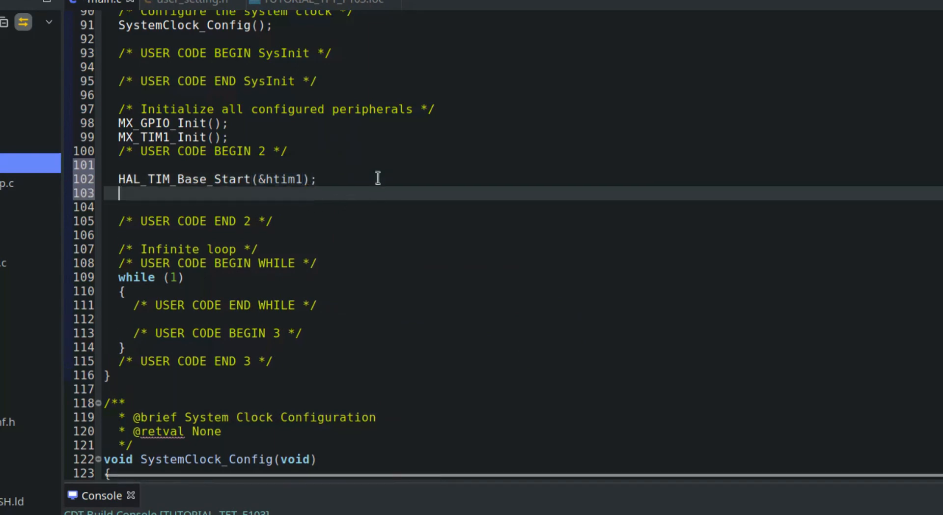
pyautogui.press('enter')
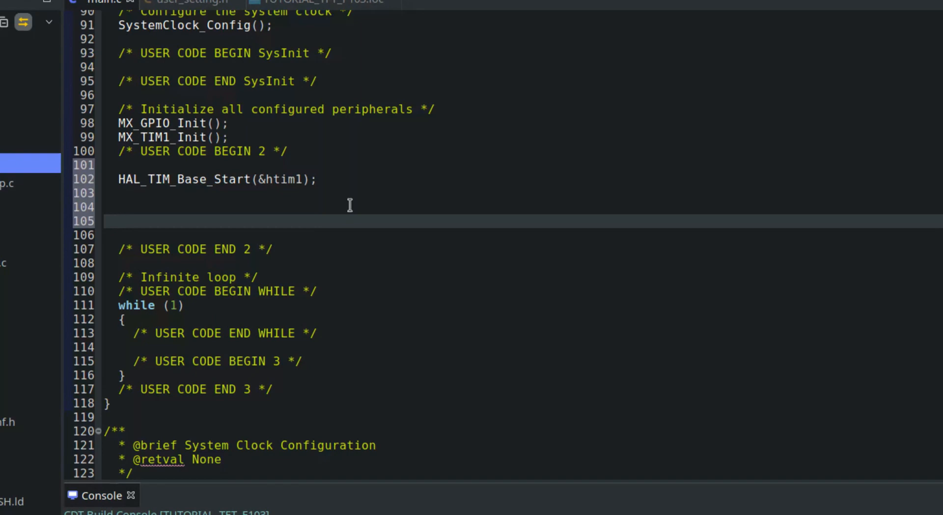
# Read the display ID into ID and add HAL_Delay(100).
pyautogui.click(119, 220)
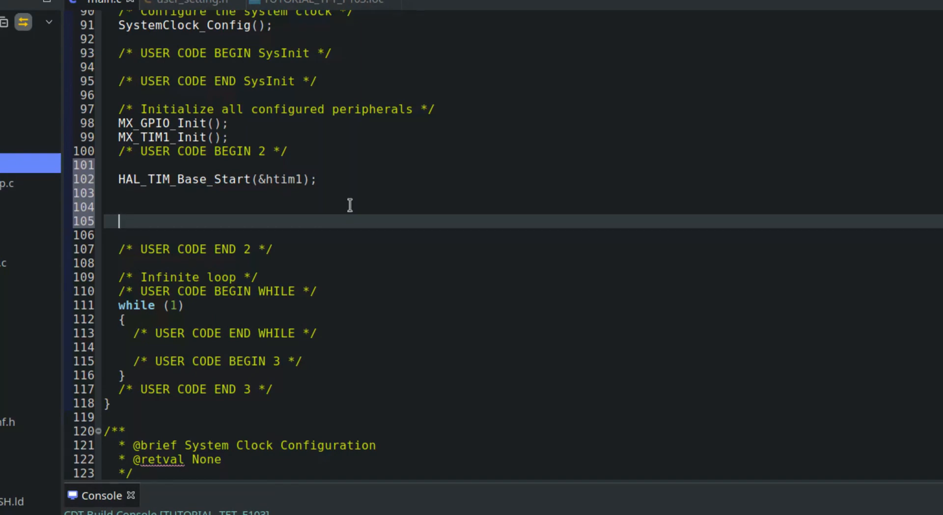
pyautogui.write('r')
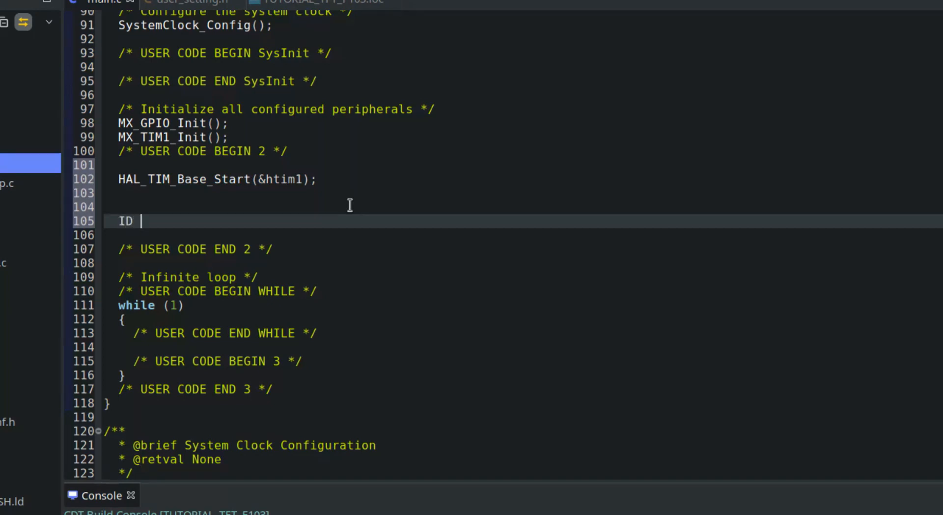
pyautogui.write('=')
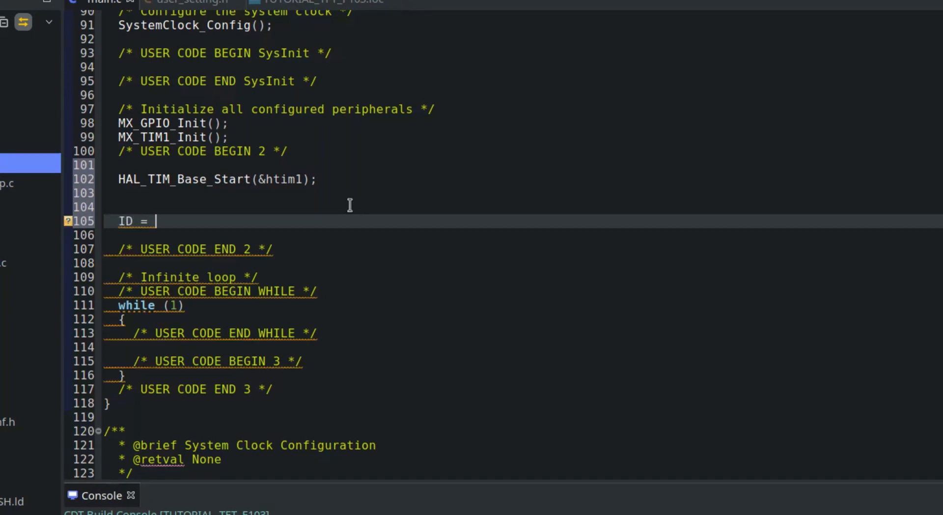
pyautogui.write('Read')
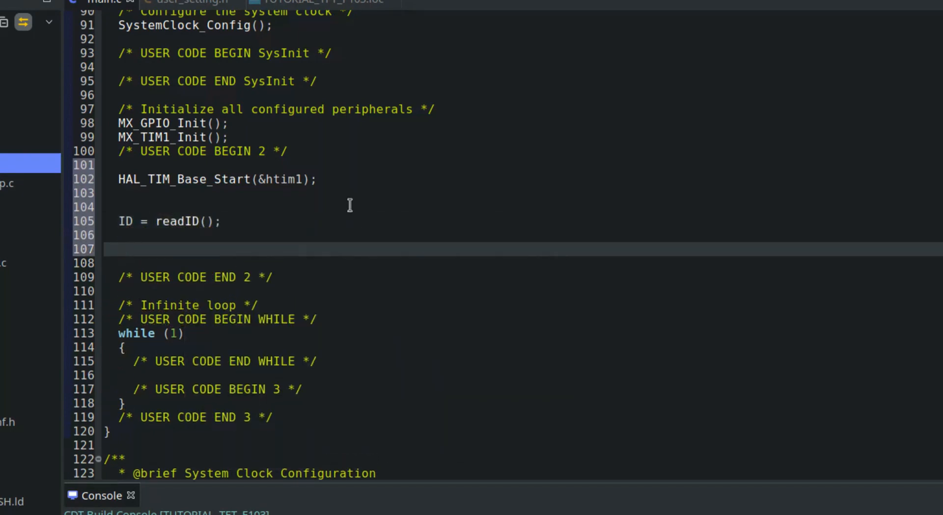
pyautogui.write('HAL_Delay(Delay')
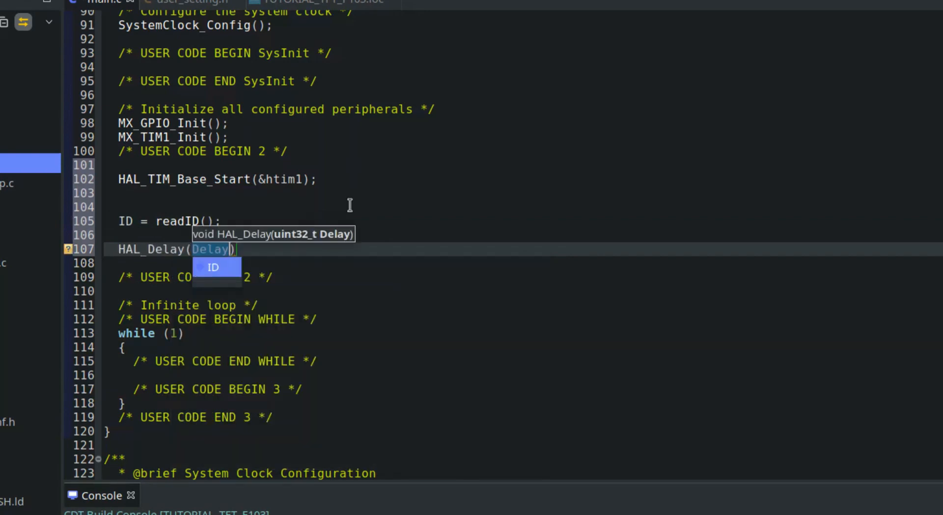
pyautogui.write('100')
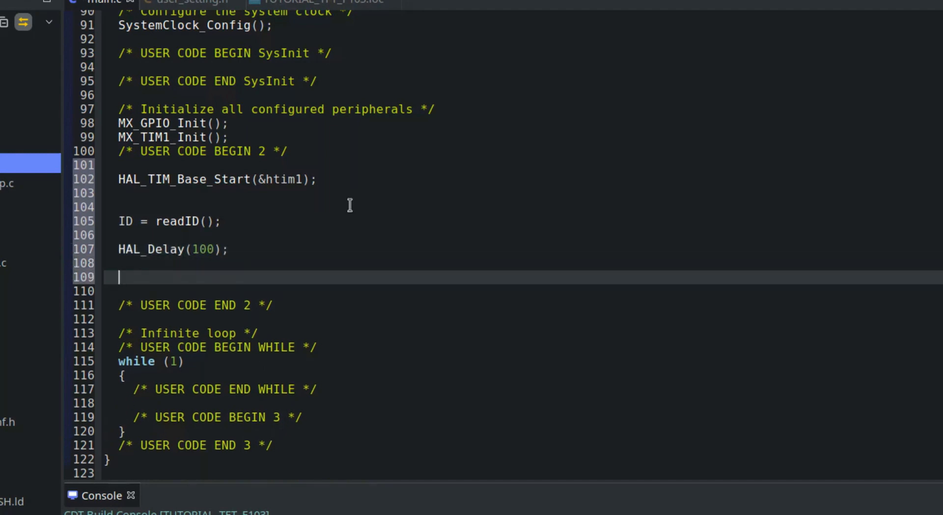
# Call tft_init(ID), setRotation(0) and fillScreen(BLACK).
pyautogui.write('tft_init (')
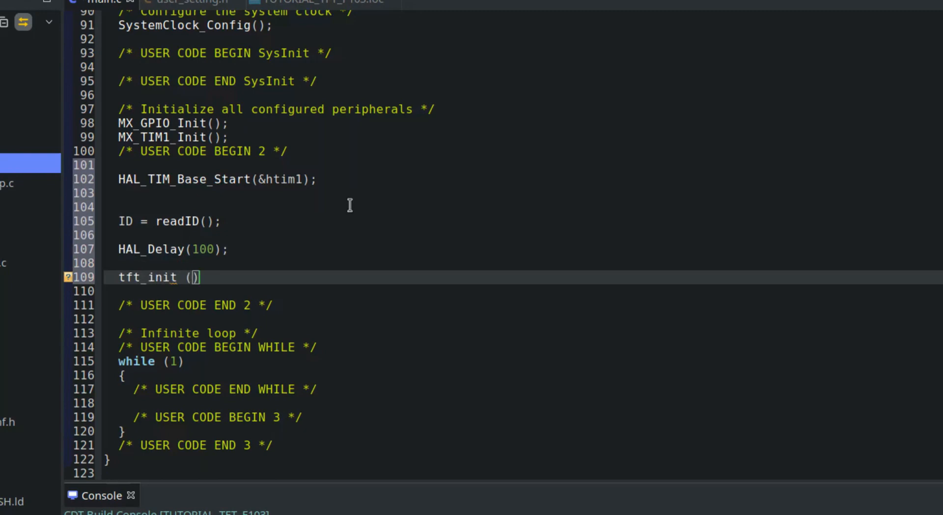
pyautogui.write('ID);')
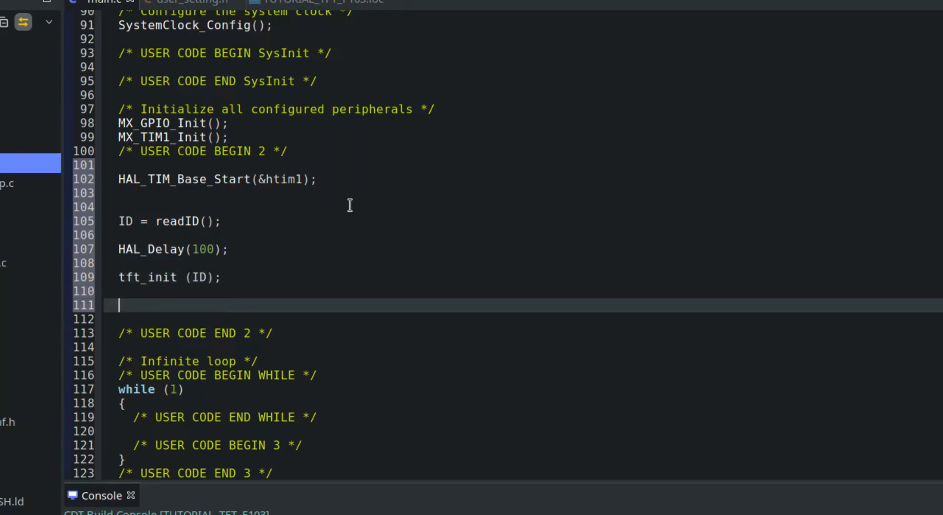
pyautogui.write('setRotation(r)')
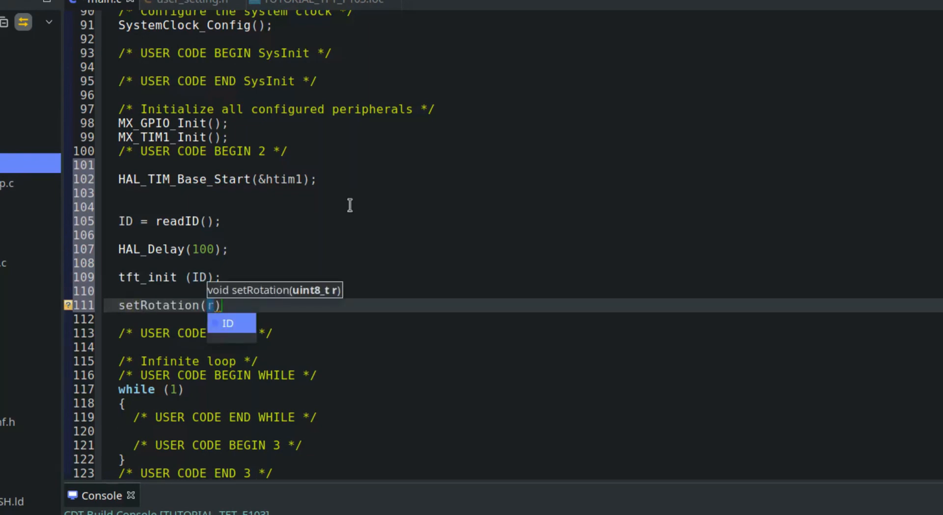
pyautogui.write('0')
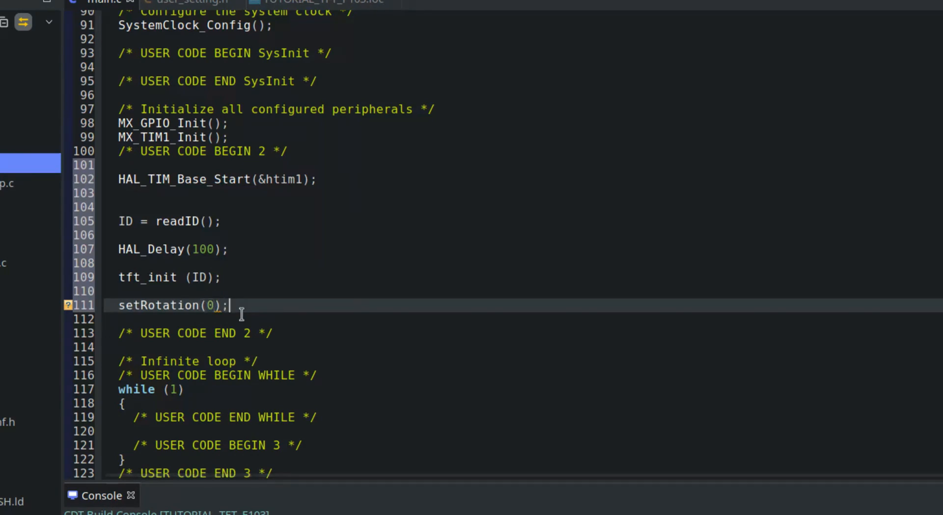
pyautogui.write('fillSc')
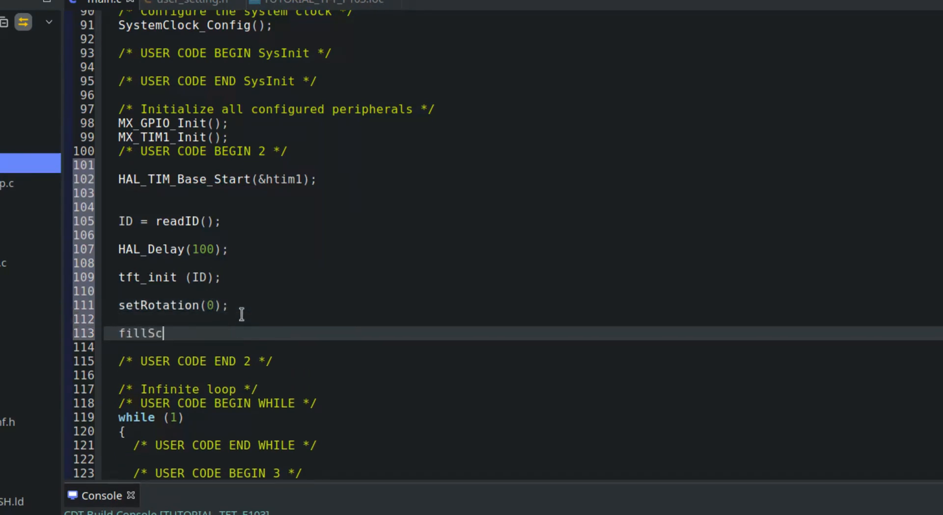
pyautogui.write('reen()')
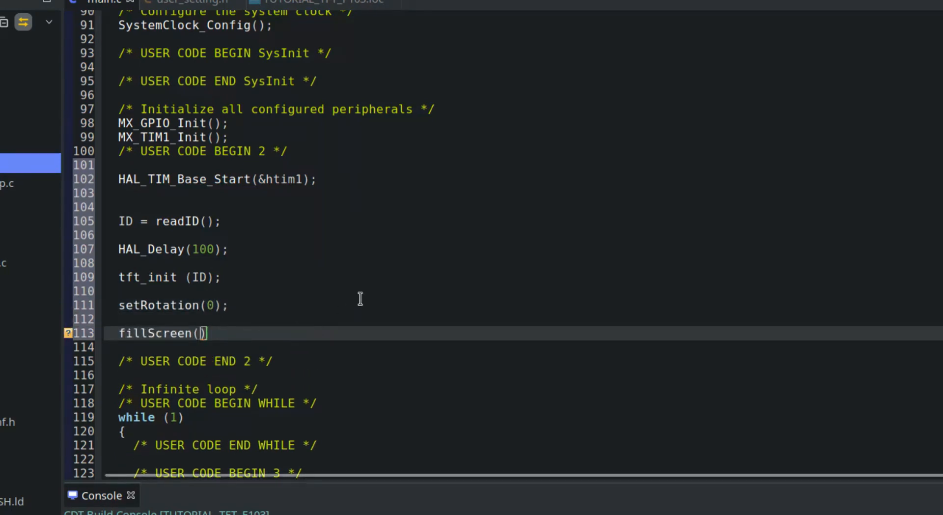
pyautogui.write('BLACK')
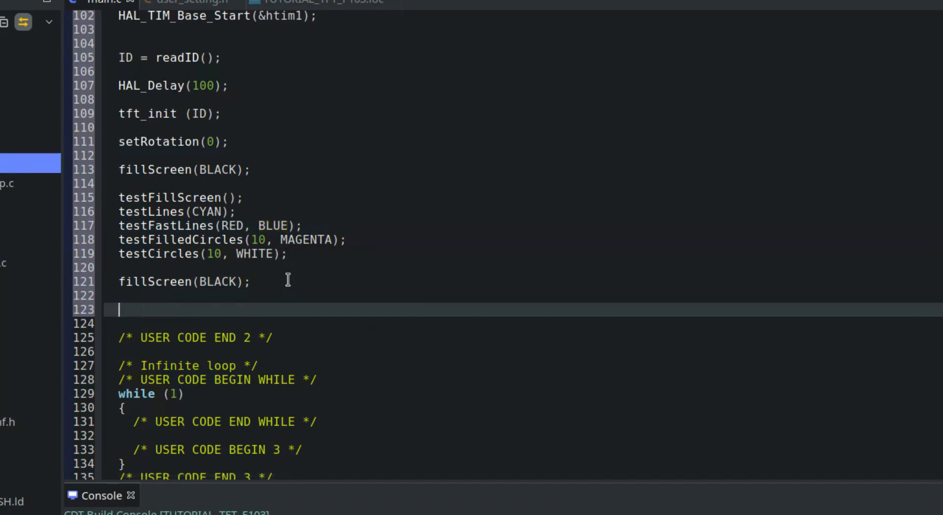
# Add setRotation(0) and printnewtstr(100, RED, &mono12x7bold, 2, "HELLO WORLD");.
pyautogui.write('setRotation(0)')
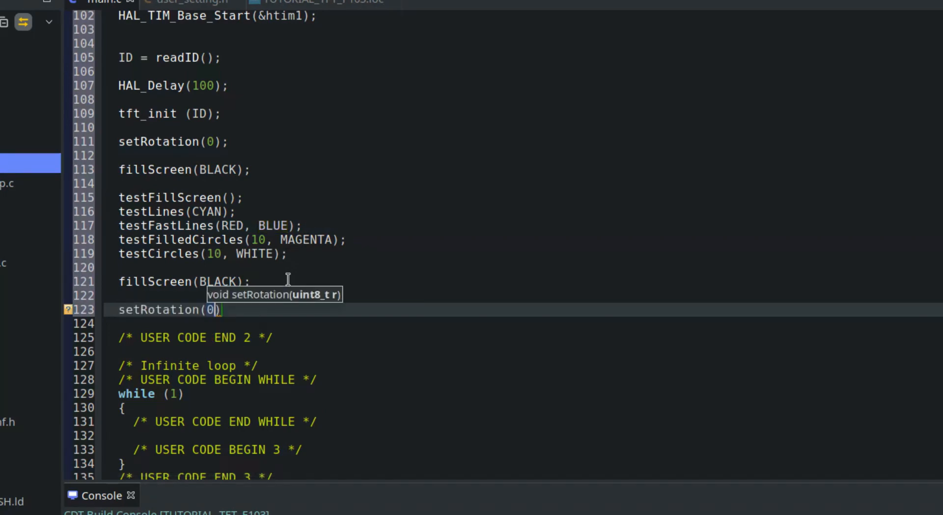
pyautogui.write('pr')
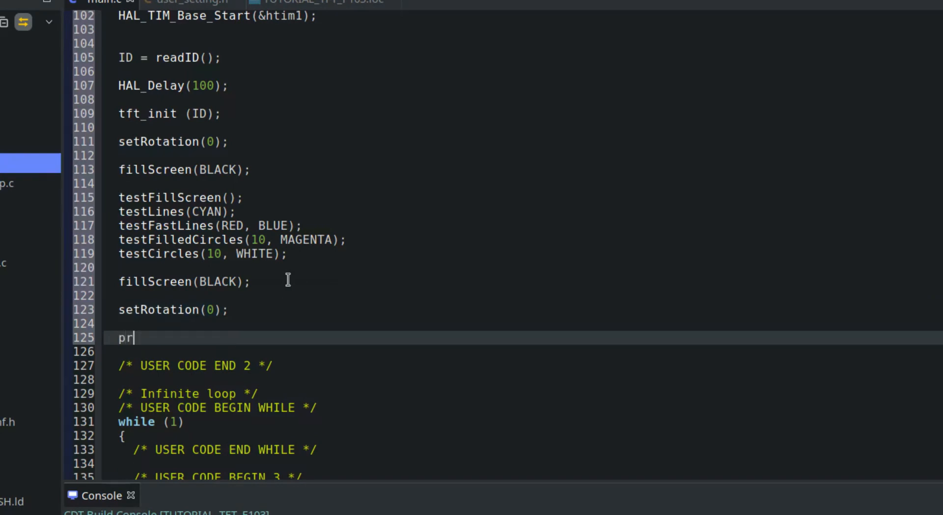
pyautogui.write('intnewtstr(row, txtcolor, f, txtsize, str)')
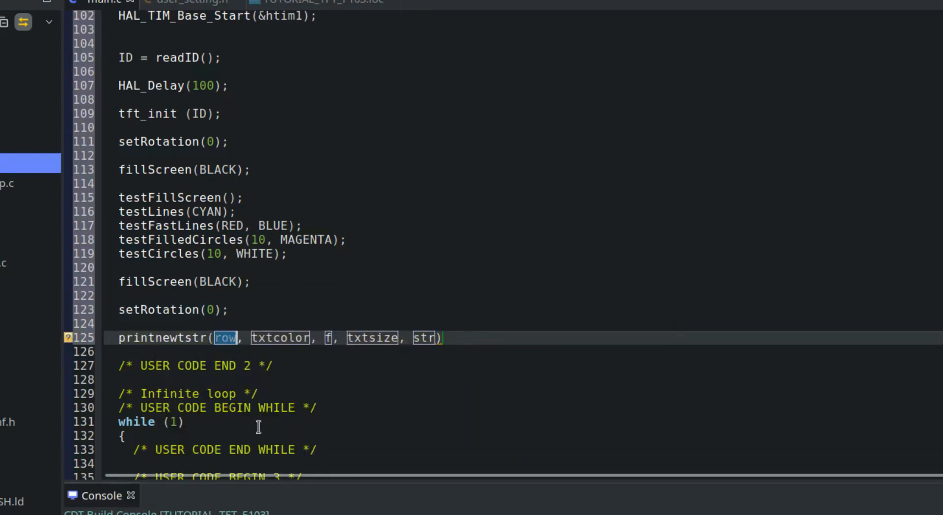
pyautogui.write('100')
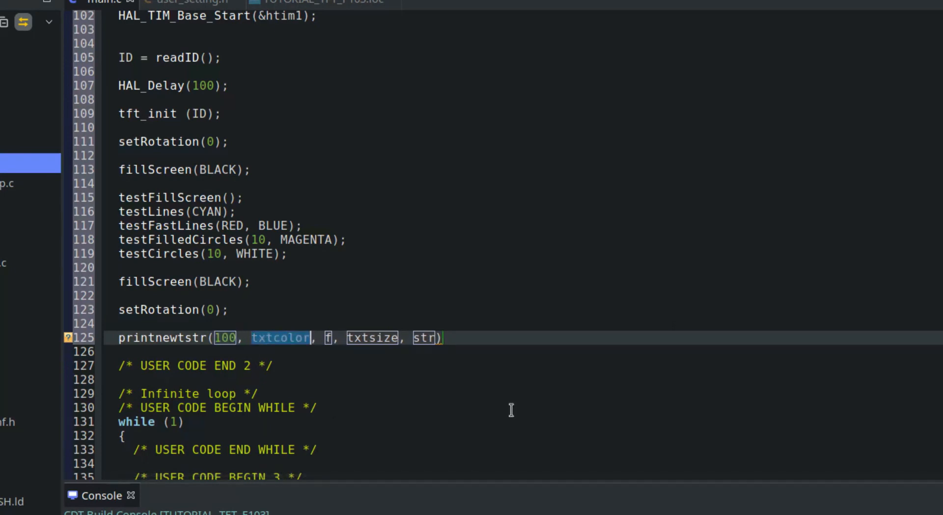
pyautogui.click(394, 35)
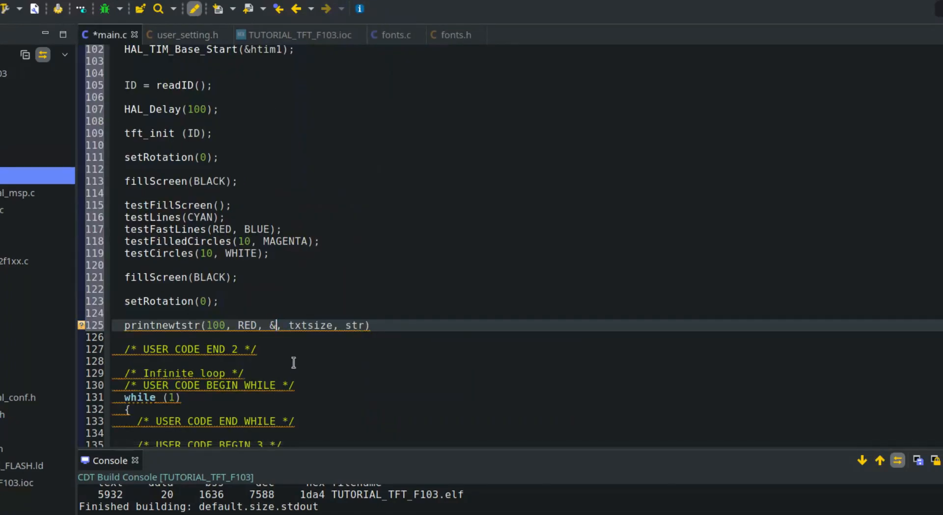
pyautogui.write('mono12x7bold, 2')
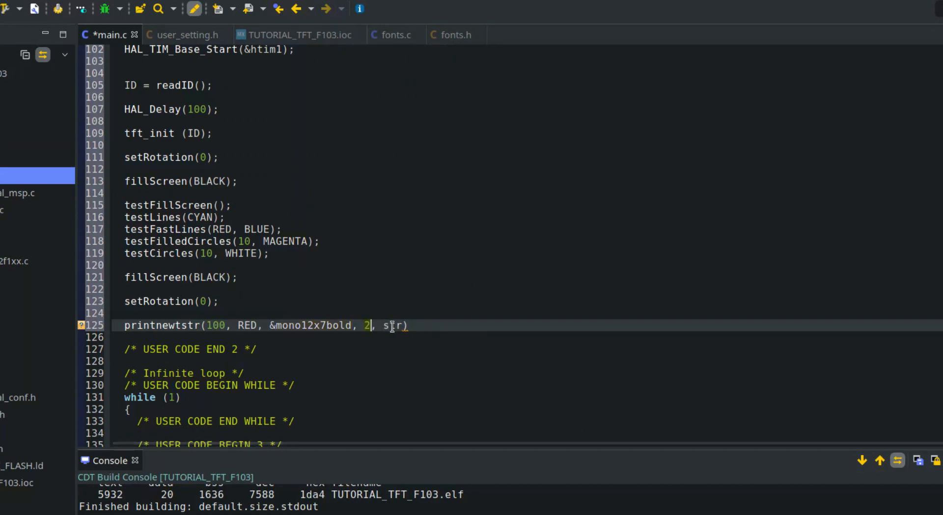
pyautogui.write('"HE')
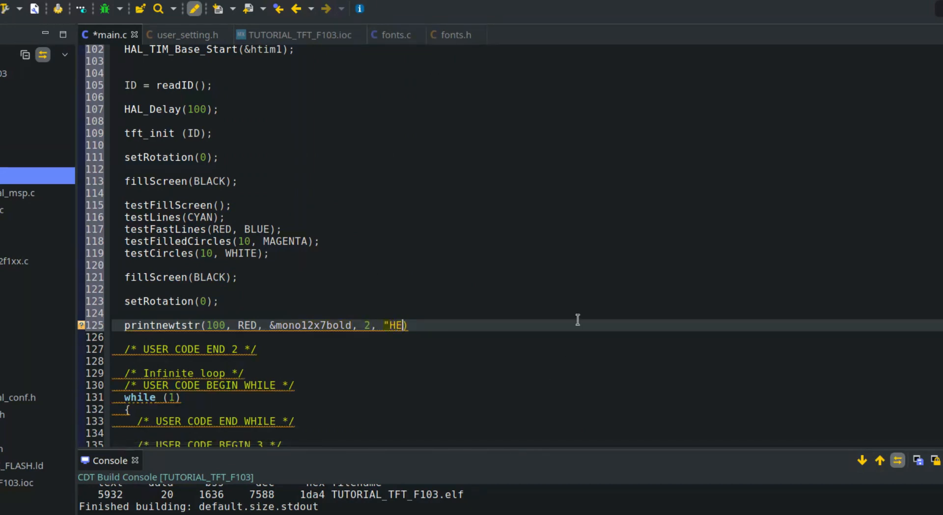
pyautogui.write('LLO WORLD')
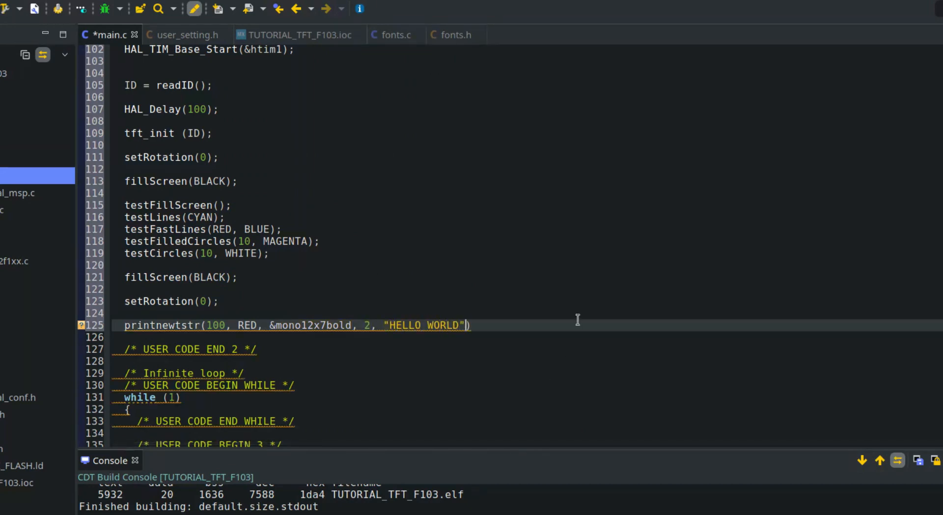
pyautogui.write(';')
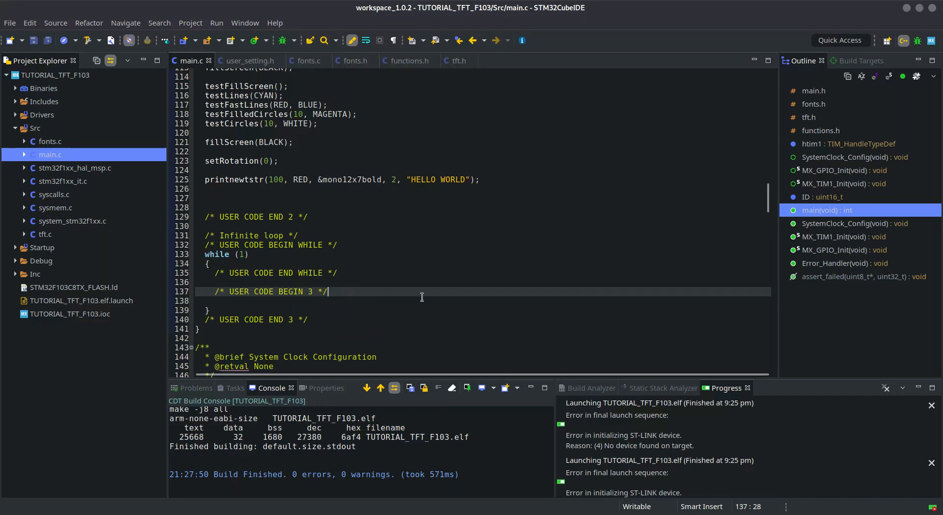
# Add scrollup(100); to the main loop and save main.c.
pyautogui.write('scrollup(speed')
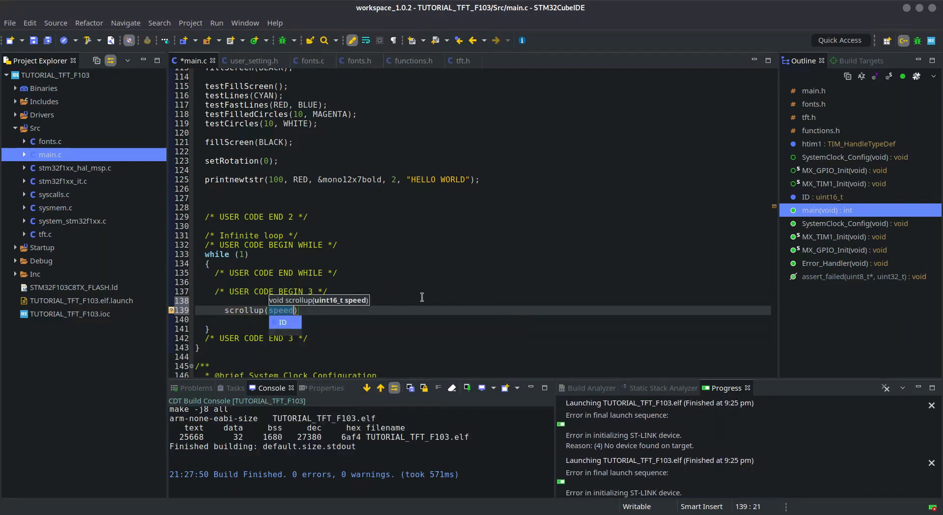
pyautogui.write('100')
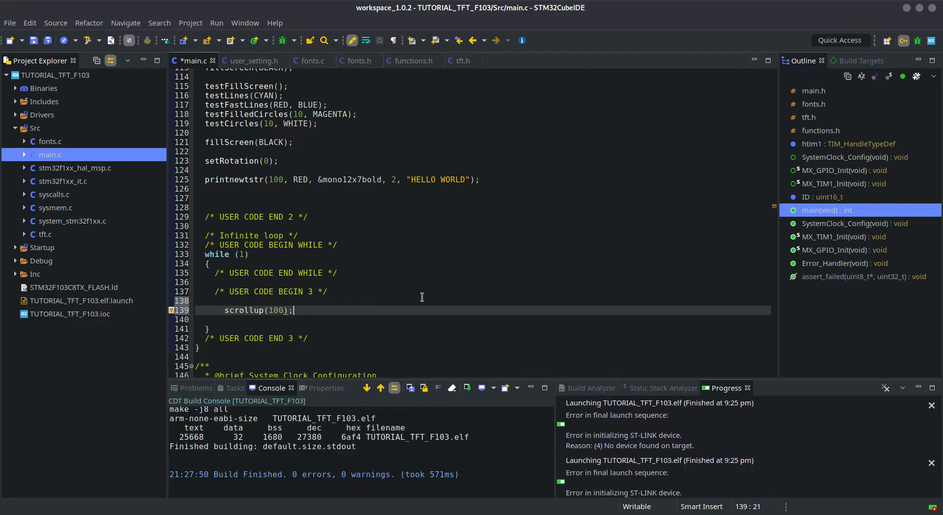
pyautogui.press('ctrl+s')
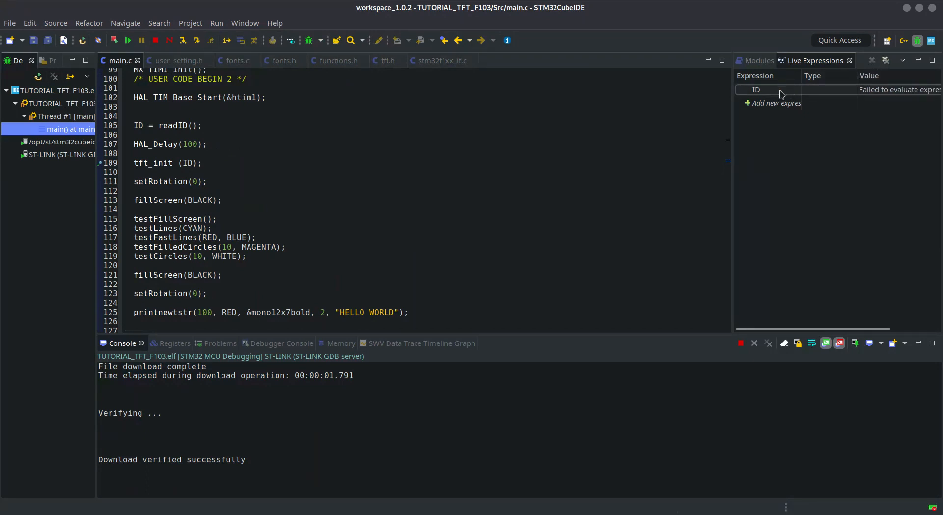
# Copy the ID expression reading 30069 in Live Expressions, then resume the program.
pyautogui.rightClick(761, 90)
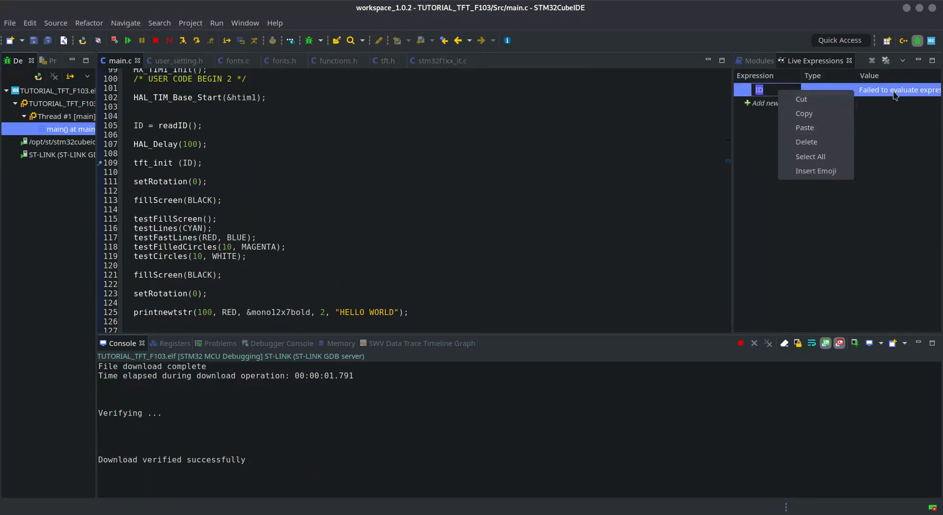
pyautogui.click(766, 115)
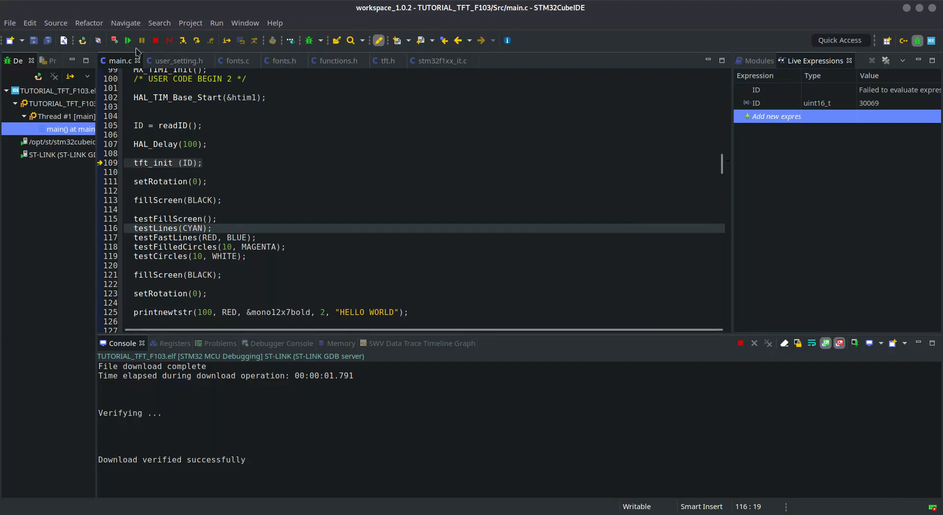
pyautogui.moveTo(128, 41)
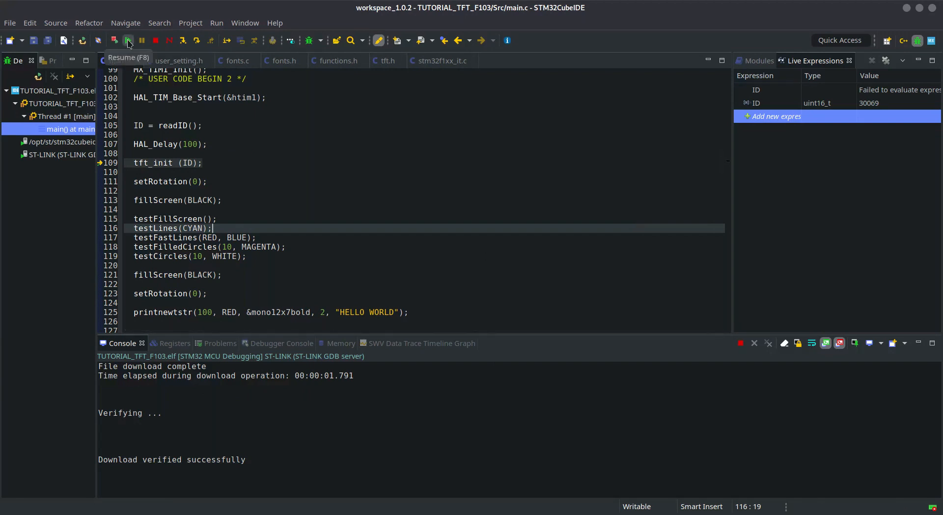
pyautogui.click(128, 40)
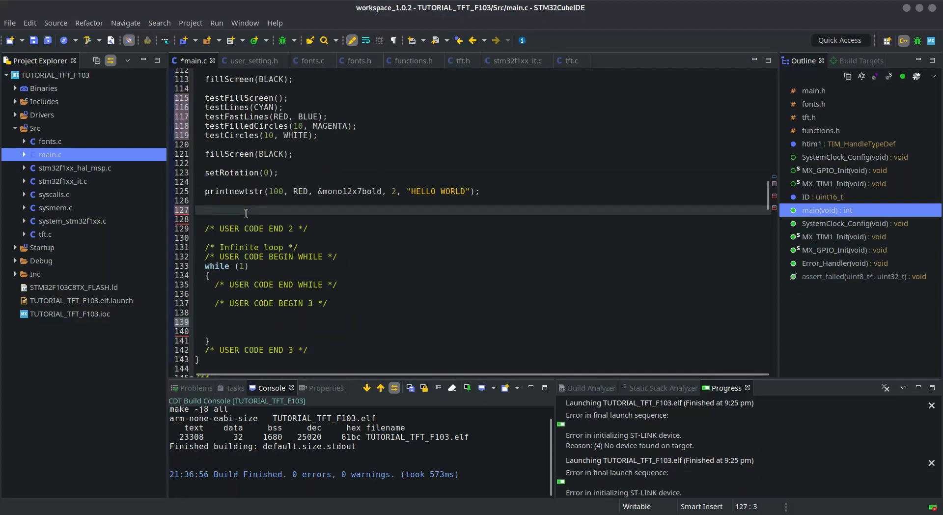
# Add scrollup(100); and invertDisplay(1) after the HELLO WORLD print and save main.c.
pyautogui.write('scrollup(100);')
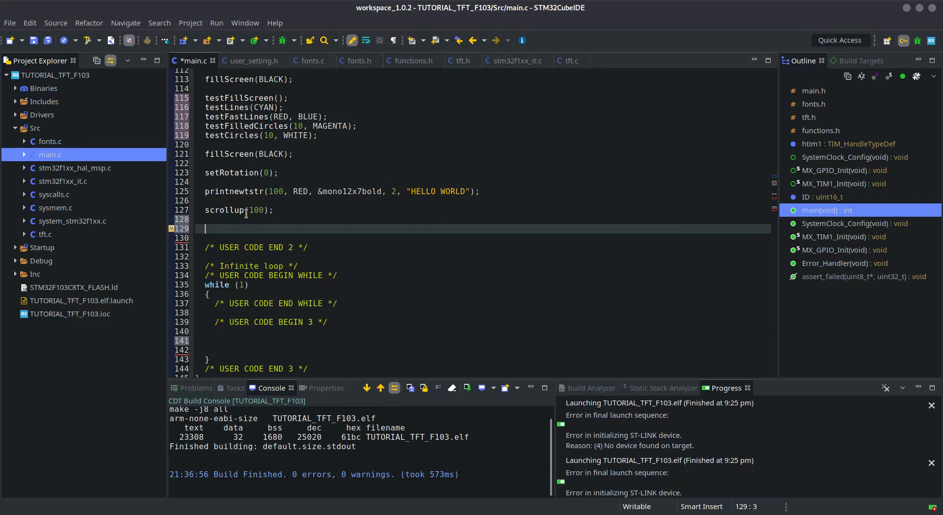
pyautogui.write('invertDisplay(1);')
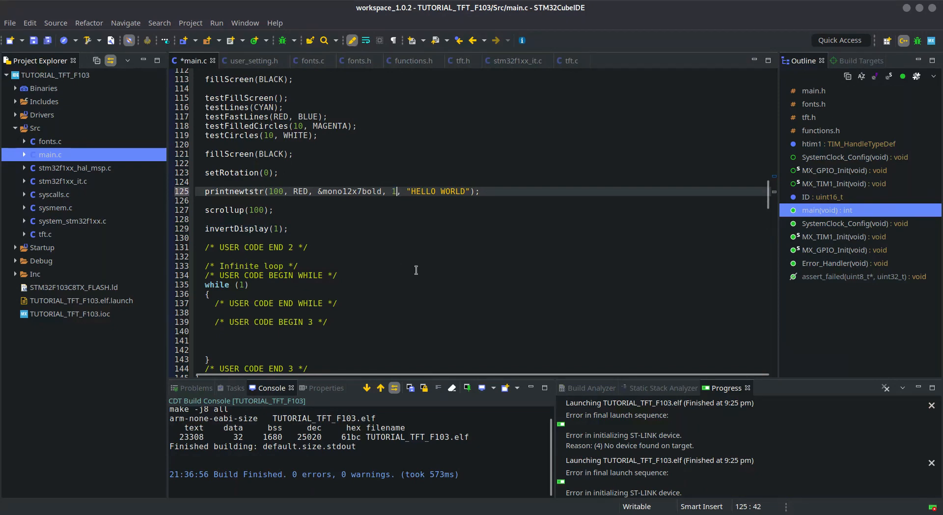
pyautogui.press('ctrl+s')
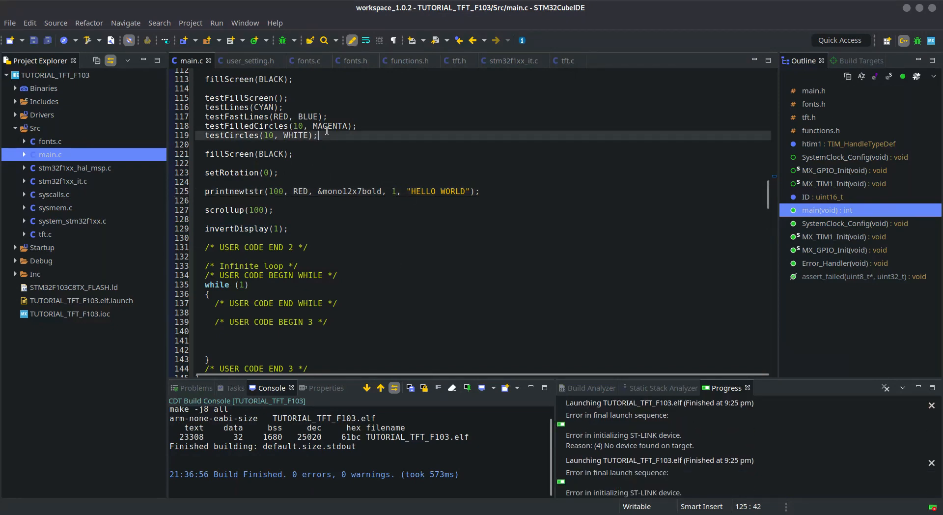
pyautogui.press('ctrl+/')
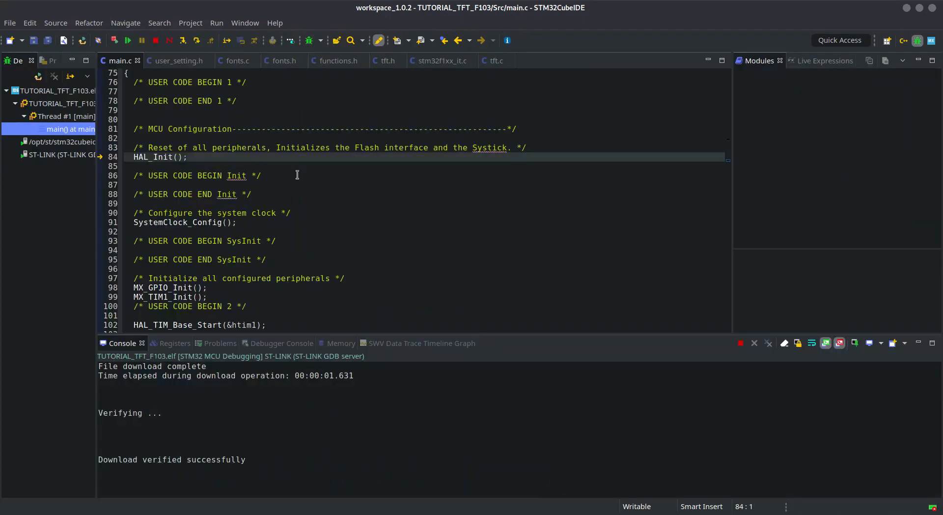
# Check that ID still reads 30069 with test routines commented out, then resume execution.
pyautogui.scroll(-3)
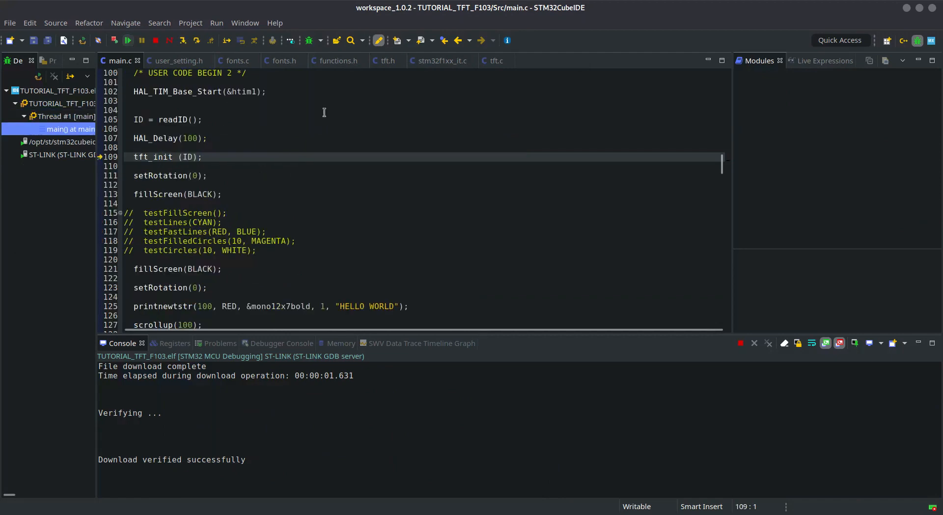
pyautogui.click(824, 60)
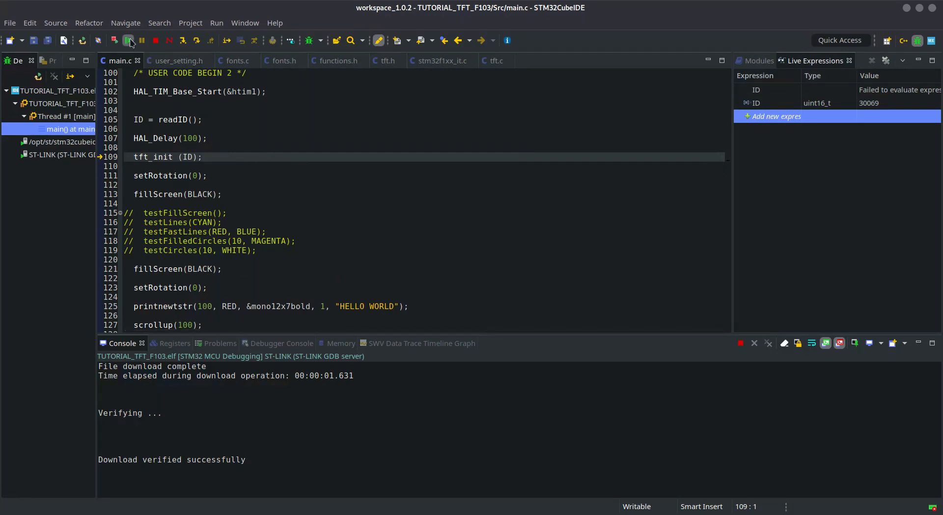
pyautogui.click(127, 40)
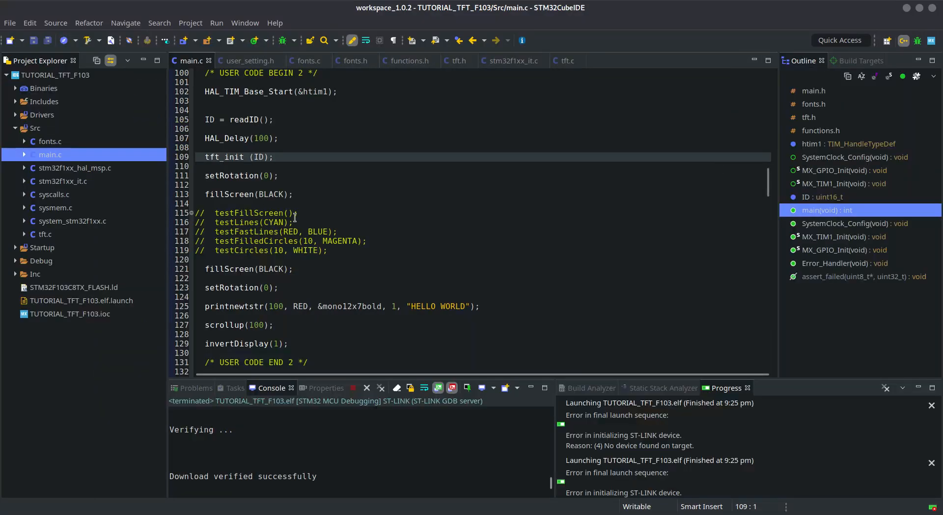
# Browse functions.h's scrollup/scrolldown declarations and tft.h's printnewstr and printstr prototypes.
pyautogui.scroll(-3)
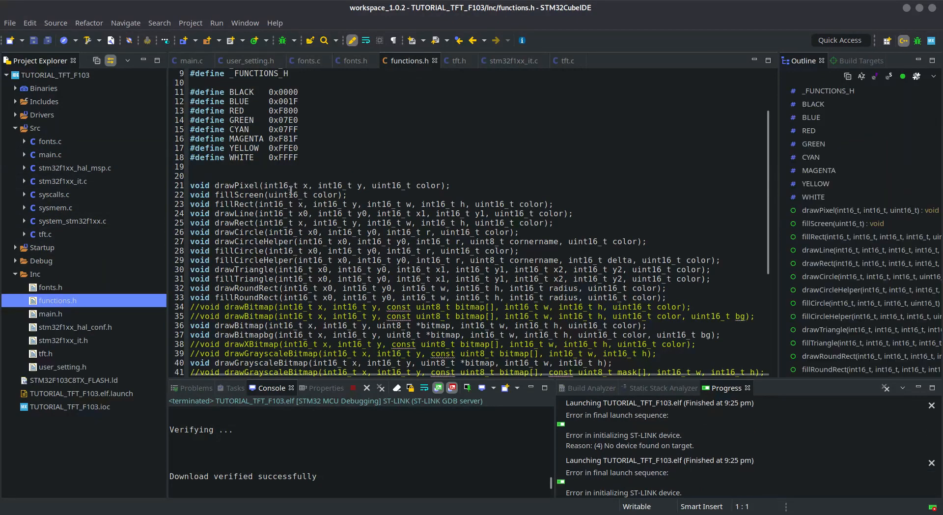
pyautogui.scroll(-3)
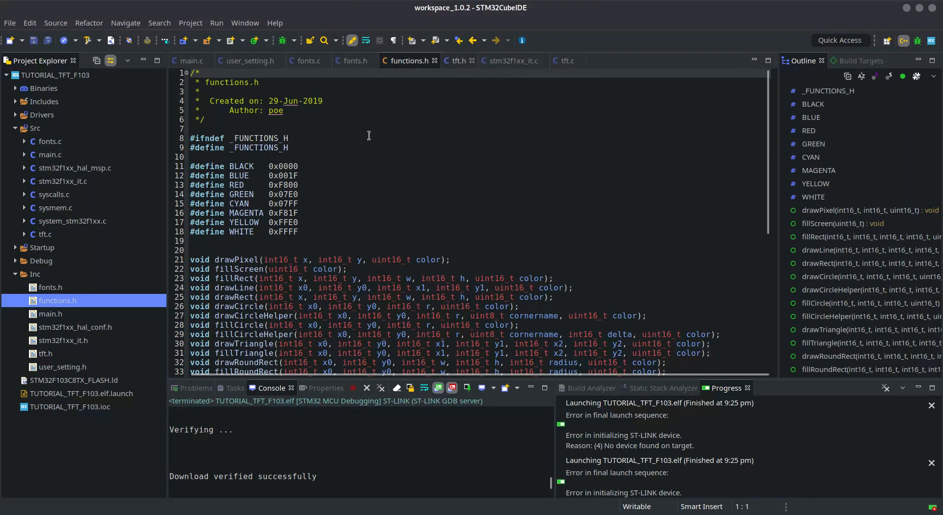
pyautogui.click(458, 60)
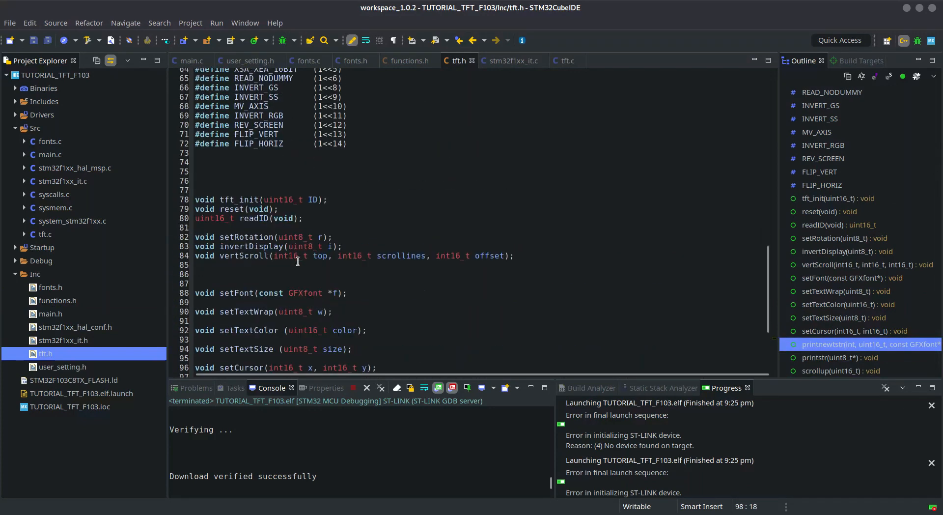
pyautogui.scroll(-3)
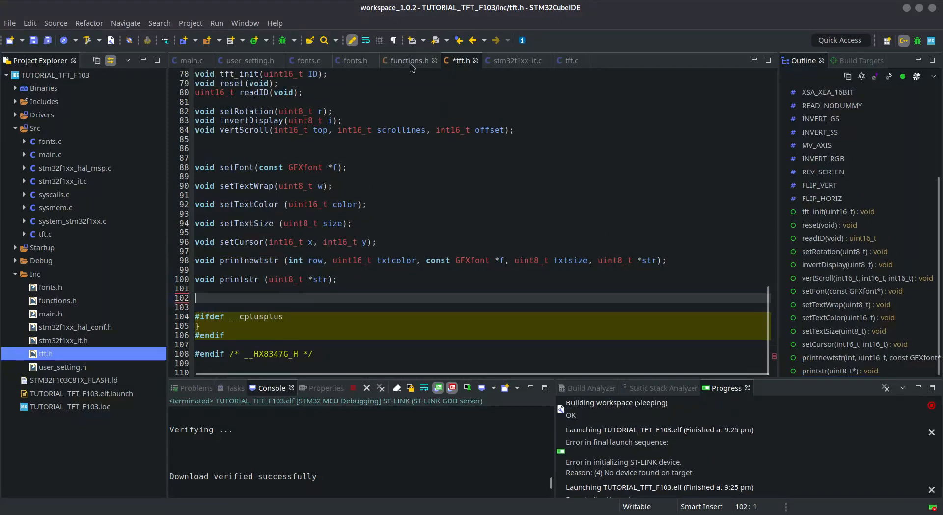
pyautogui.click(408, 60)
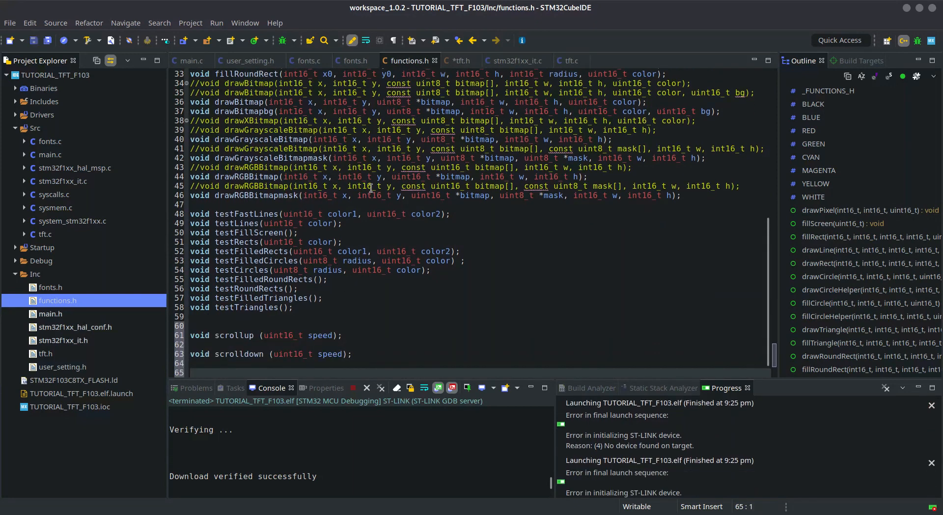
pyautogui.click(459, 60)
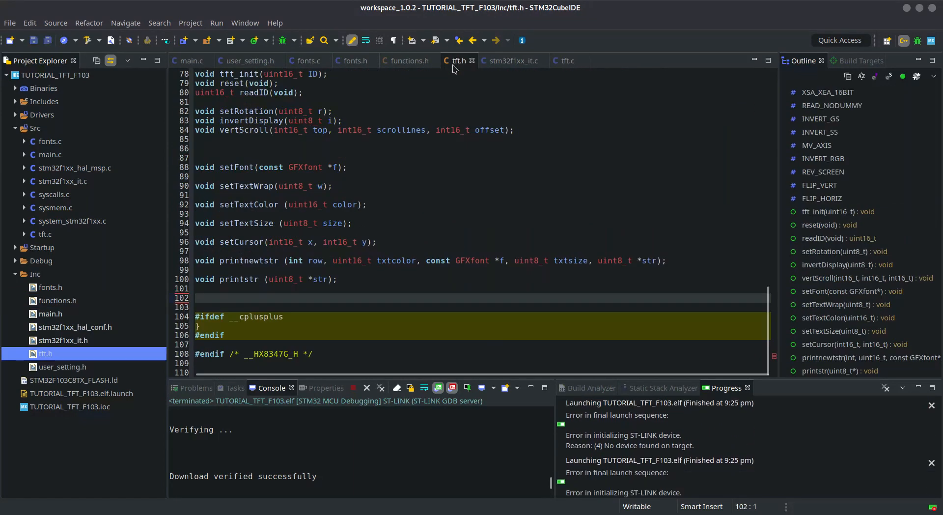